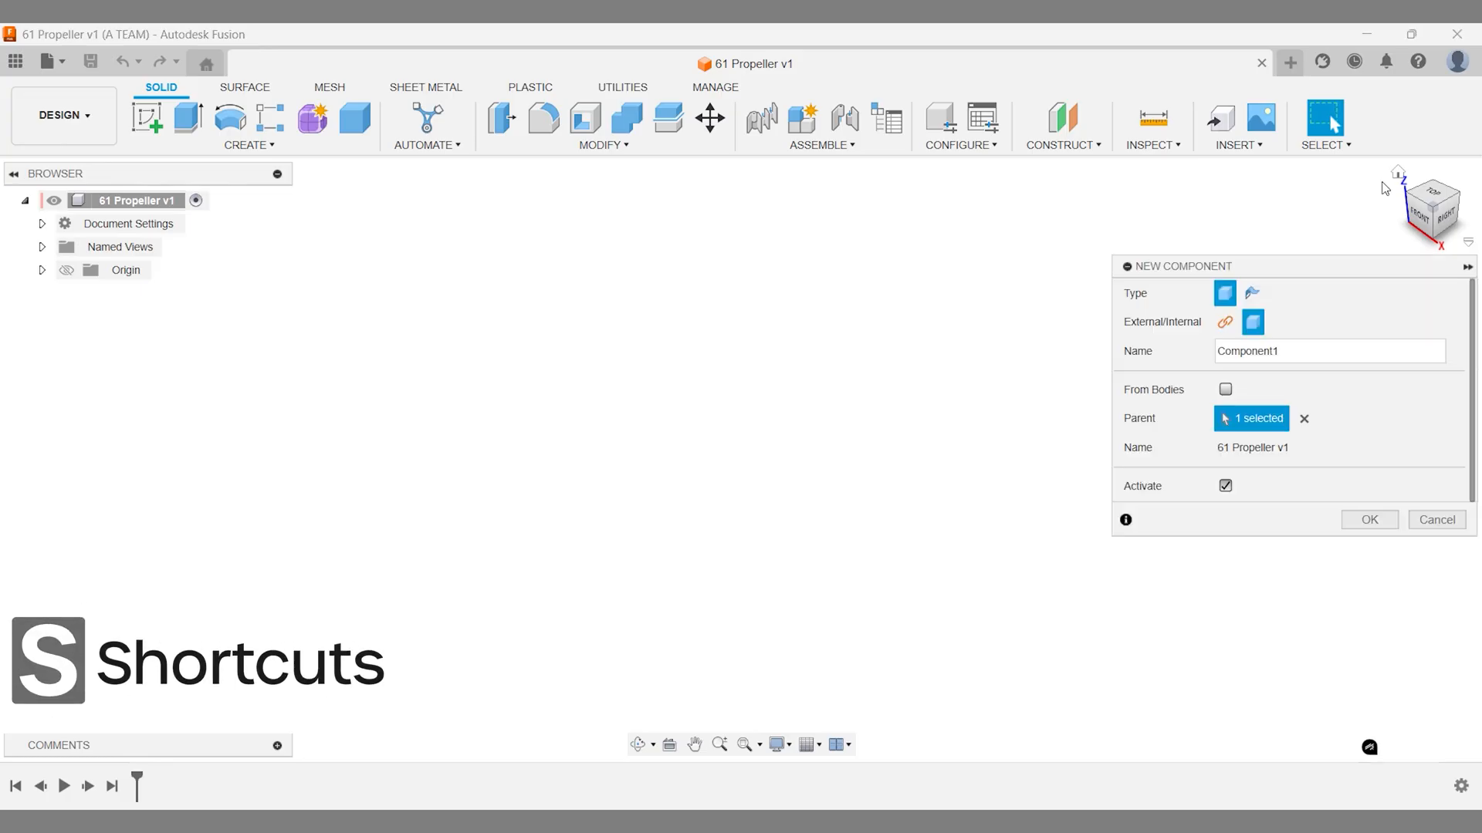
Create a new component named Propeller.
{"action": "type", "text": "P"}
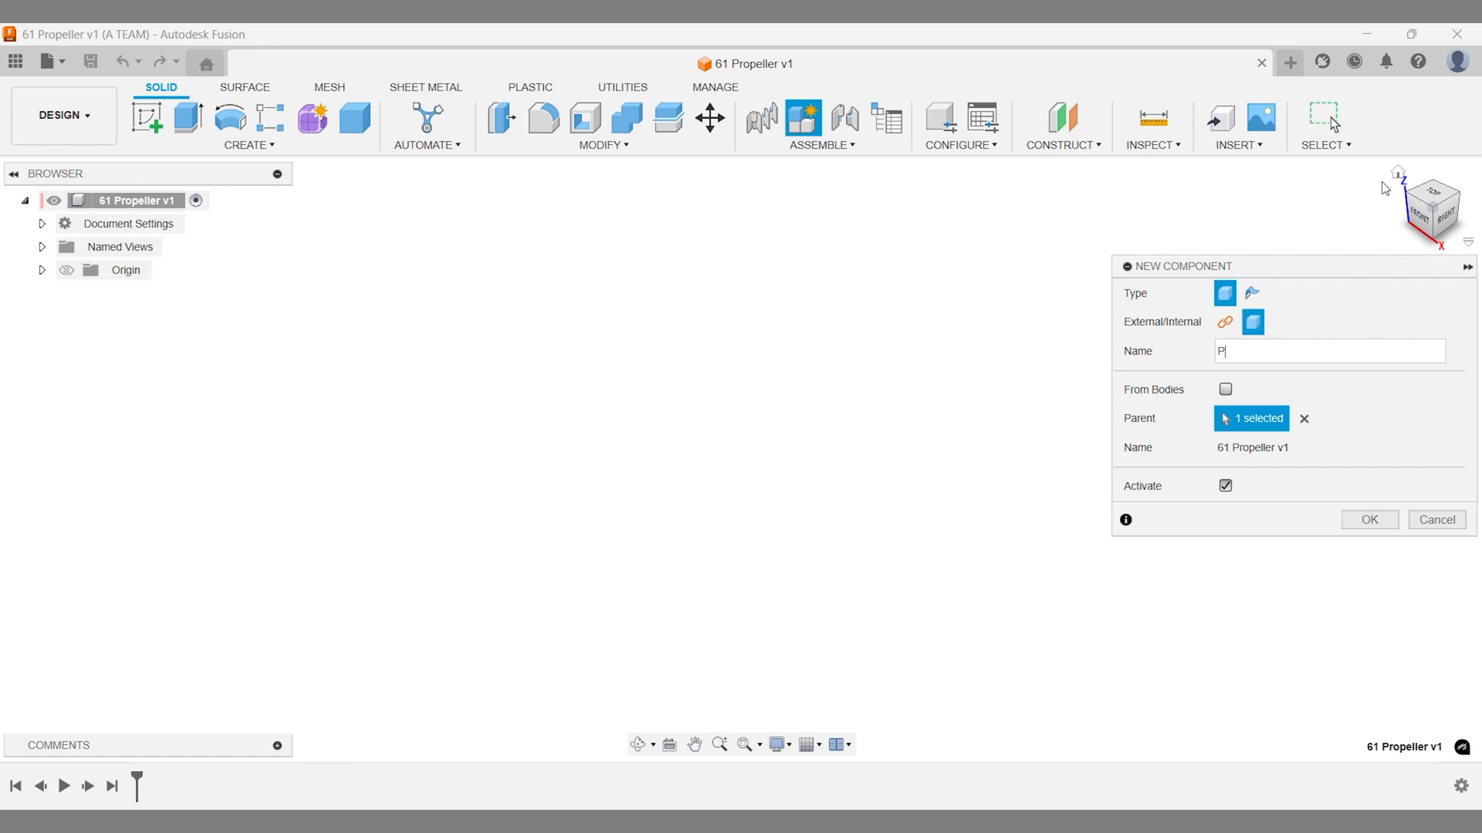
{"action": "type", "text": "ropeller"}
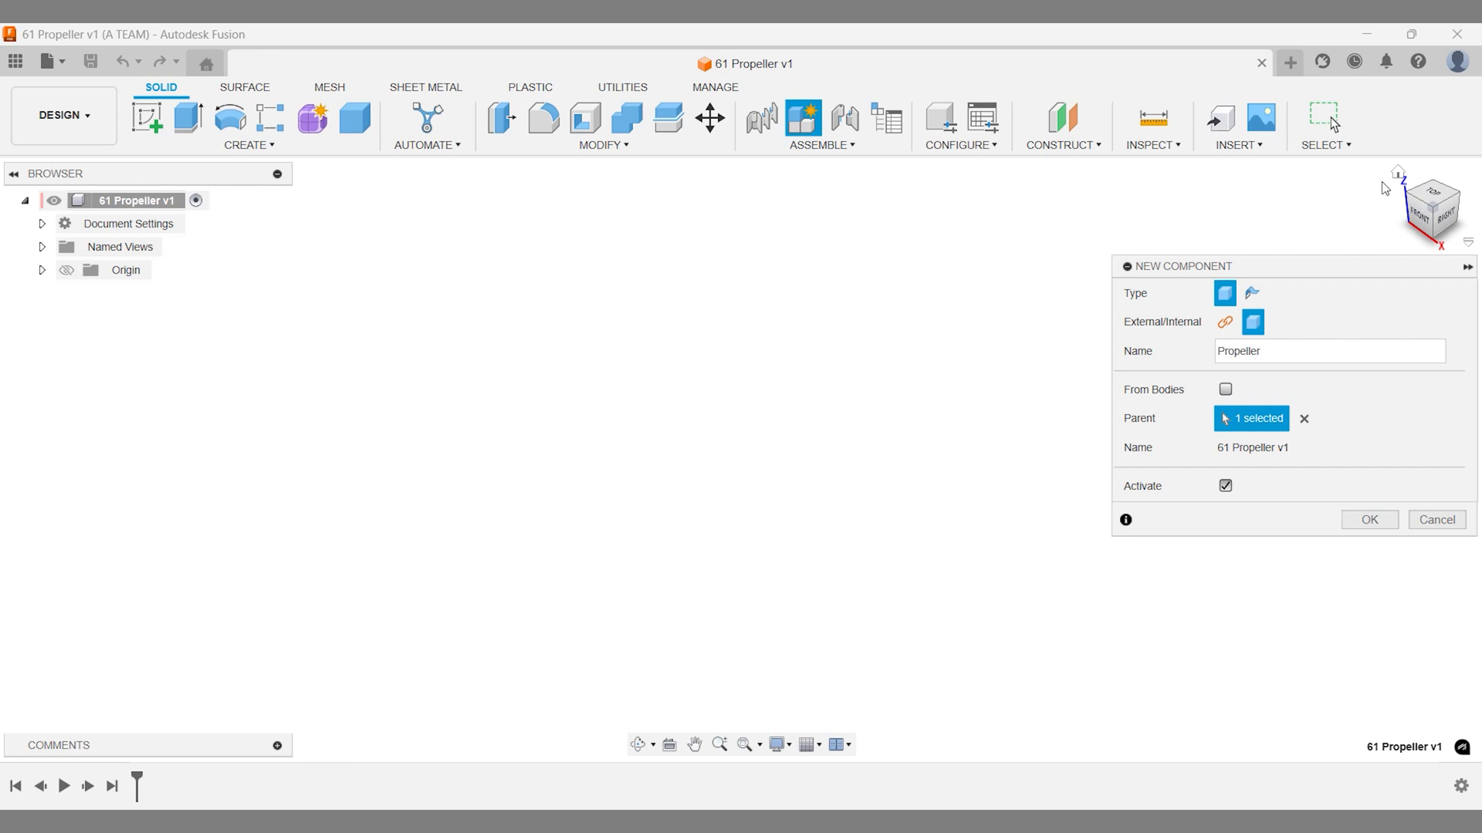
{"action": "left_click", "coordinate": [1369, 519]}
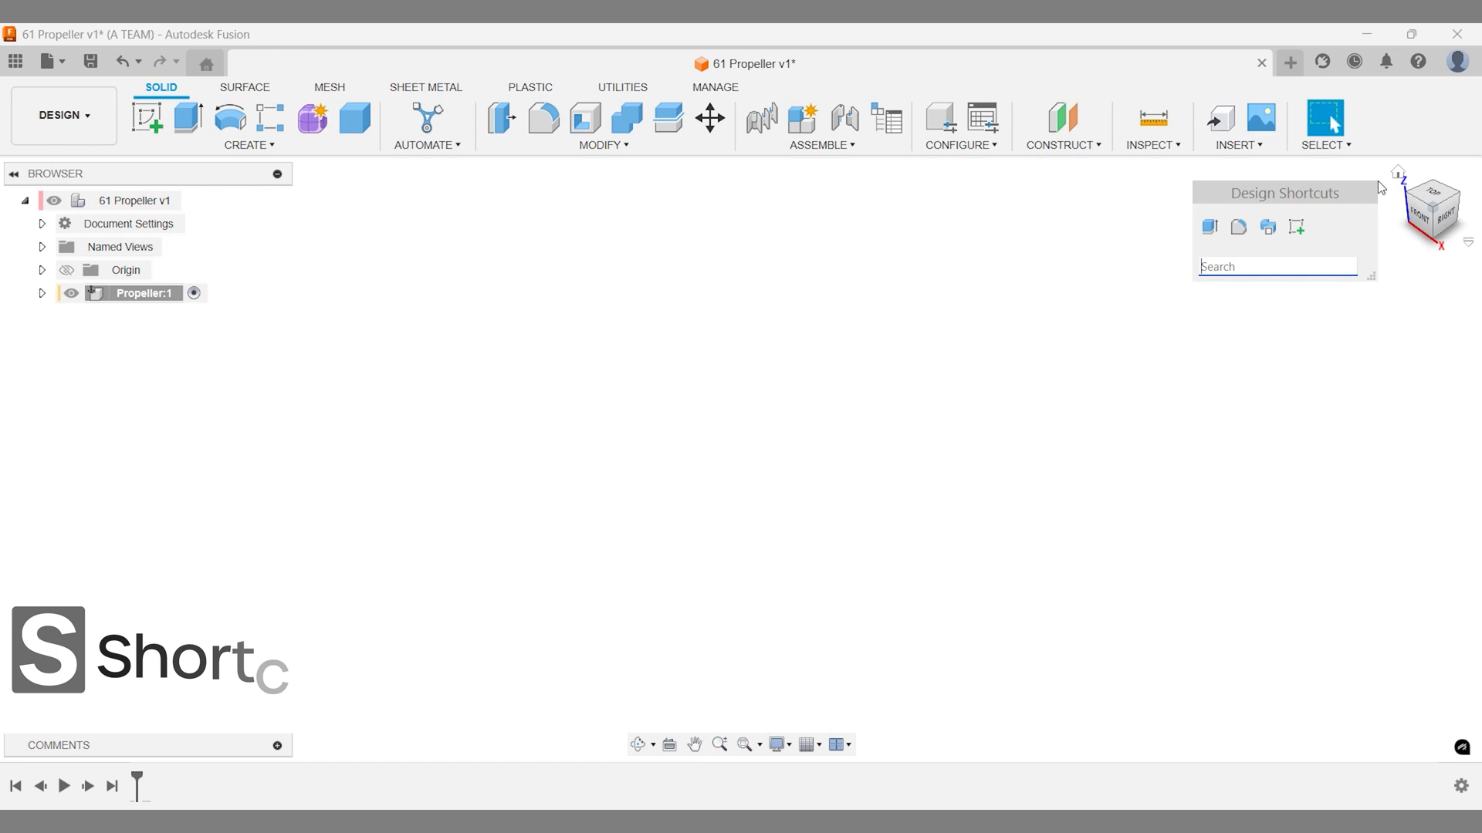
Sketch a 40 mm centre-diameter circle at the origin and offset a concentric outer circle from it.
{"action": "type", "text": "sk"}
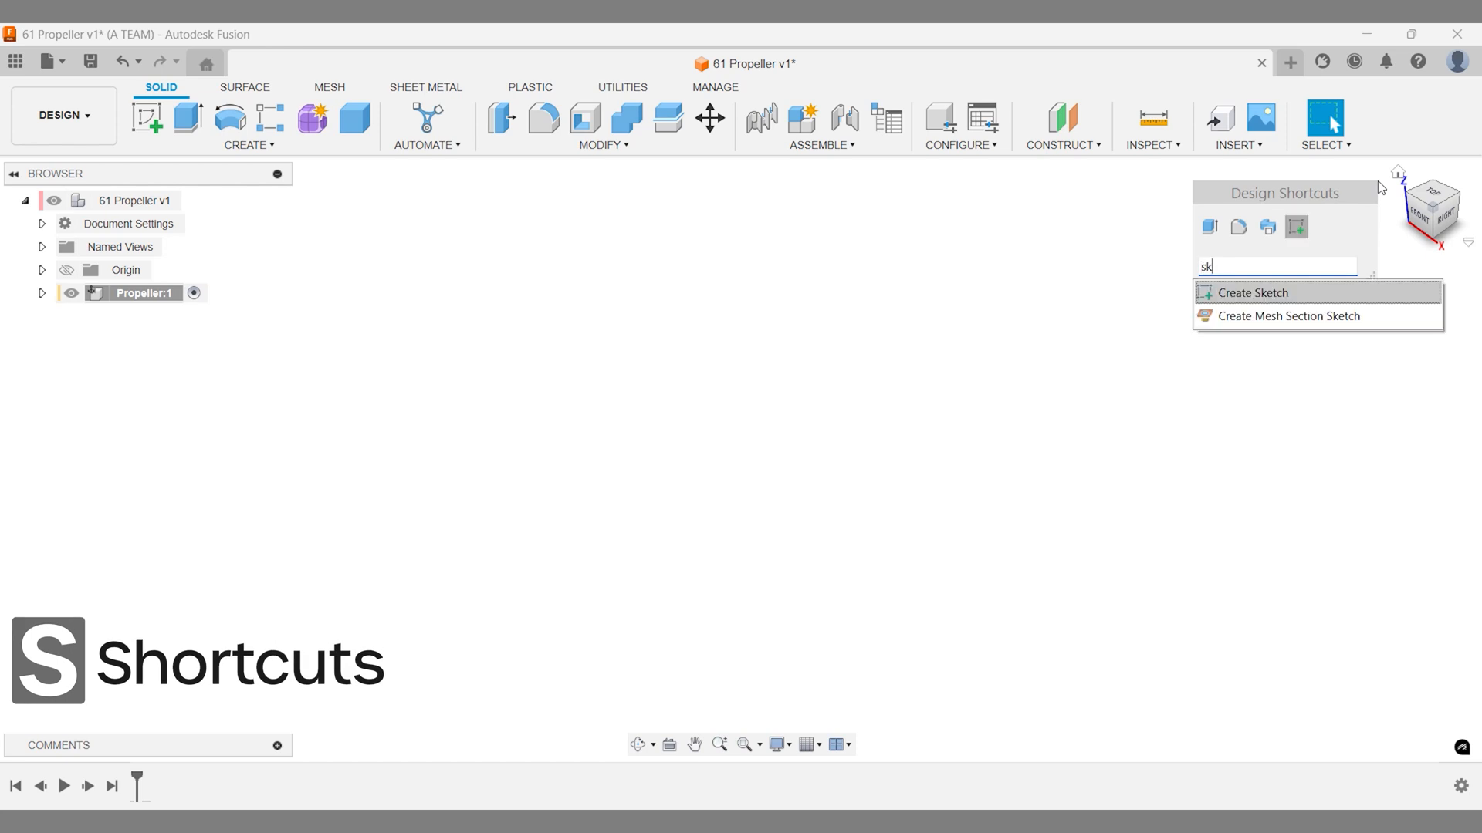
{"action": "left_click", "coordinate": [1250, 293]}
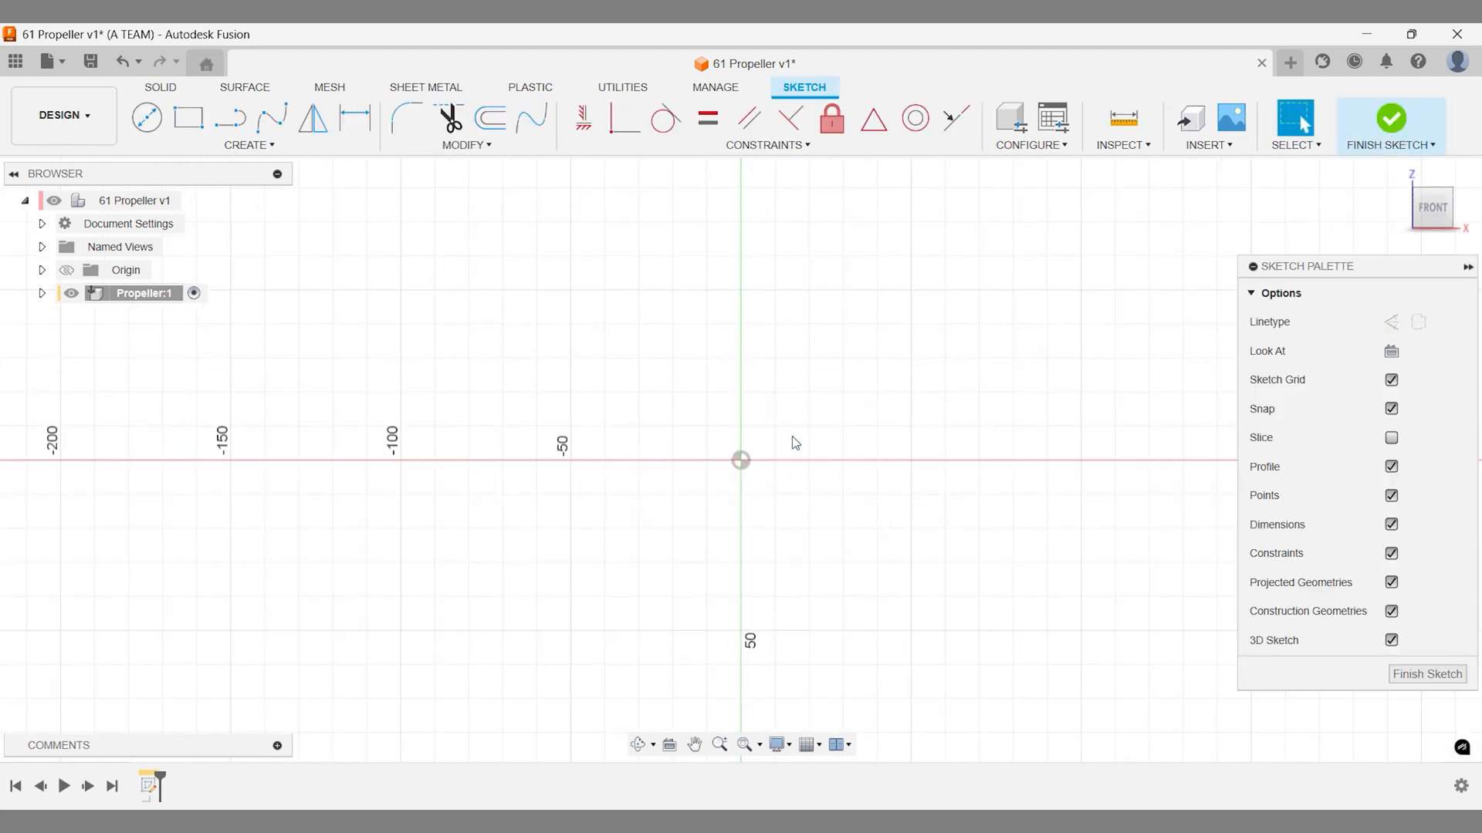
{"action": "left_click", "coordinate": [147, 116]}
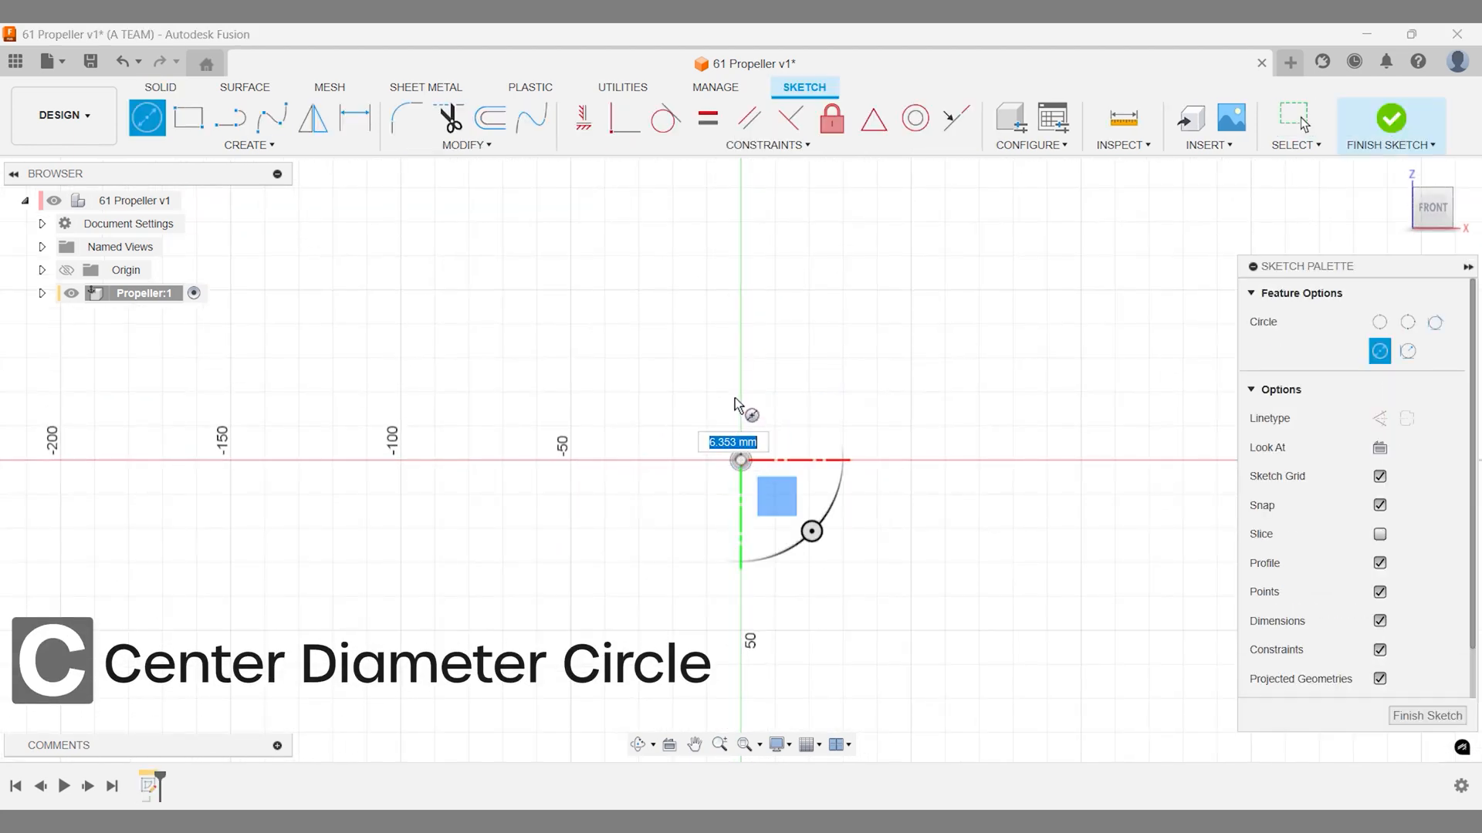
{"action": "type", "text": "40"}
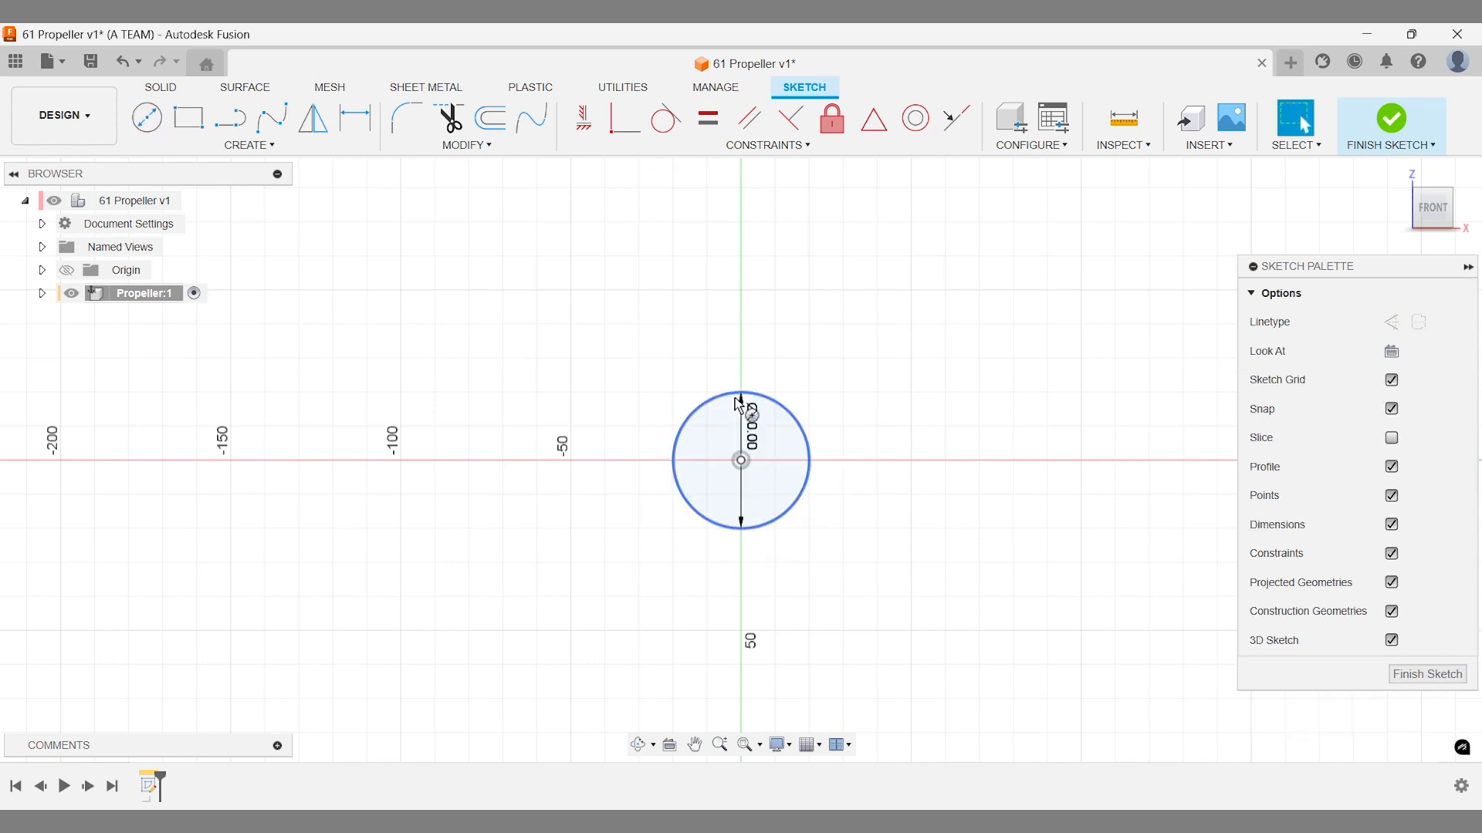
{"action": "left_click", "coordinate": [488, 119]}
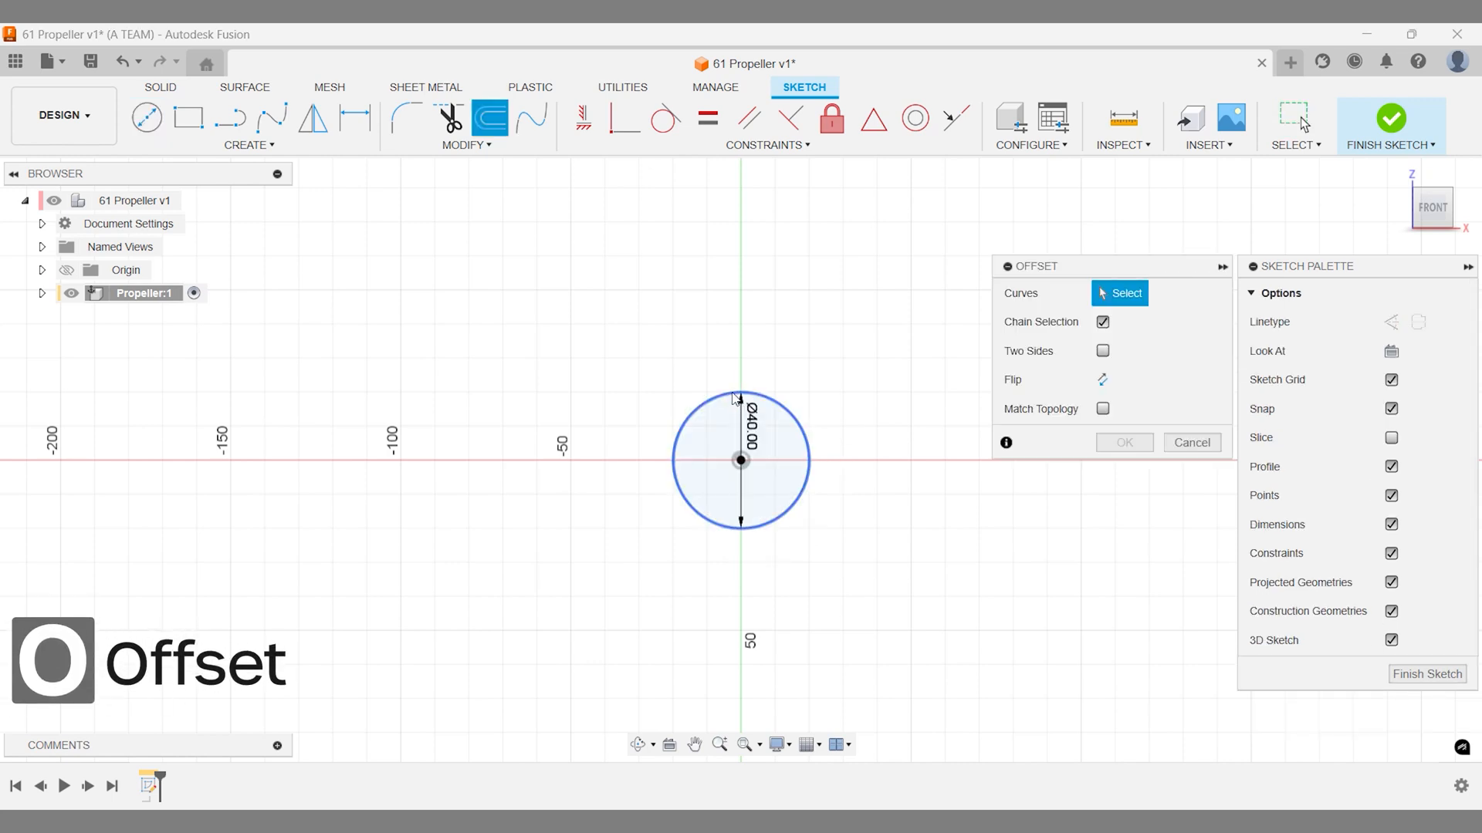
{"action": "left_click", "coordinate": [738, 396]}
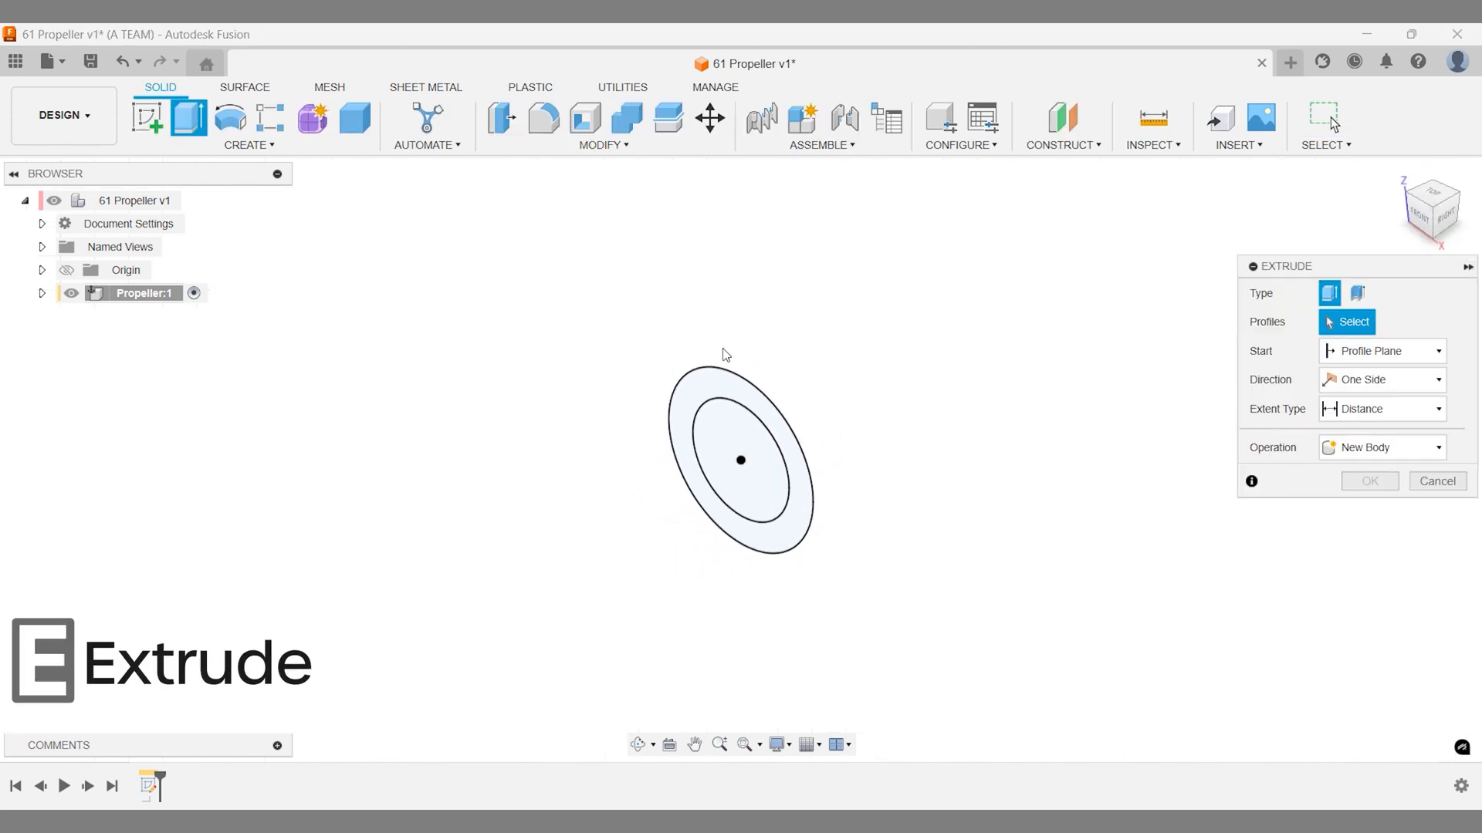
Extrude the ring profile between the circles -50 mm into a hollow hub cylinder.
{"action": "left_click", "coordinate": [741, 476]}
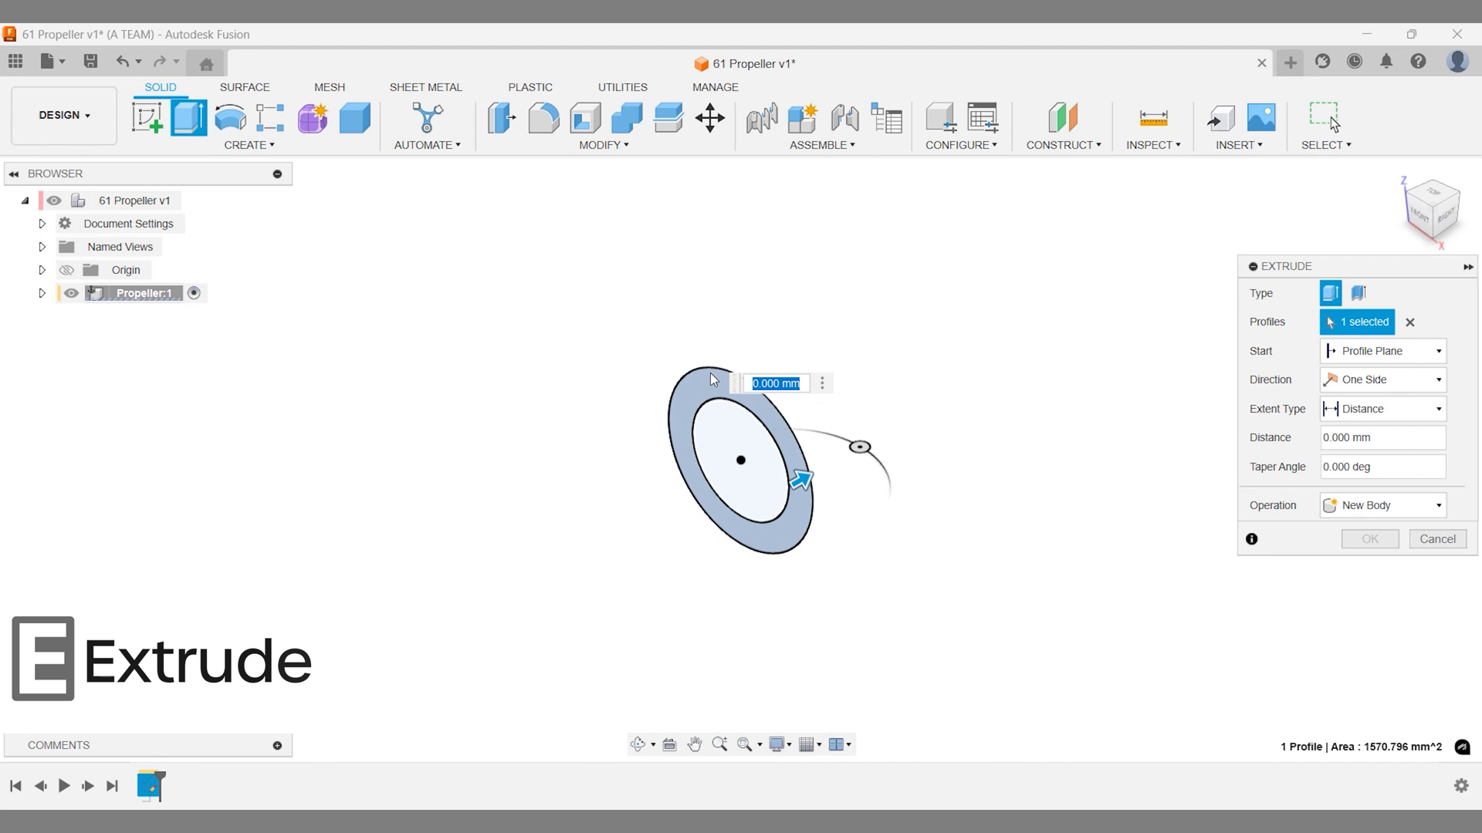
{"action": "left_click_drag", "start_coordinate": [798, 477], "coordinate": [681, 548]}
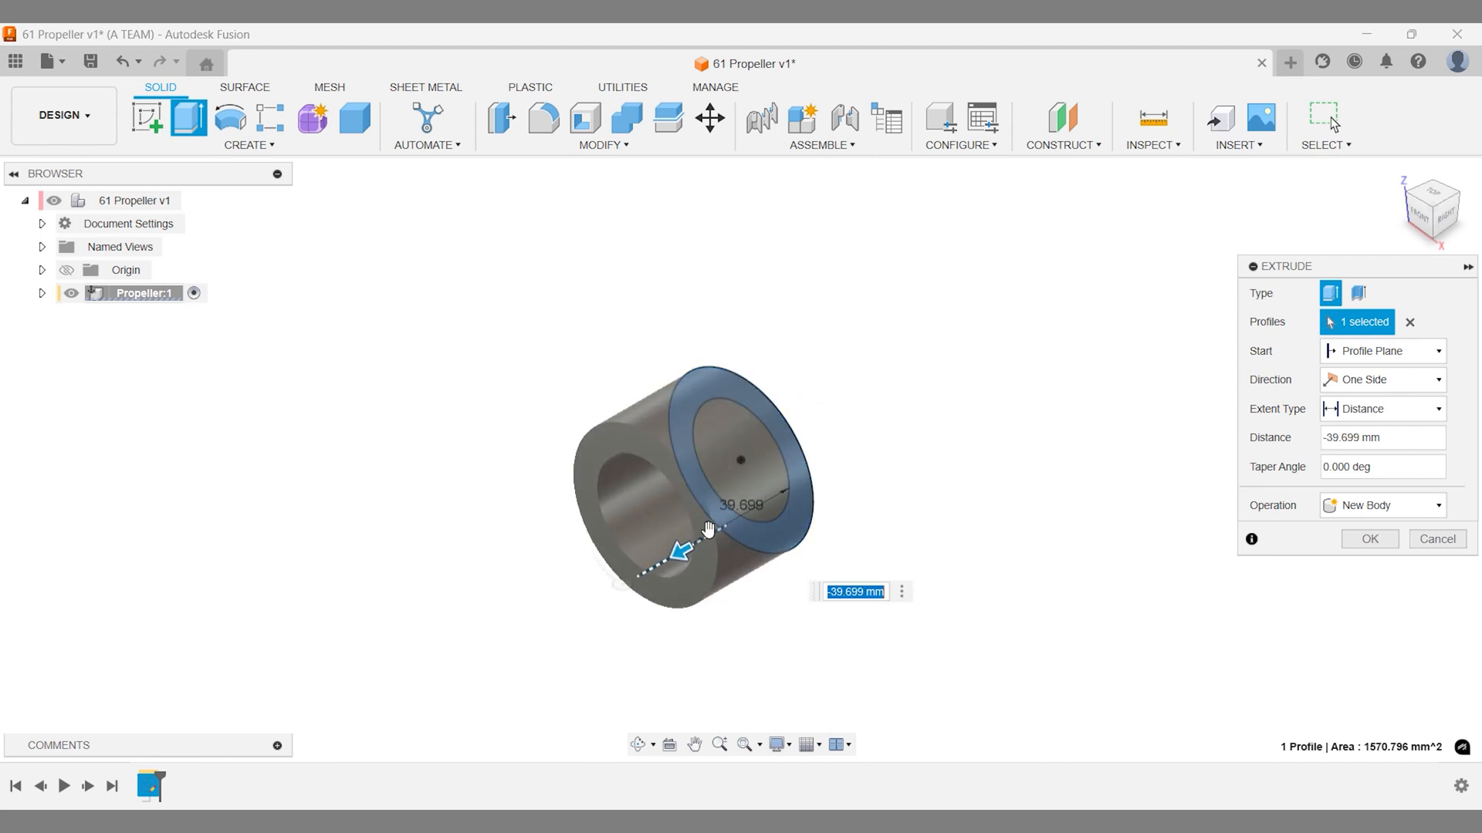
{"action": "type", "text": "-50"}
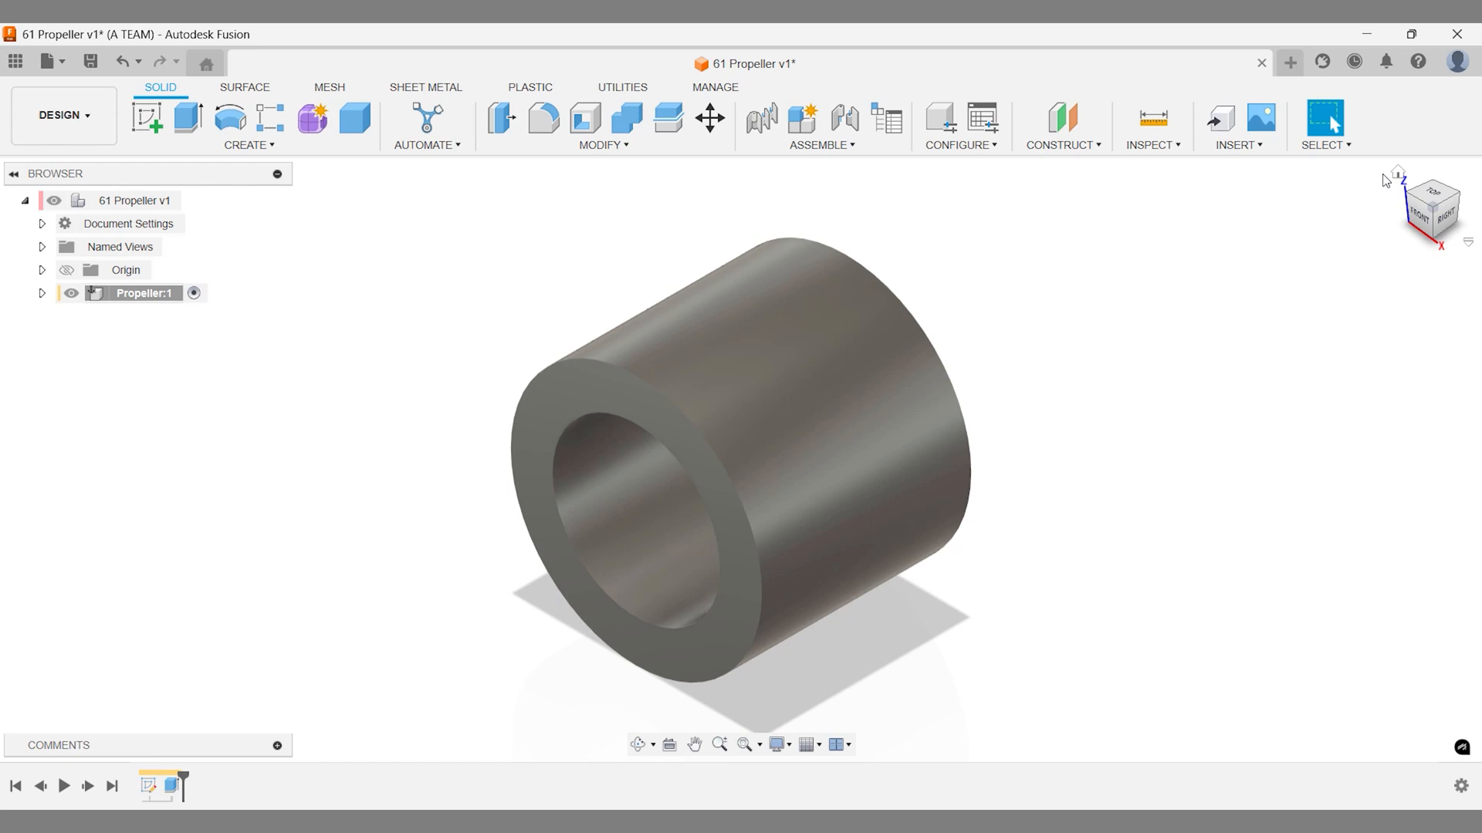
Sketch a 140 mm guide line angled 100° from a short base line on the hub face.
{"action": "type", "text": "ske"}
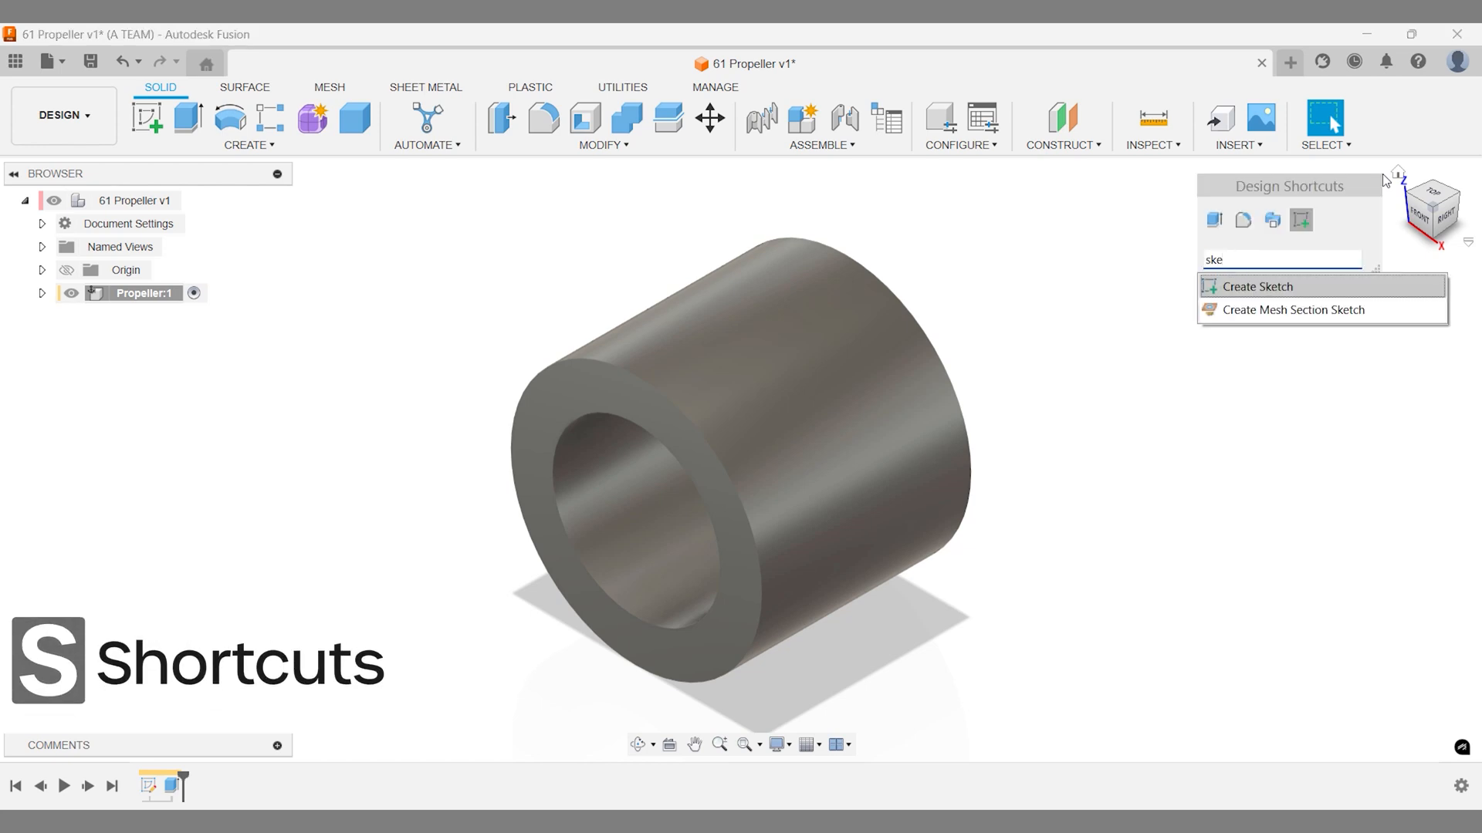
{"action": "left_click", "coordinate": [1256, 287]}
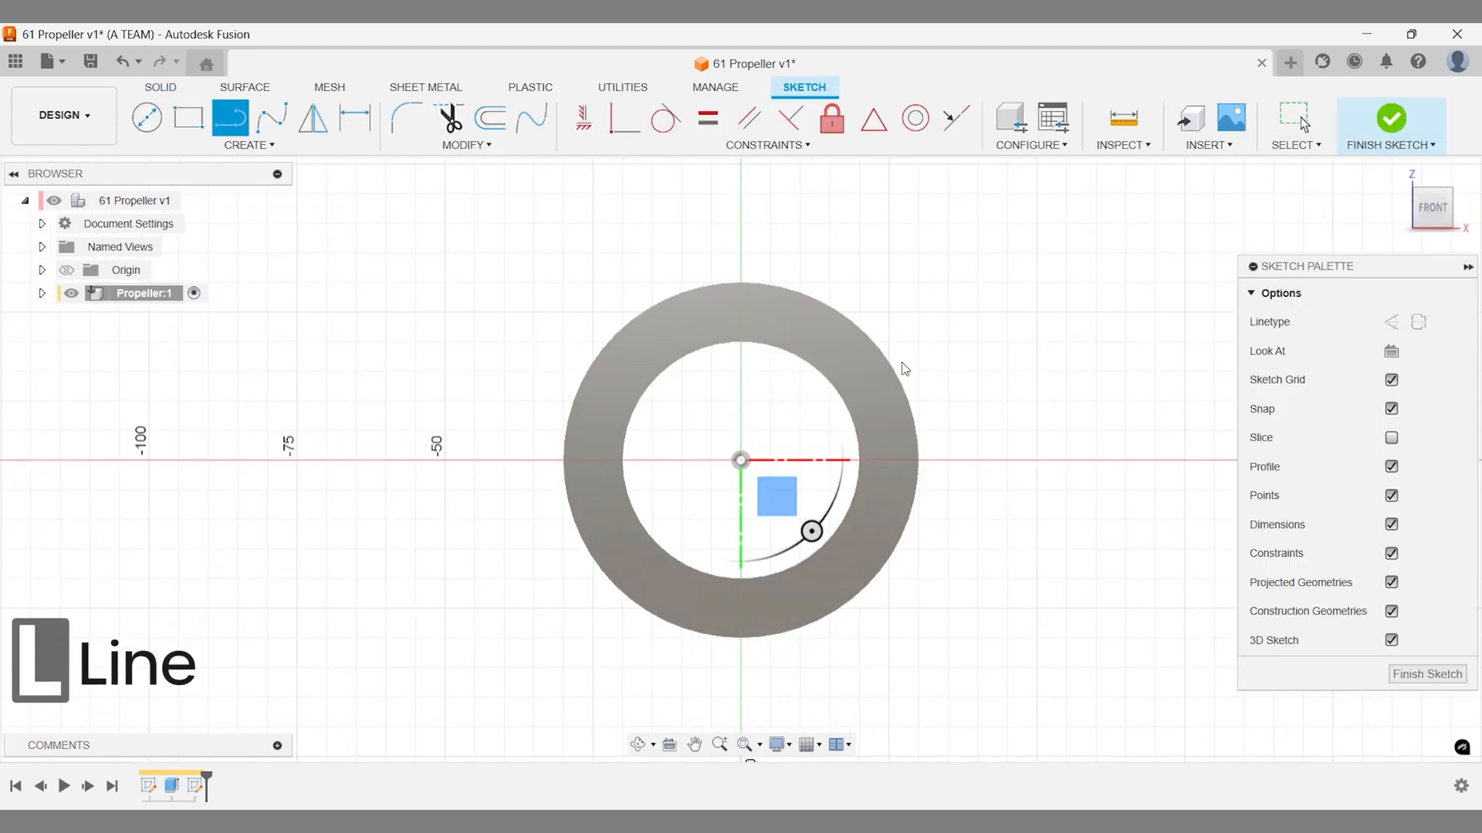
{"action": "mouse_move", "coordinate": [879, 407]}
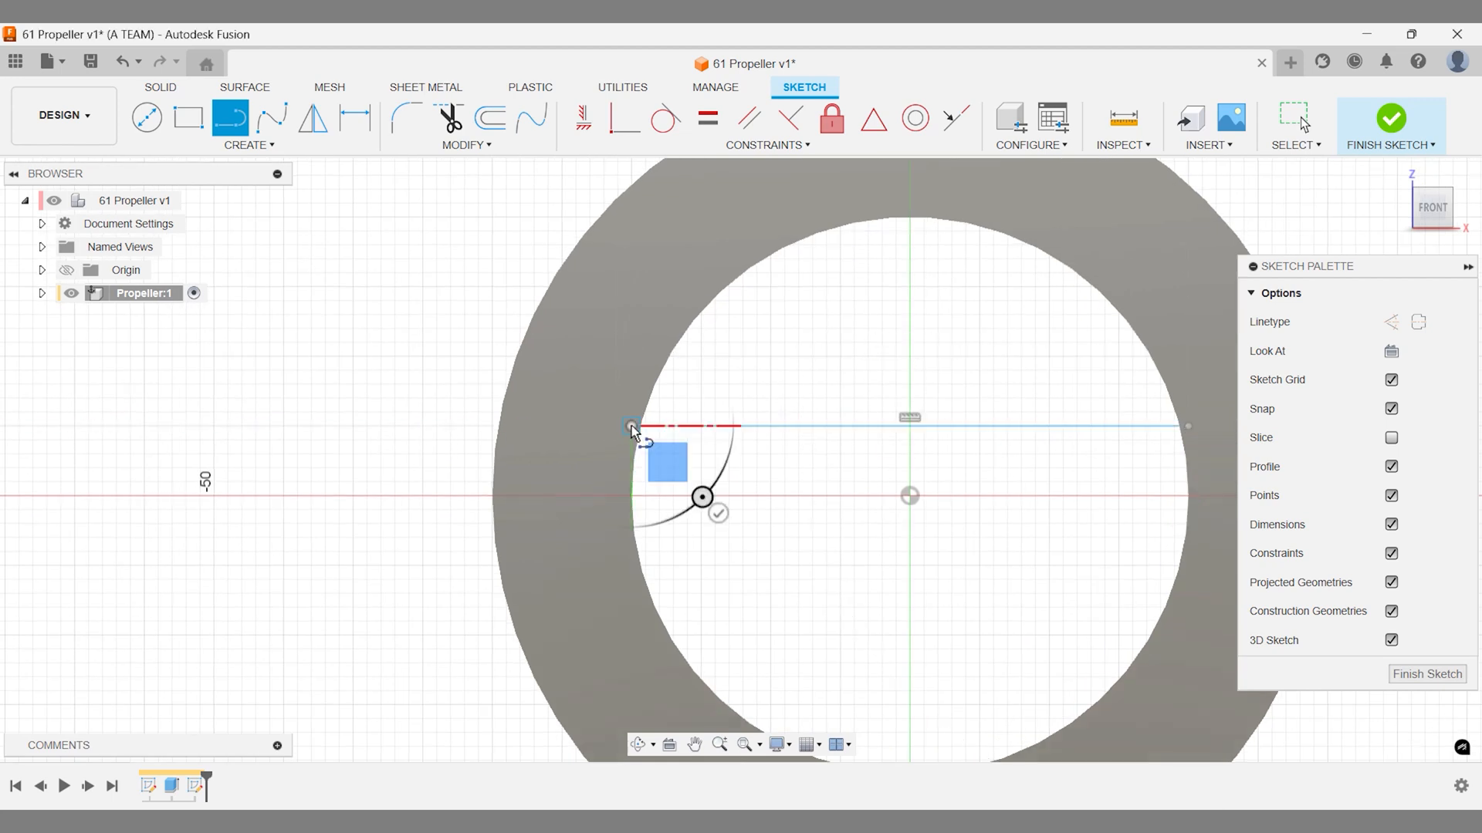
{"action": "scroll", "scroll_direction": "down", "scroll_amount": 3}
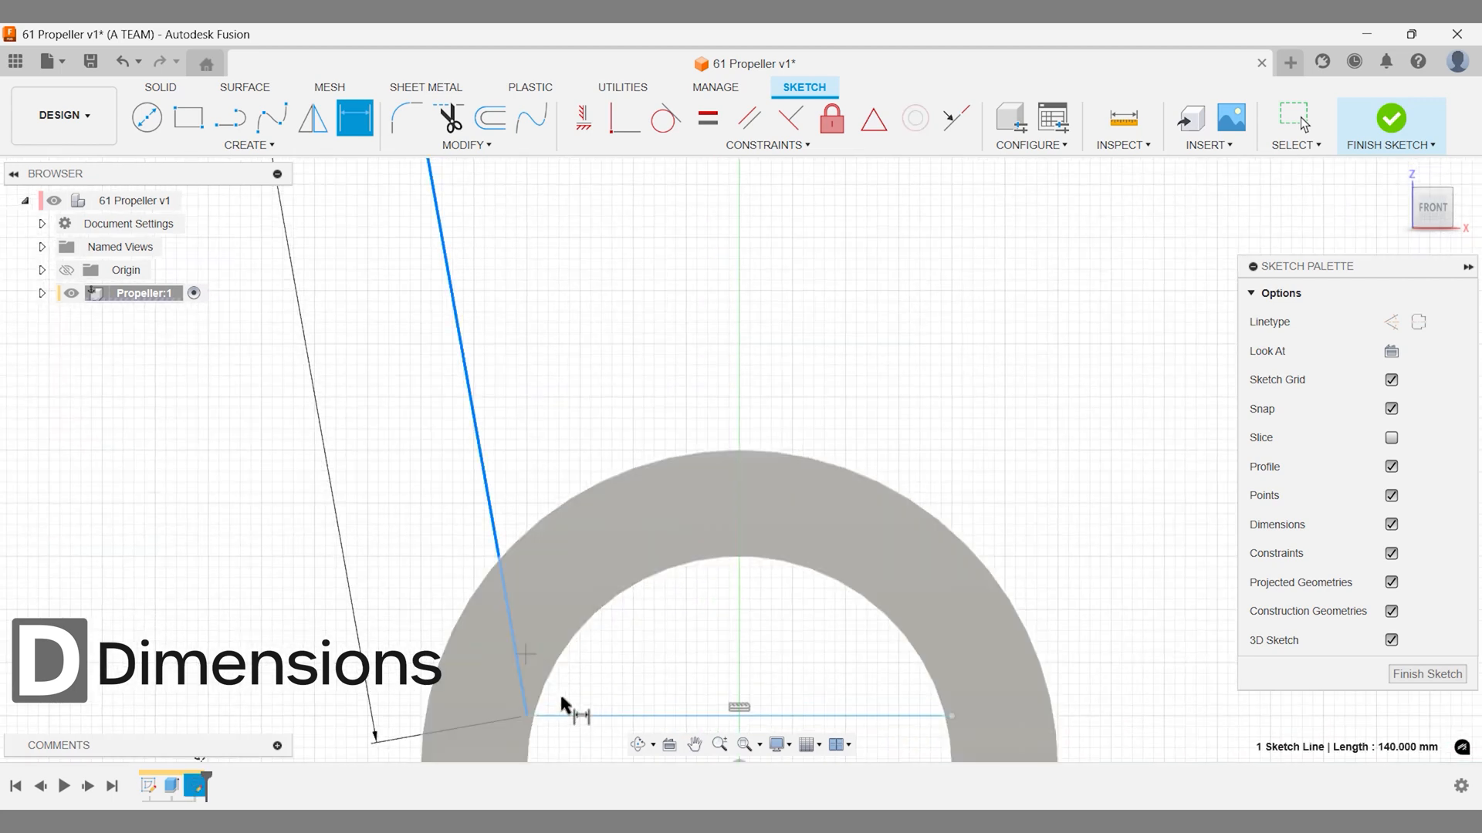
{"action": "left_click", "coordinate": [583, 713]}
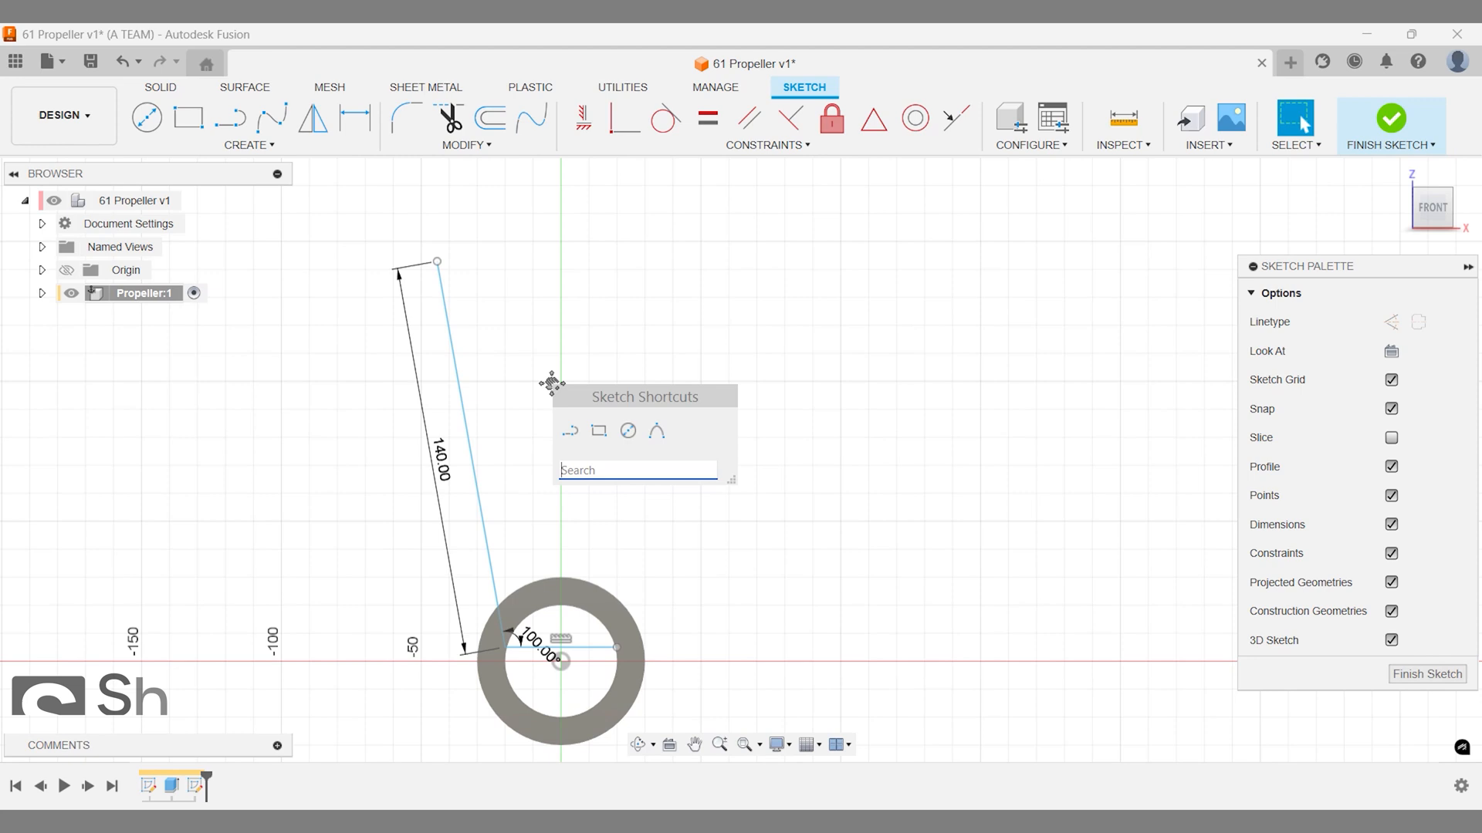
Draw a fit-point spline blade outline from the guide line's tip back down to the hub and reshape it.
{"action": "type", "text": "spl"}
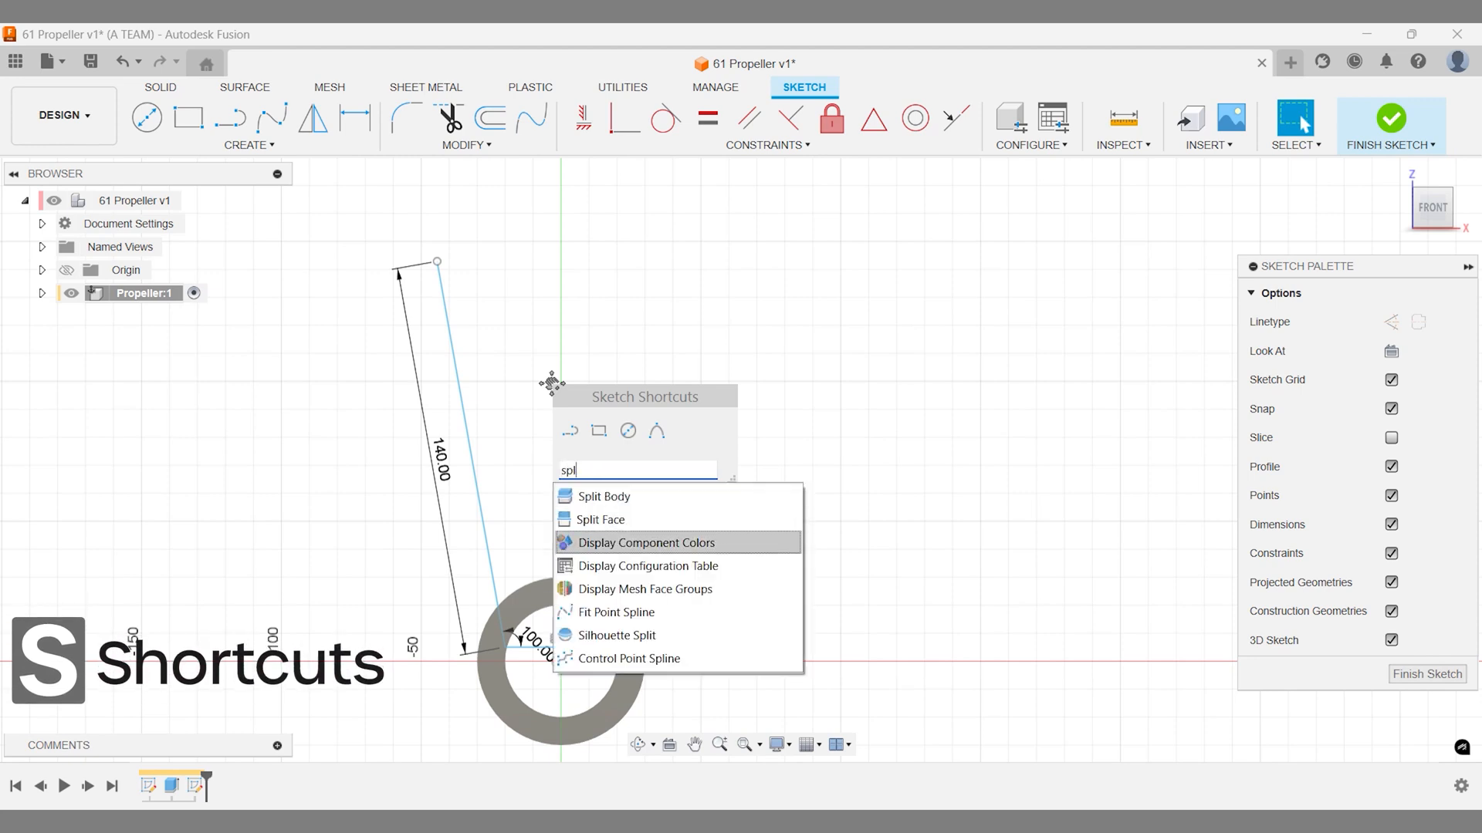
{"action": "mouse_move", "coordinate": [616, 612]}
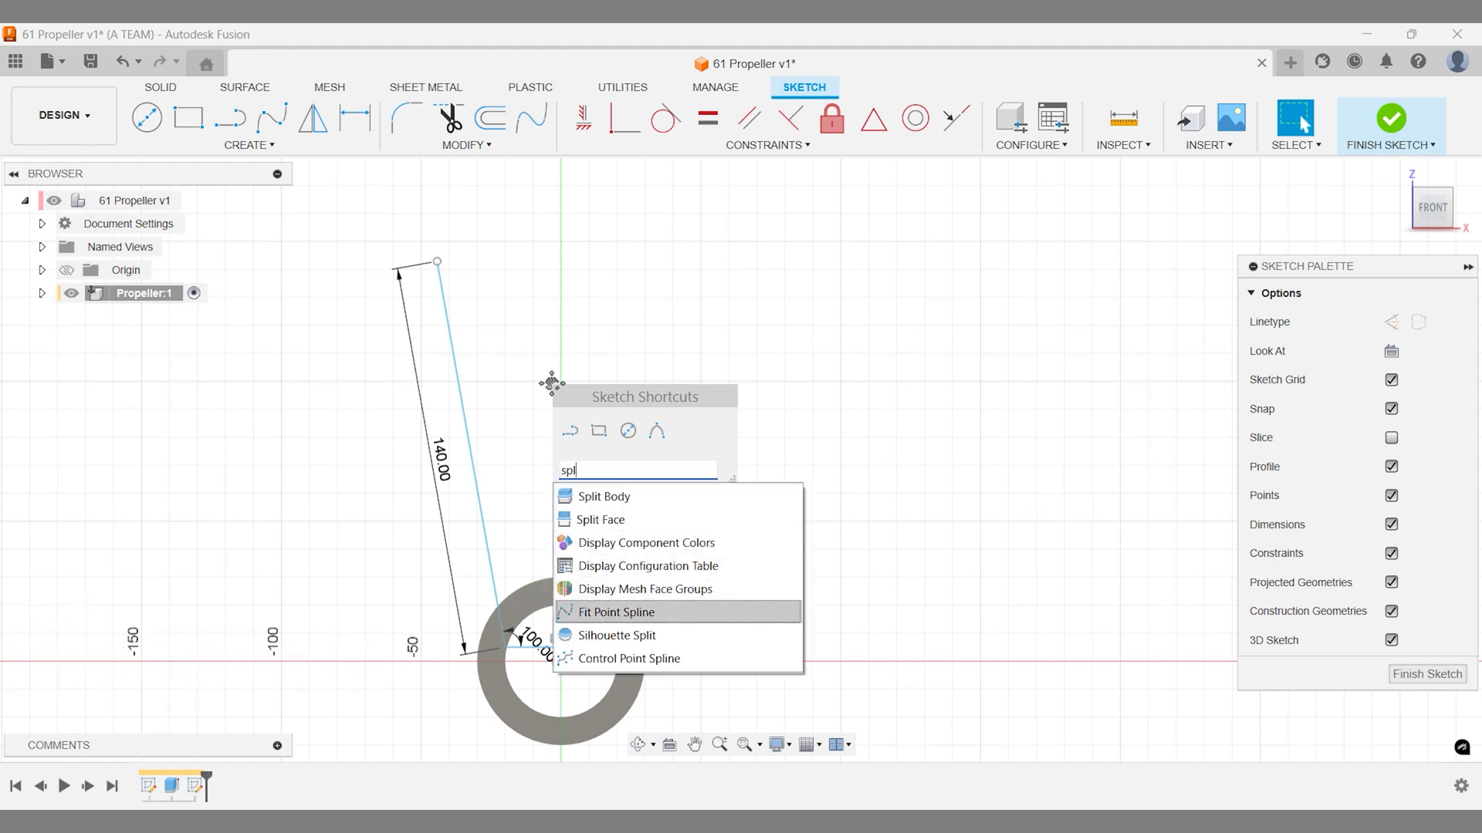
{"action": "left_click", "coordinate": [617, 611]}
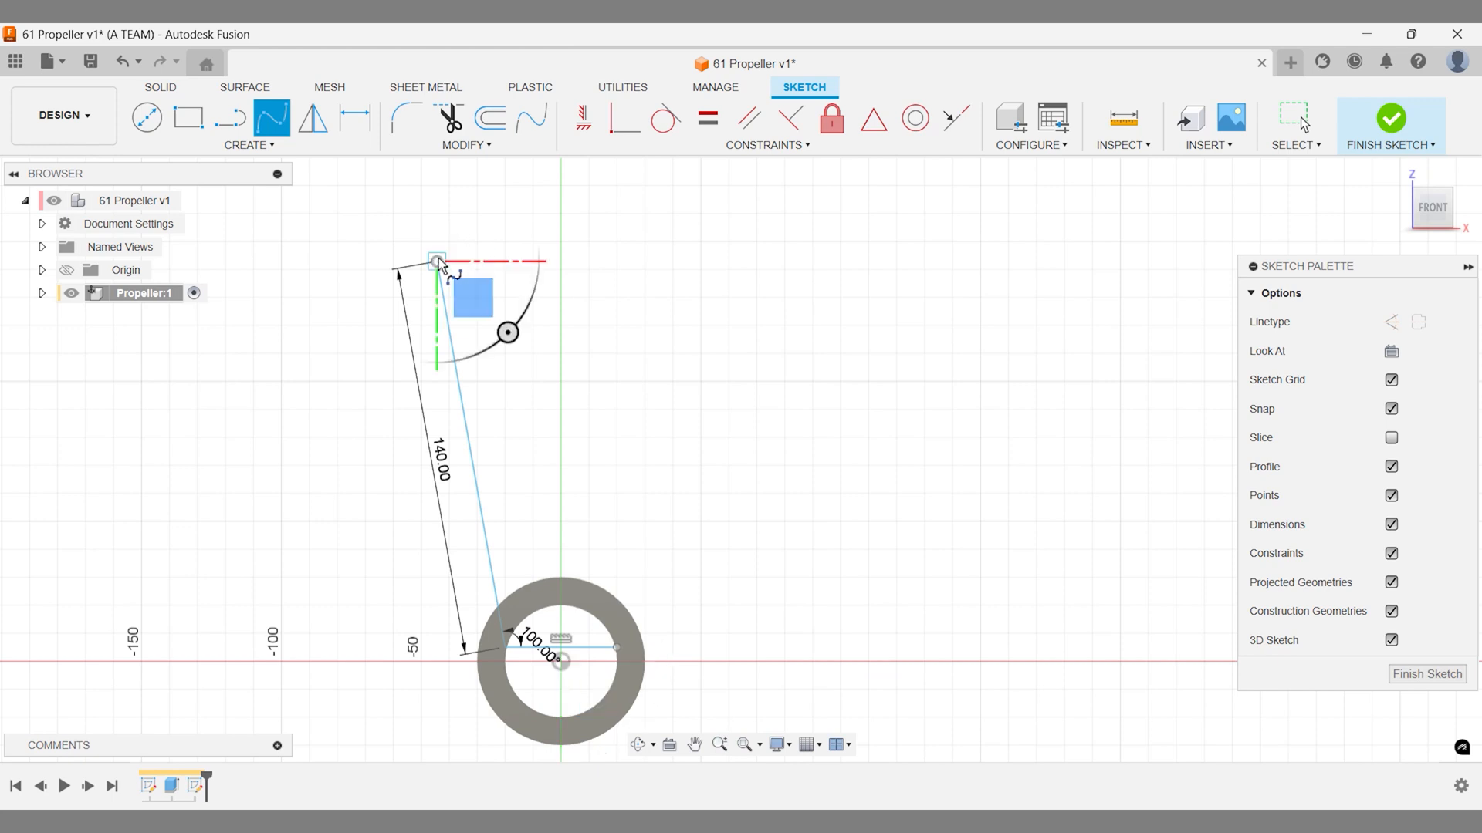
{"action": "left_click_drag", "start_coordinate": [437, 263], "coordinate": [558, 184]}
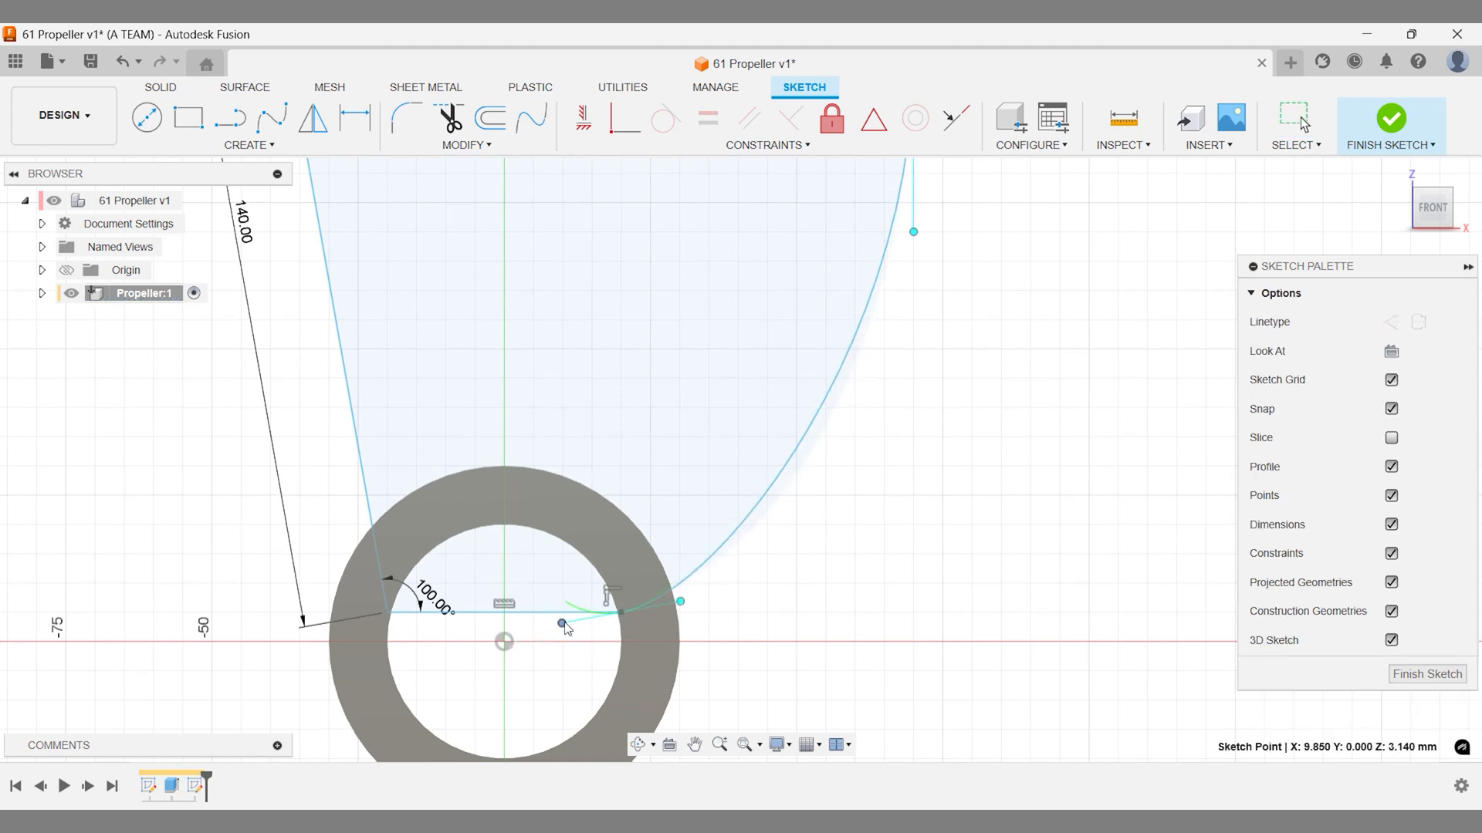
{"action": "left_click_drag", "start_coordinate": [562, 624], "coordinate": [591, 613]}
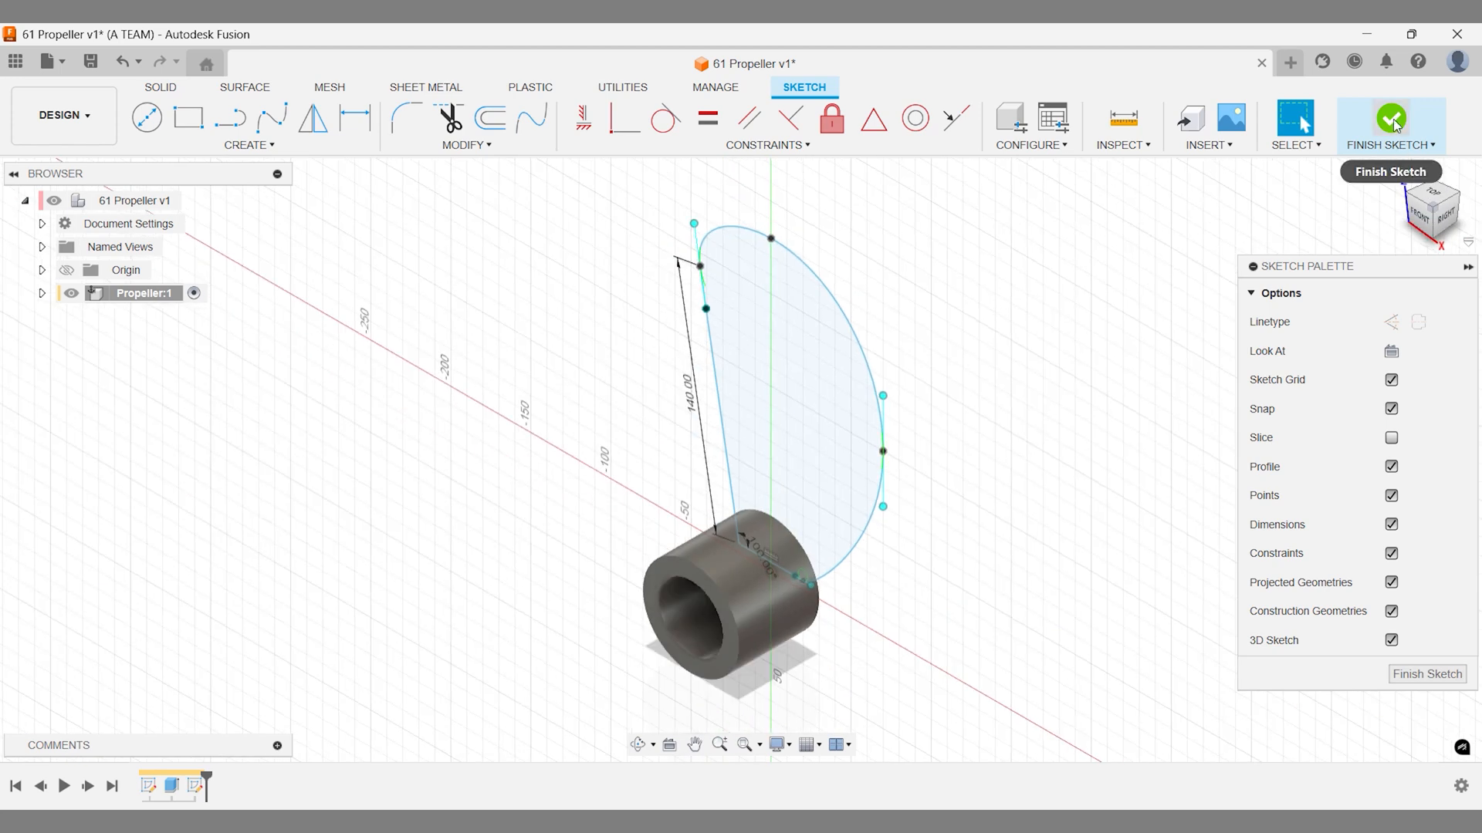
Finish the blade outline sketch.
{"action": "left_click", "coordinate": [1392, 120]}
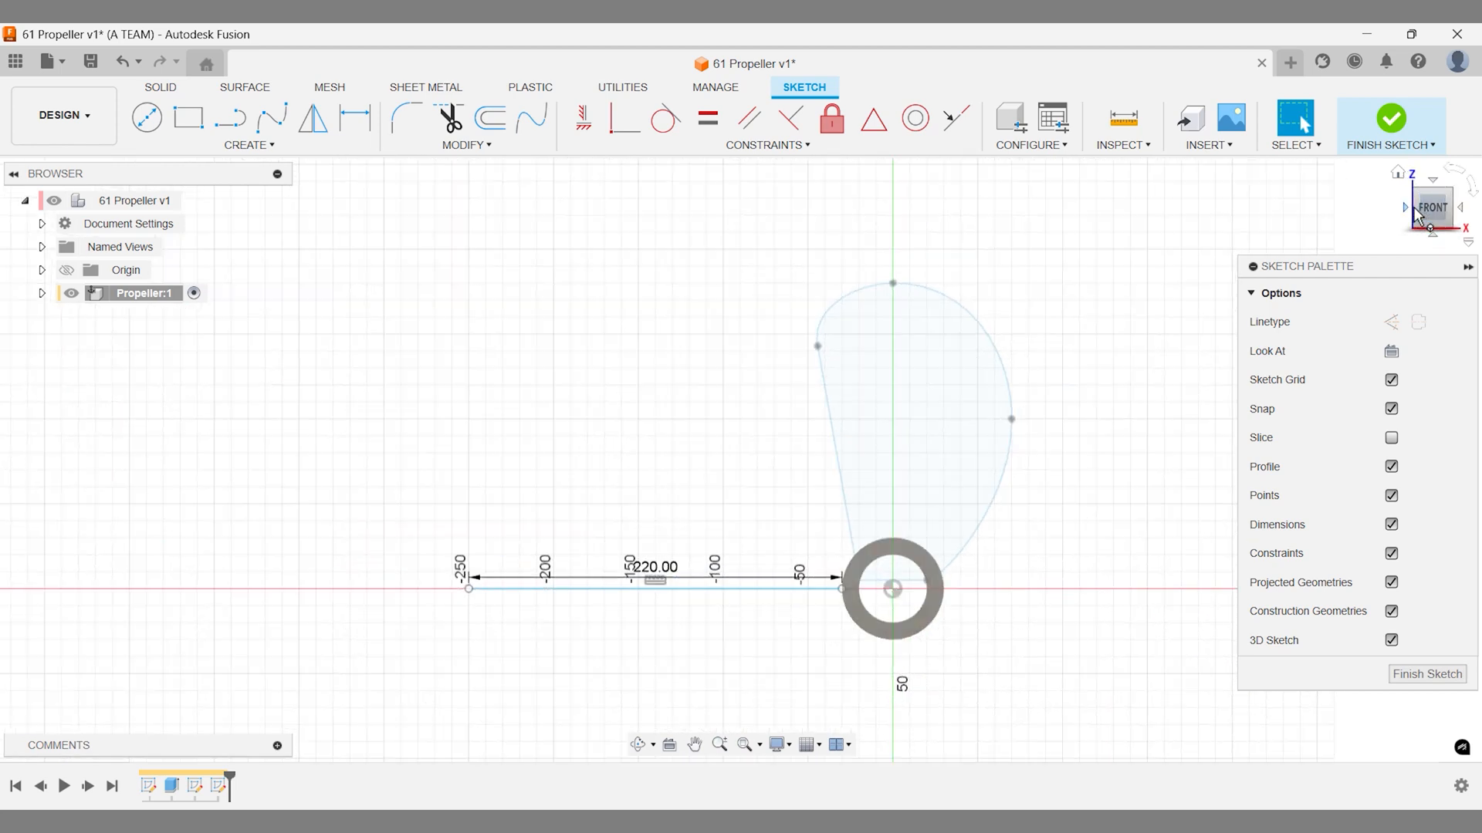
Draw the second angled line sweeping up from the hub and finish the sketch.
{"action": "left_click", "coordinate": [1392, 119]}
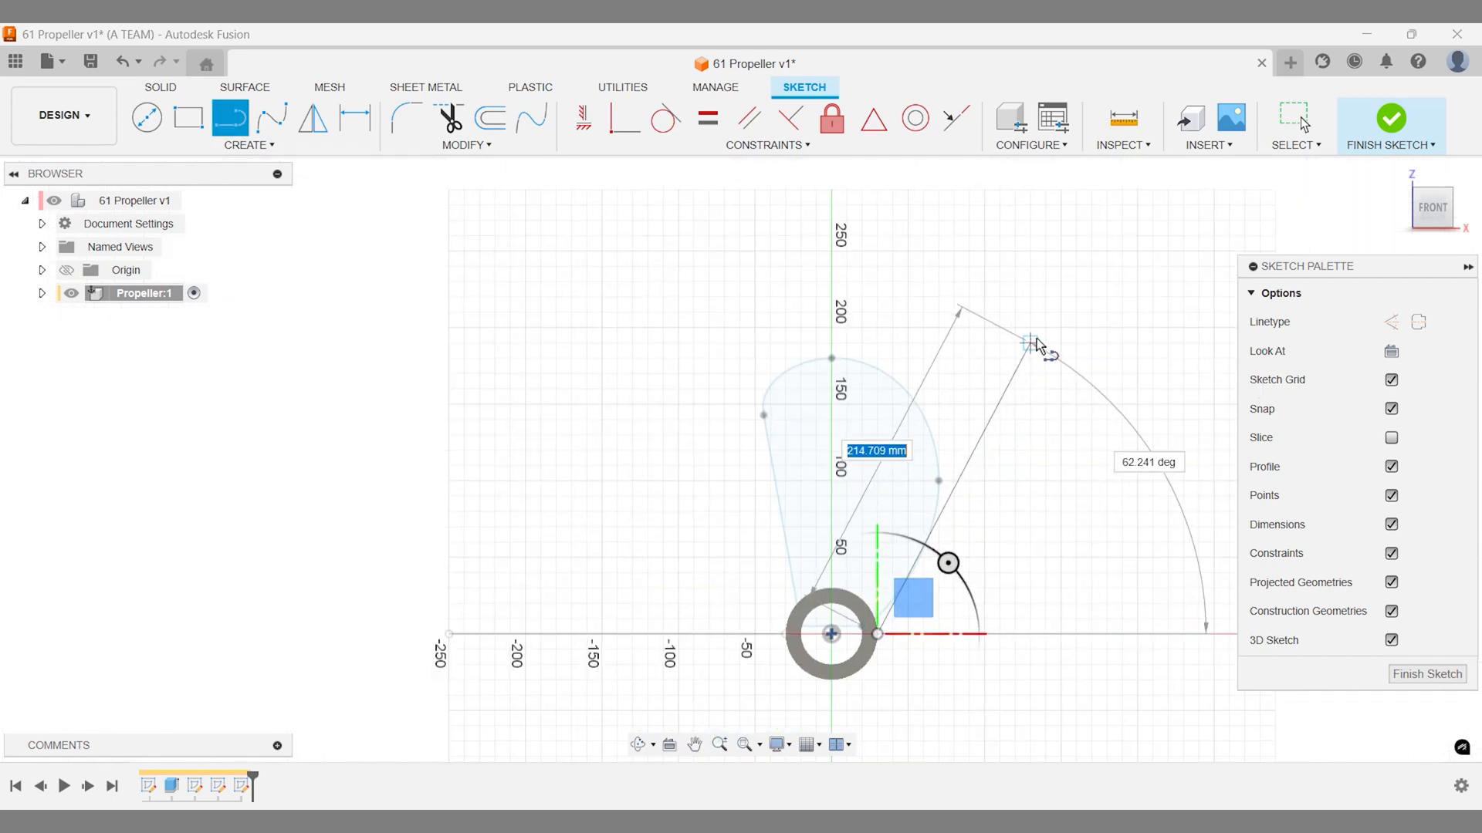
{"action": "left_click_drag", "start_coordinate": [1025, 343], "coordinate": [1047, 333]}
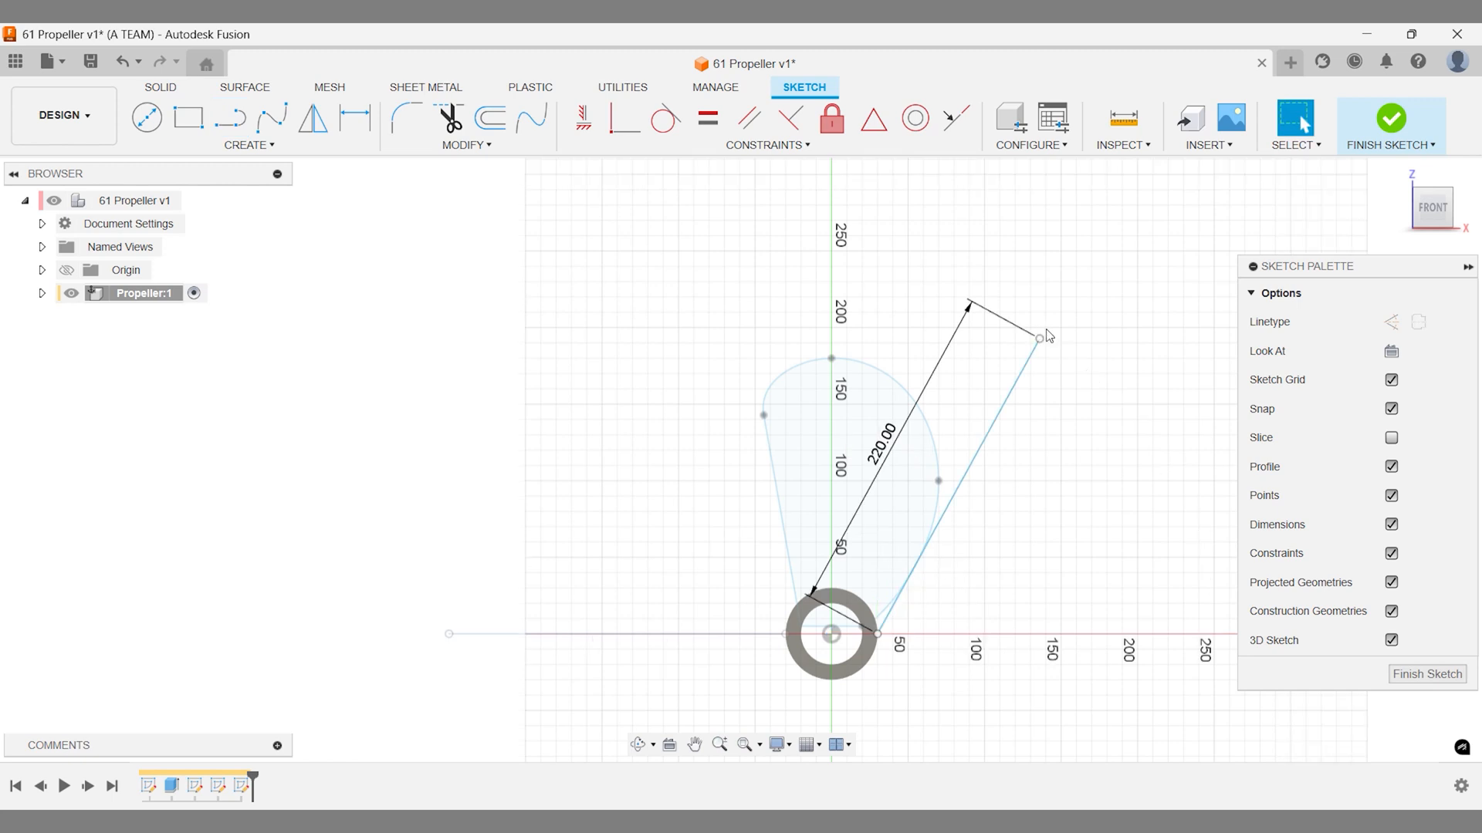
{"action": "type", "text": "fi"}
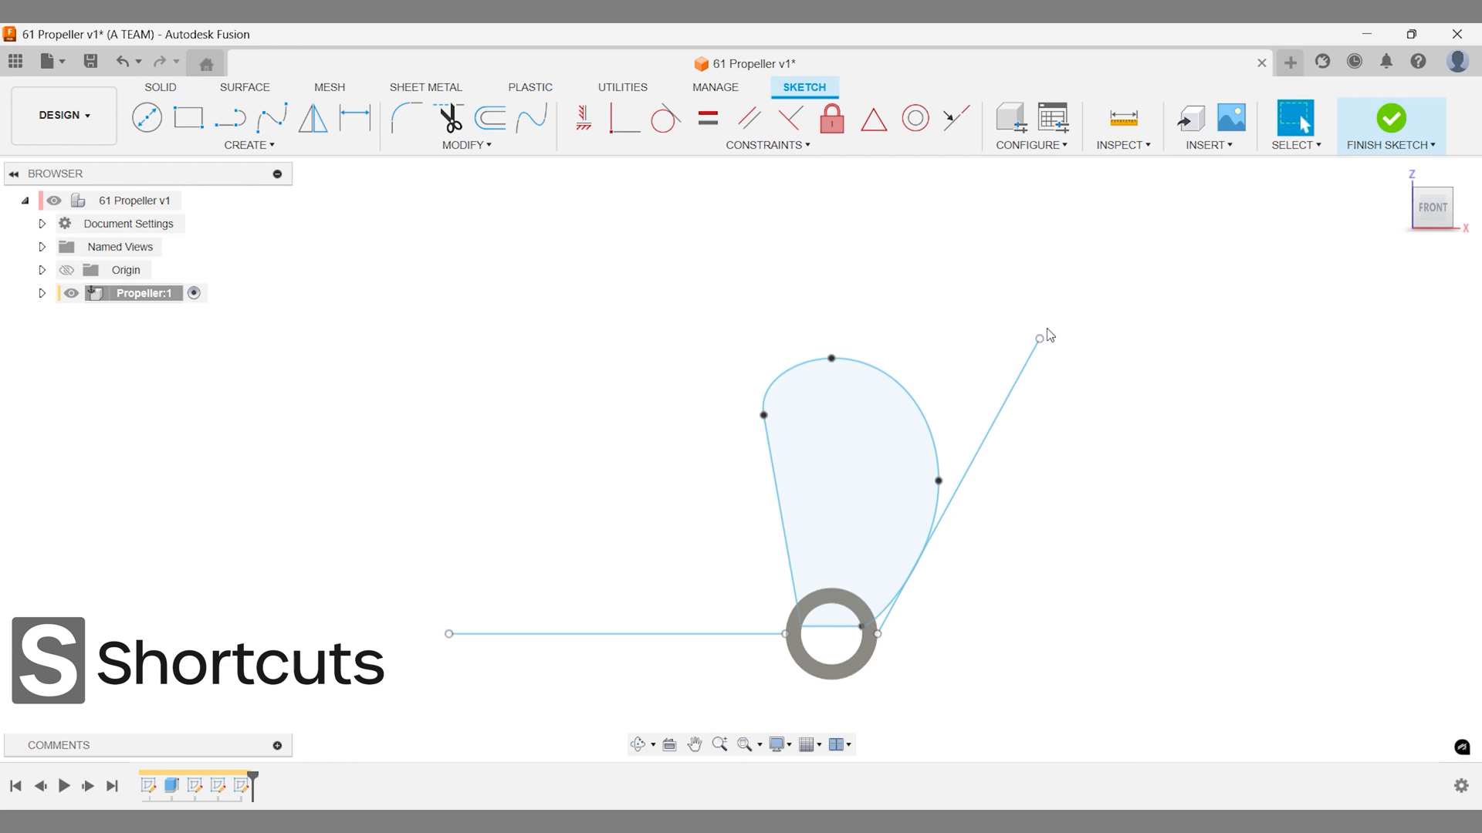
{"action": "left_click", "coordinate": [1389, 117]}
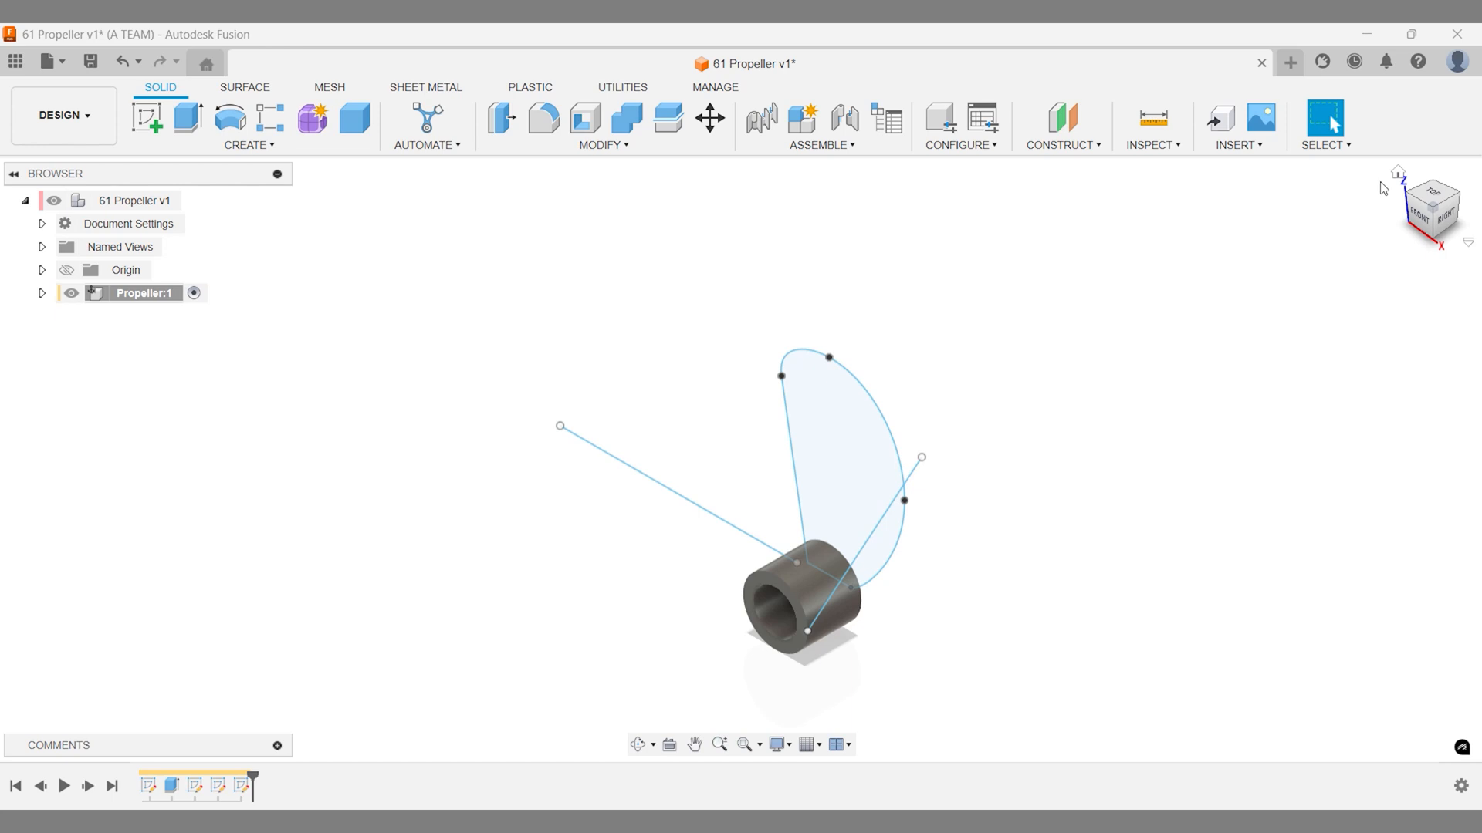
Save the design as a new version.
{"action": "key", "text": "Ctrl+S"}
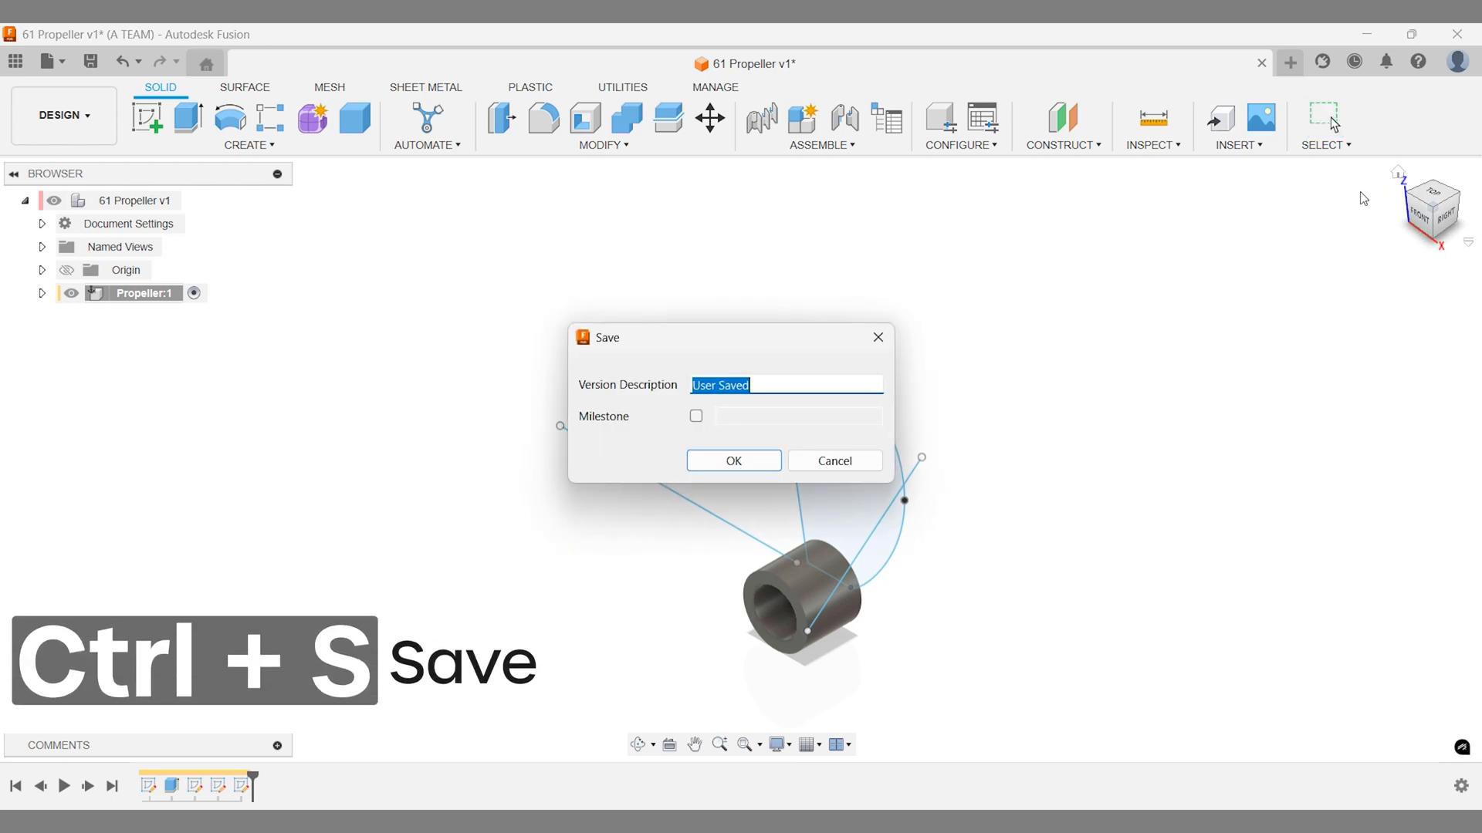
{"action": "left_click", "coordinate": [733, 460]}
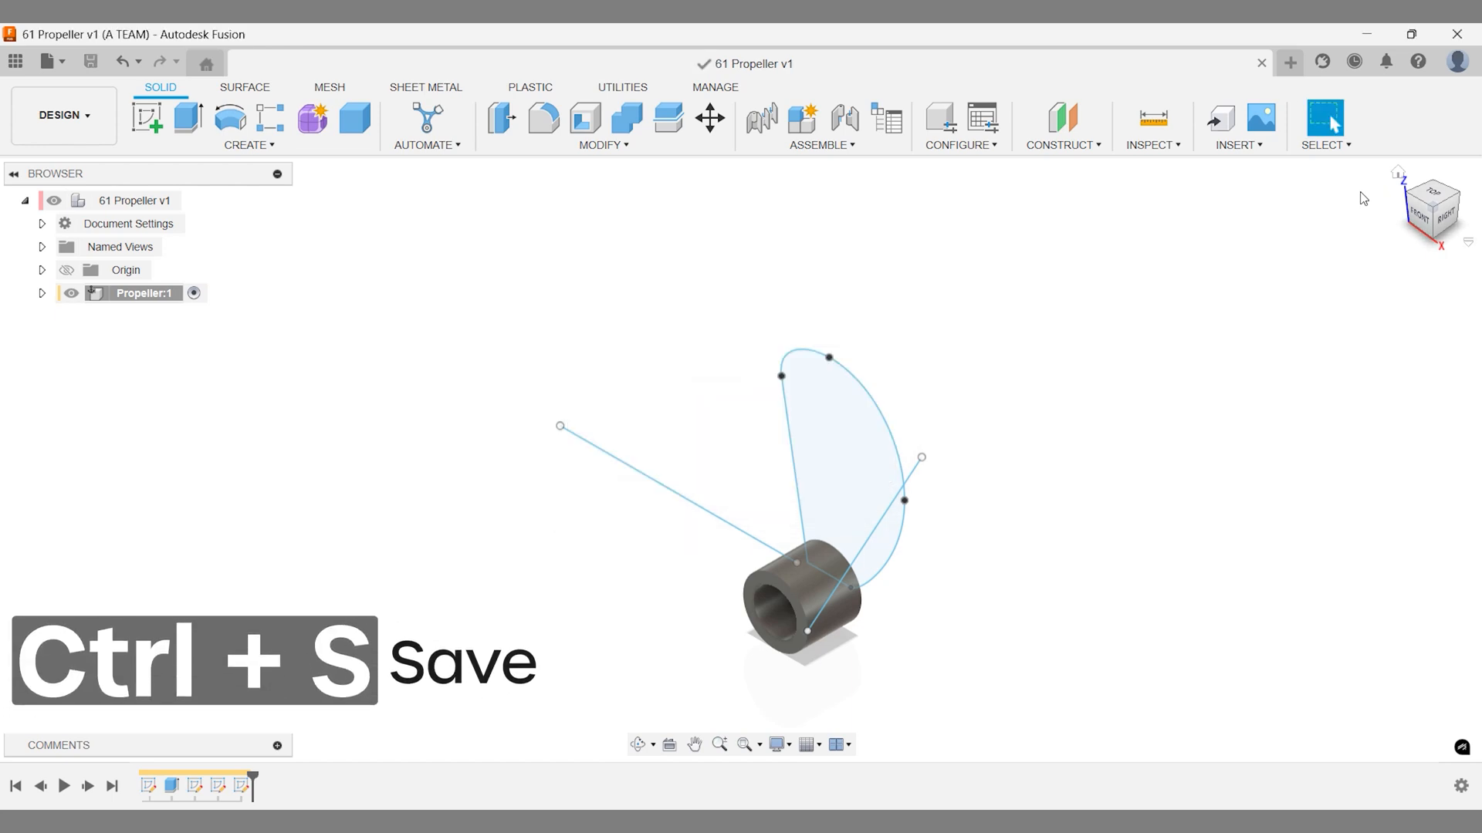
Loft a triangular surface between the two long angled lines from the hub.
{"action": "key", "text": "s"}
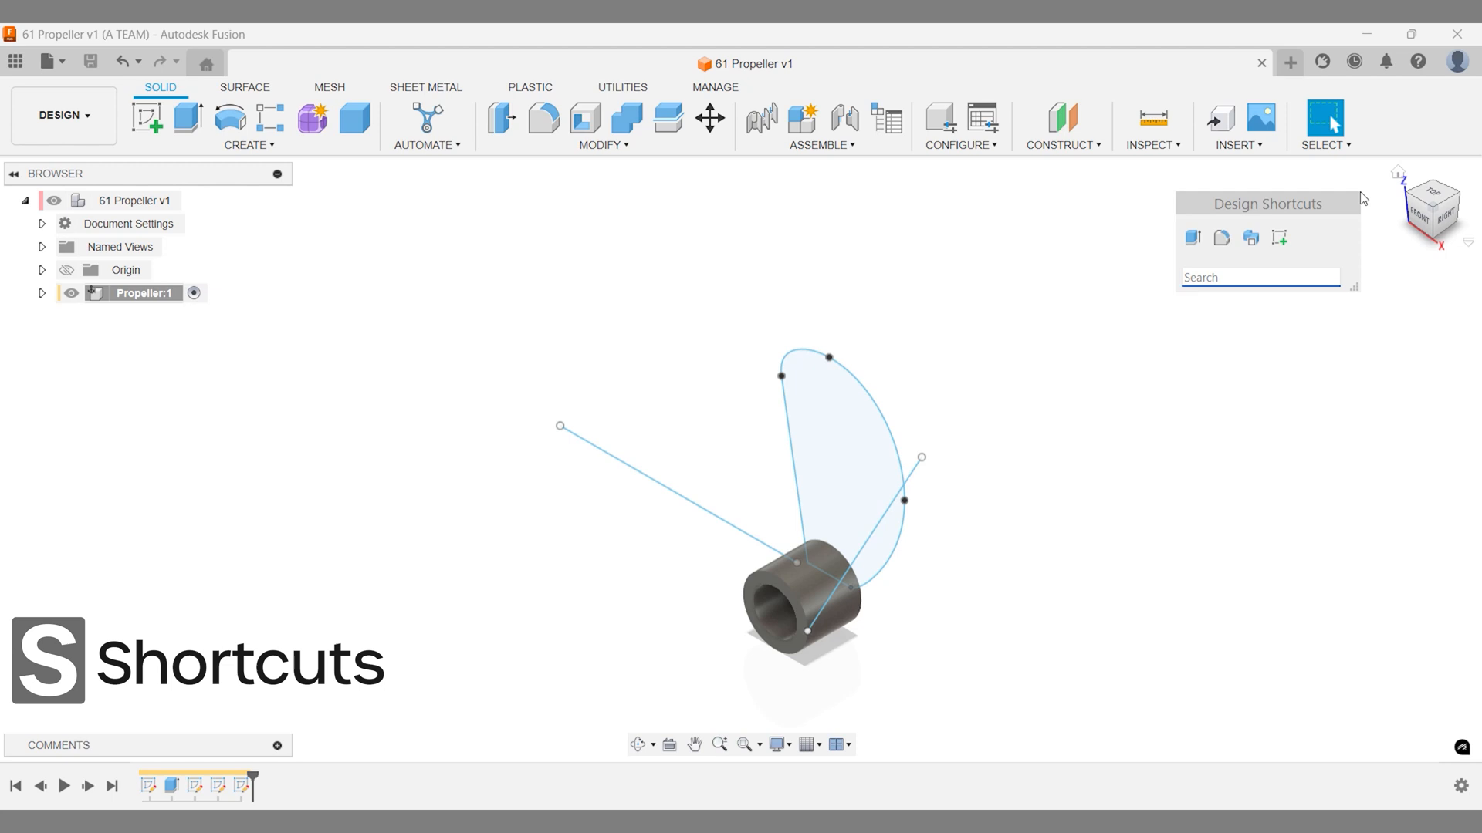
{"action": "type", "text": "loft"}
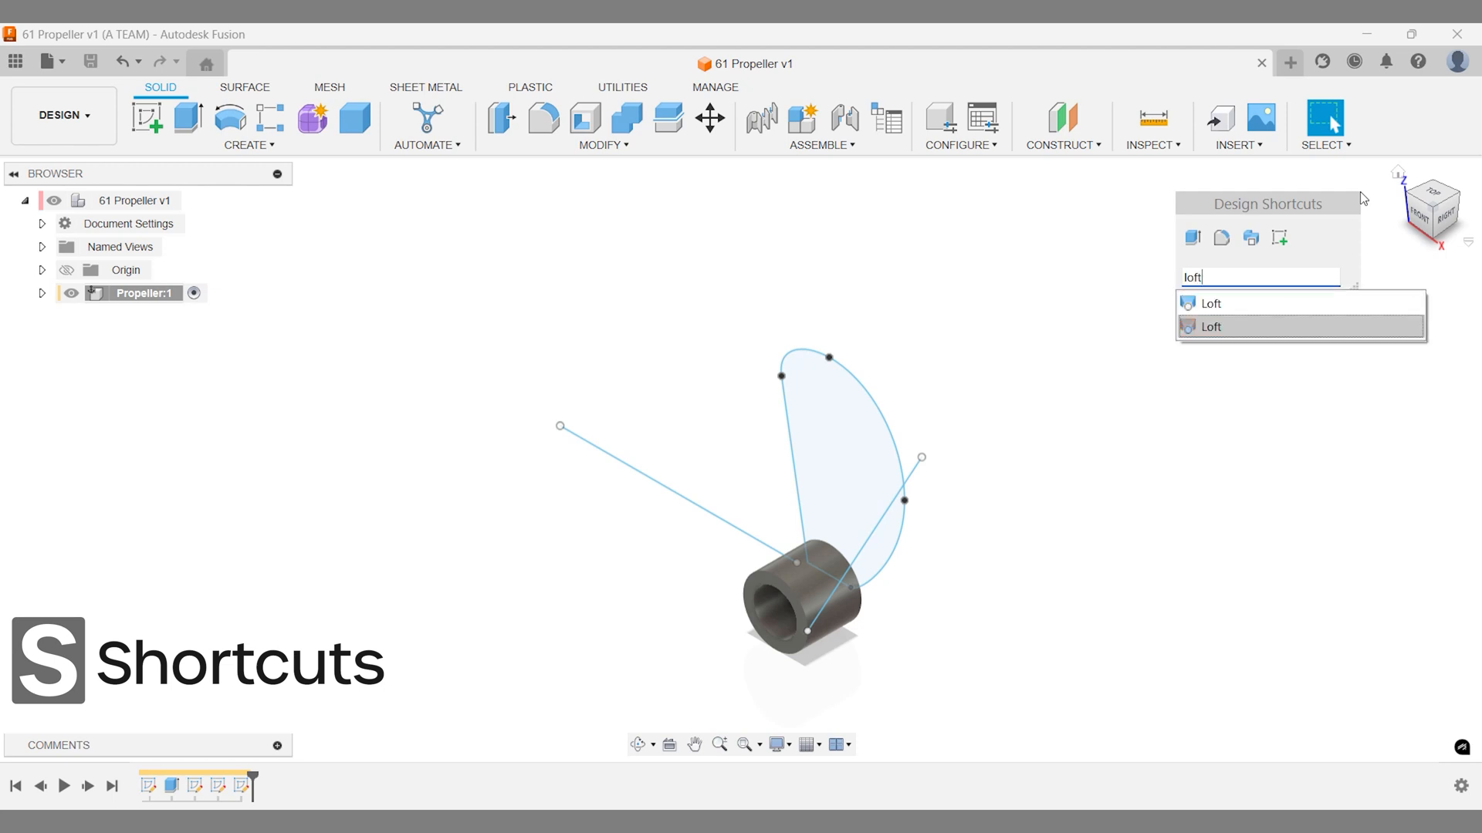
{"action": "left_click", "coordinate": [1213, 327]}
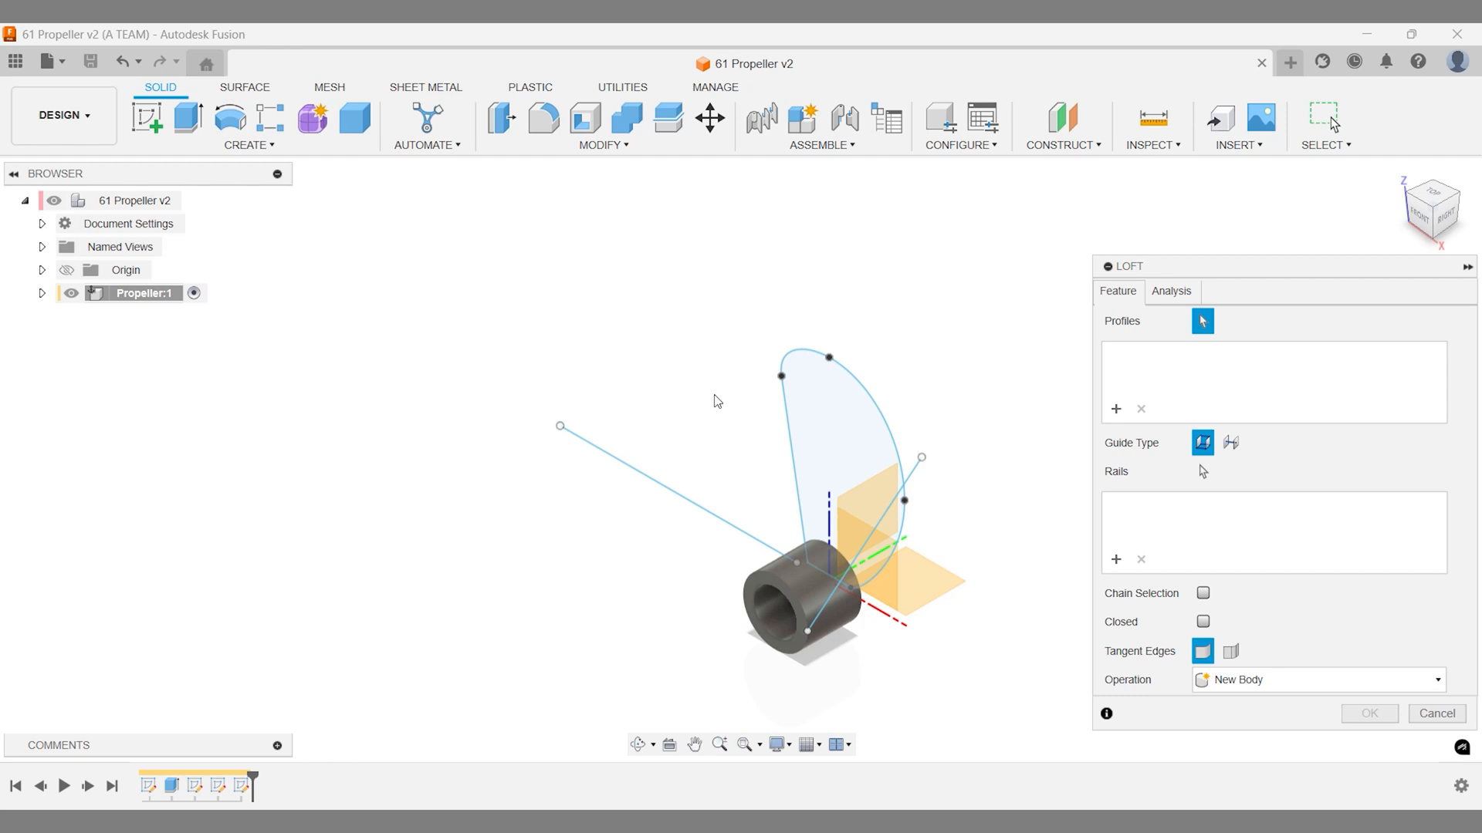
{"action": "left_click", "coordinate": [660, 494]}
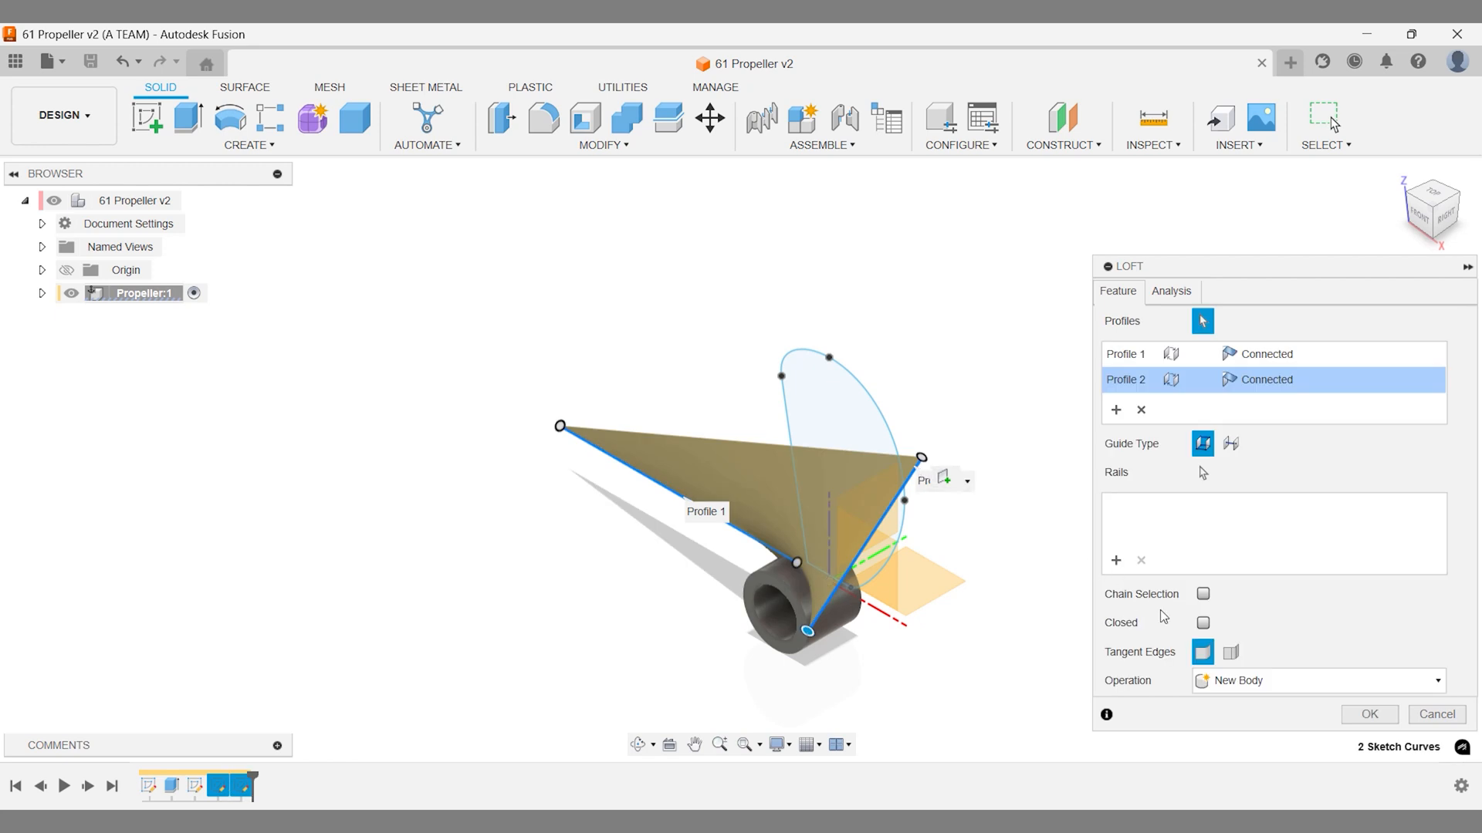
{"action": "left_click", "coordinate": [1369, 713]}
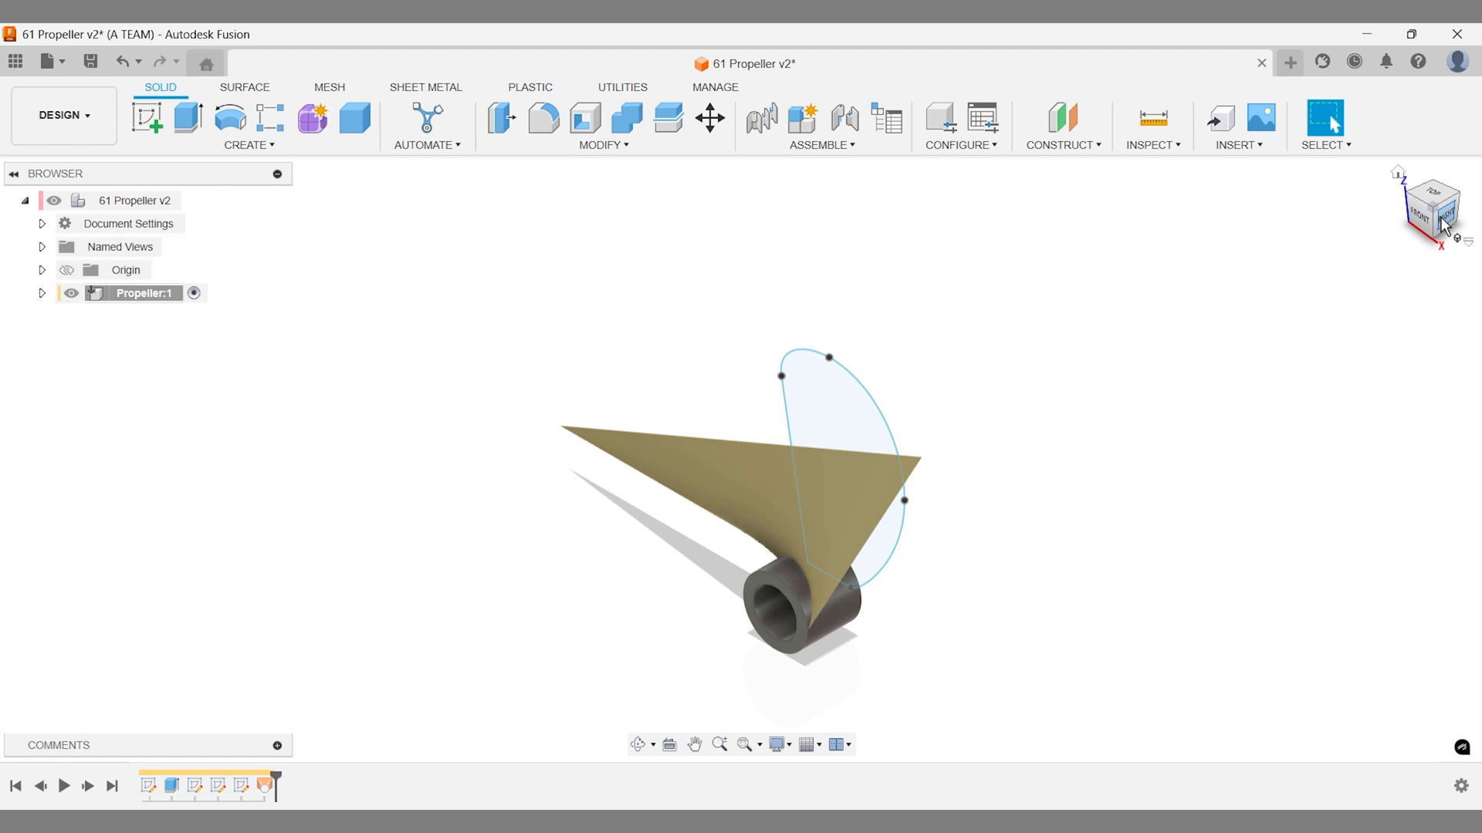
Extrude the teardrop blade outline -50 mm as a new body across the lofted surface.
{"action": "left_click", "coordinate": [1448, 216]}
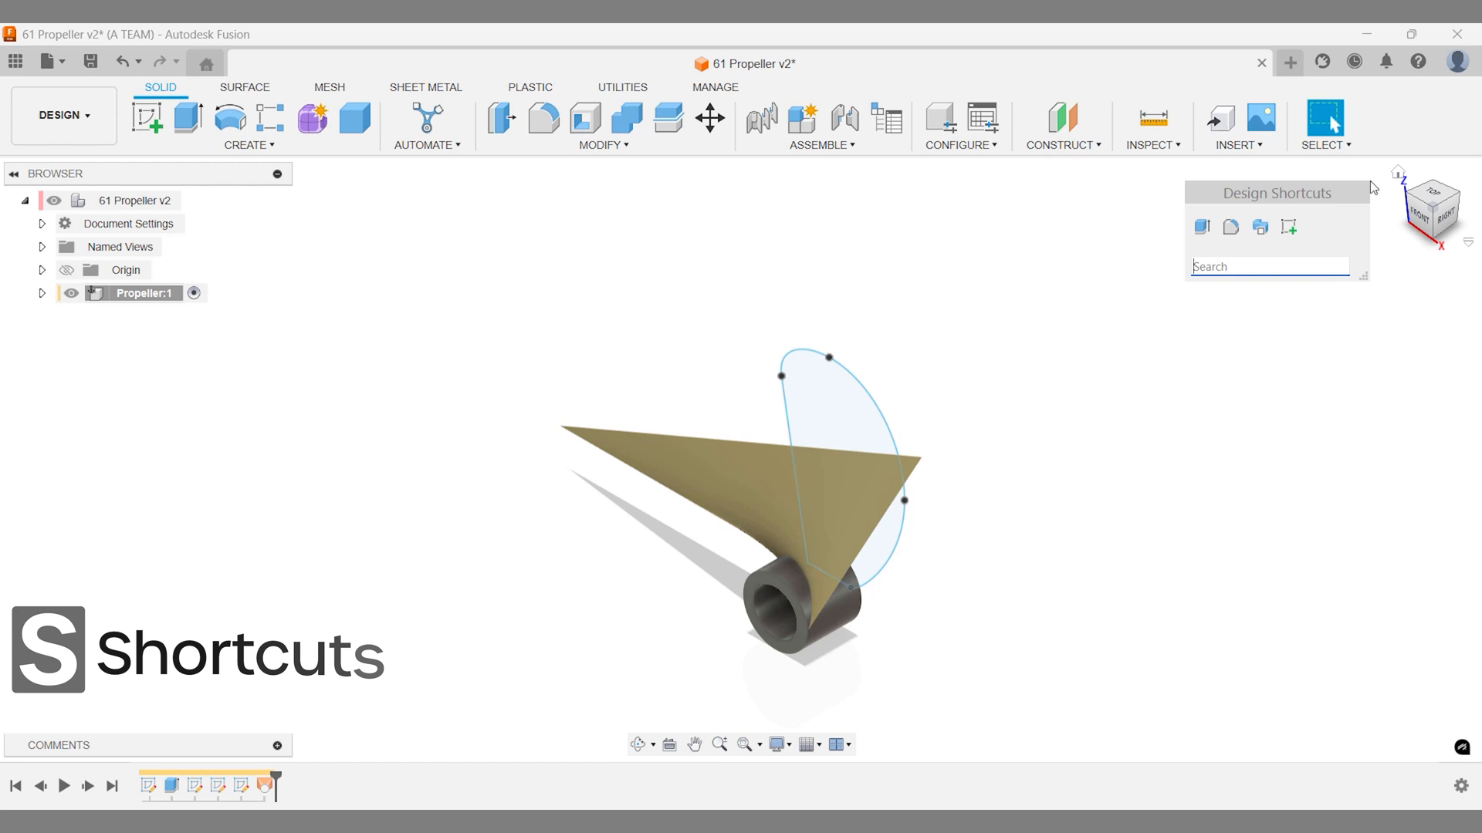
{"action": "type", "text": "extru"}
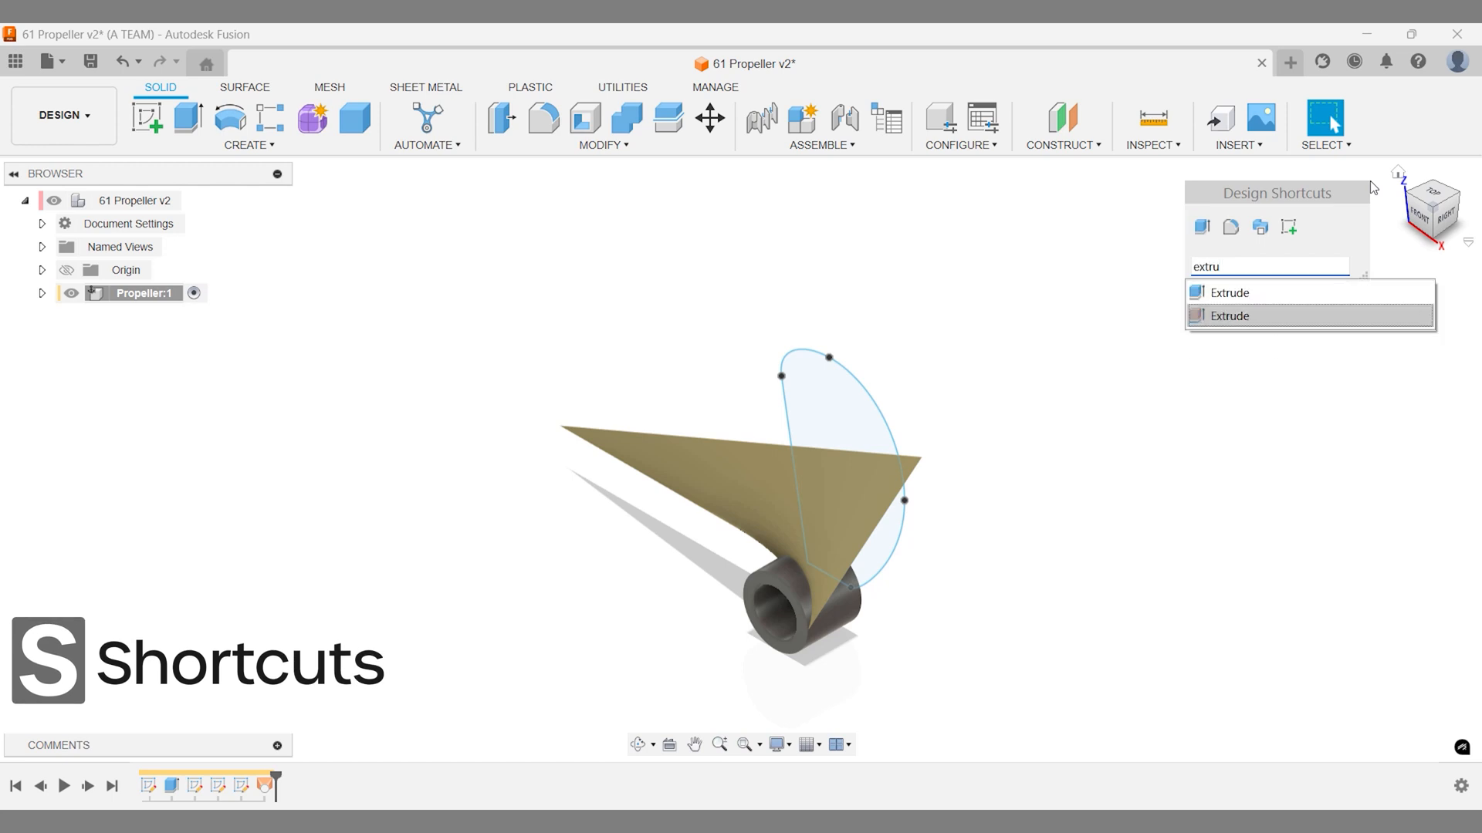
{"action": "left_click", "coordinate": [1229, 293]}
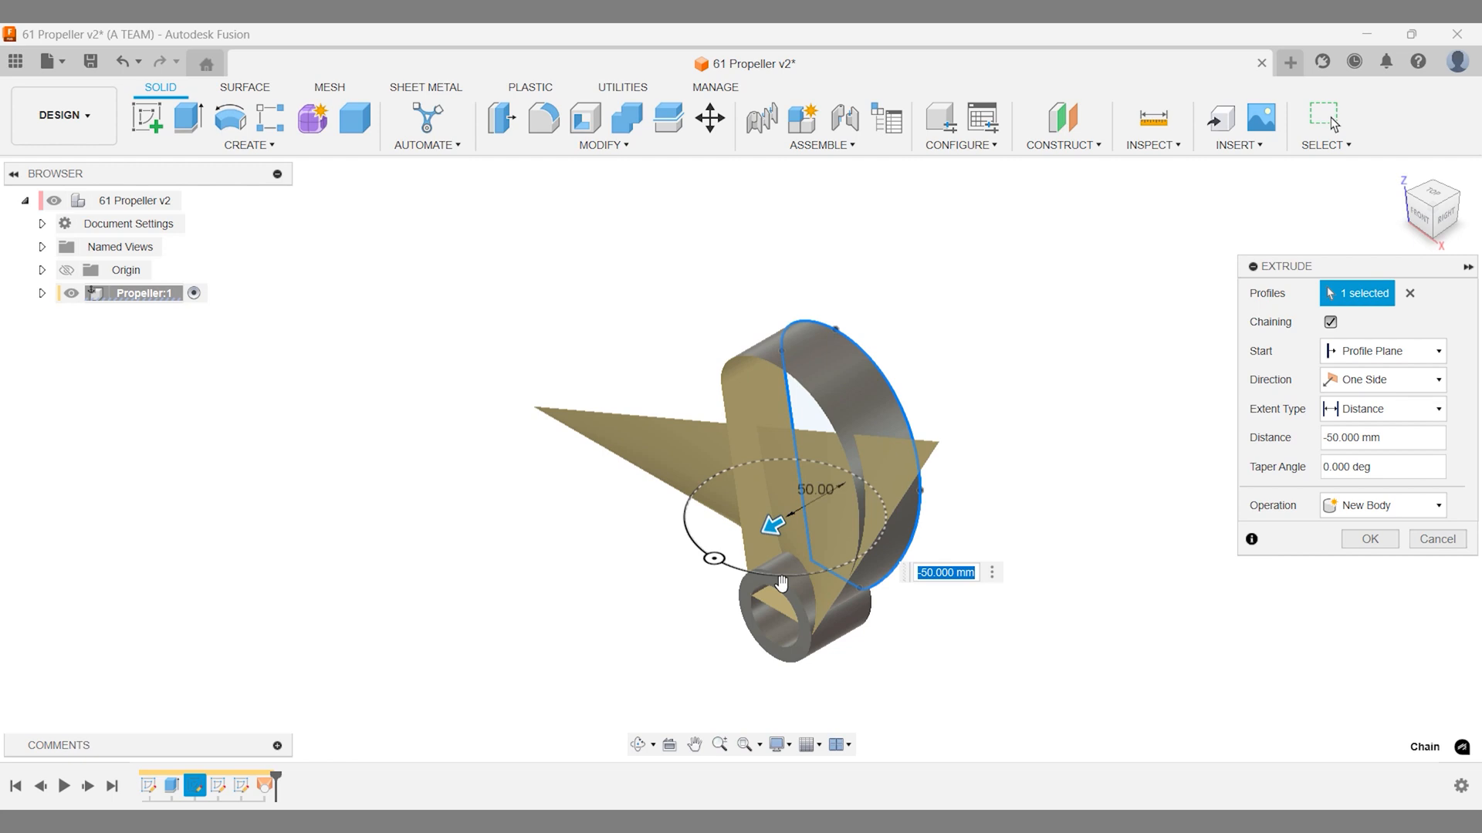
{"action": "left_click_drag", "start_coordinate": [779, 581], "coordinate": [963, 642]}
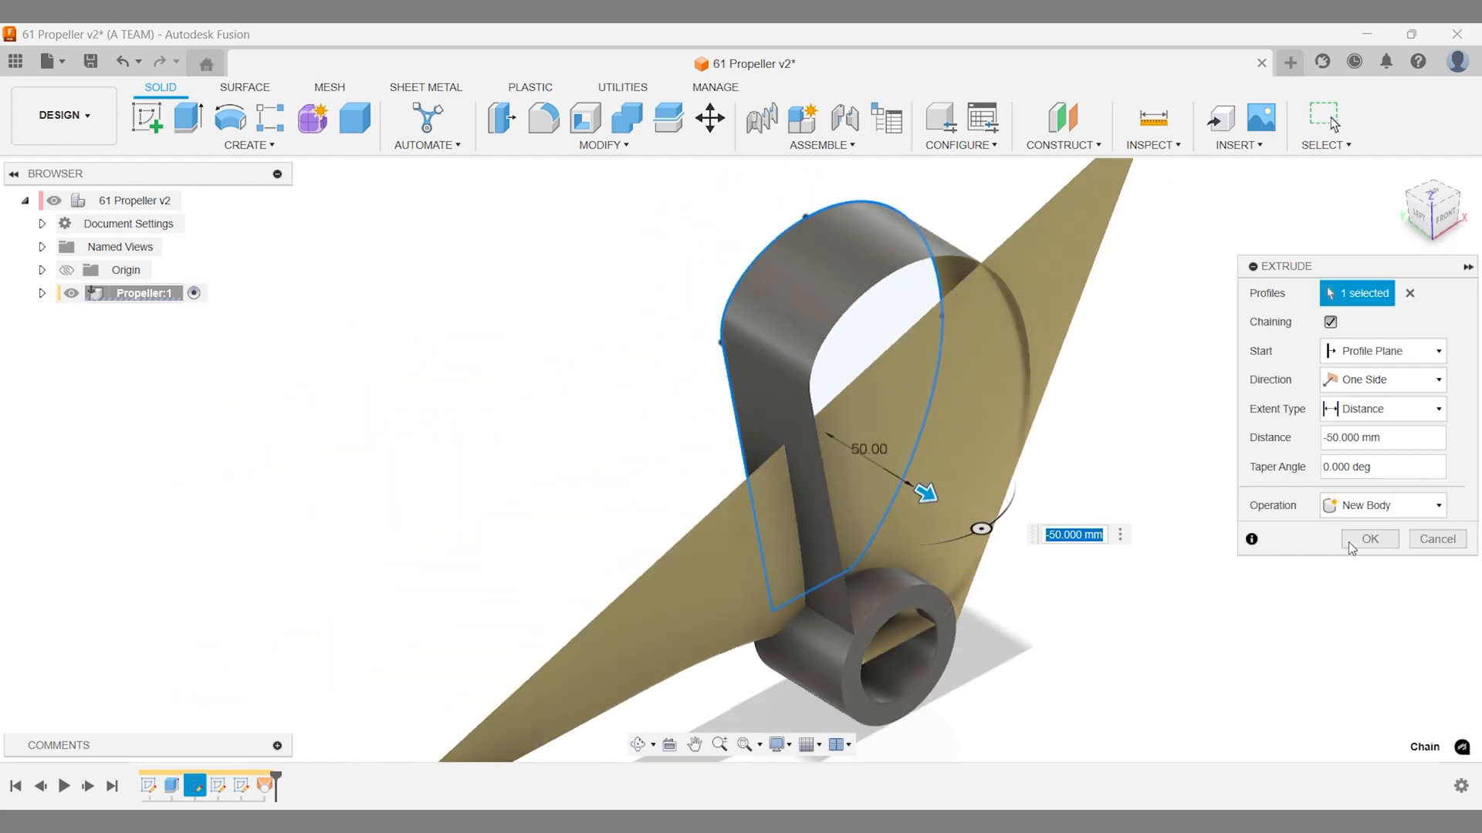
{"action": "left_click", "coordinate": [1370, 539]}
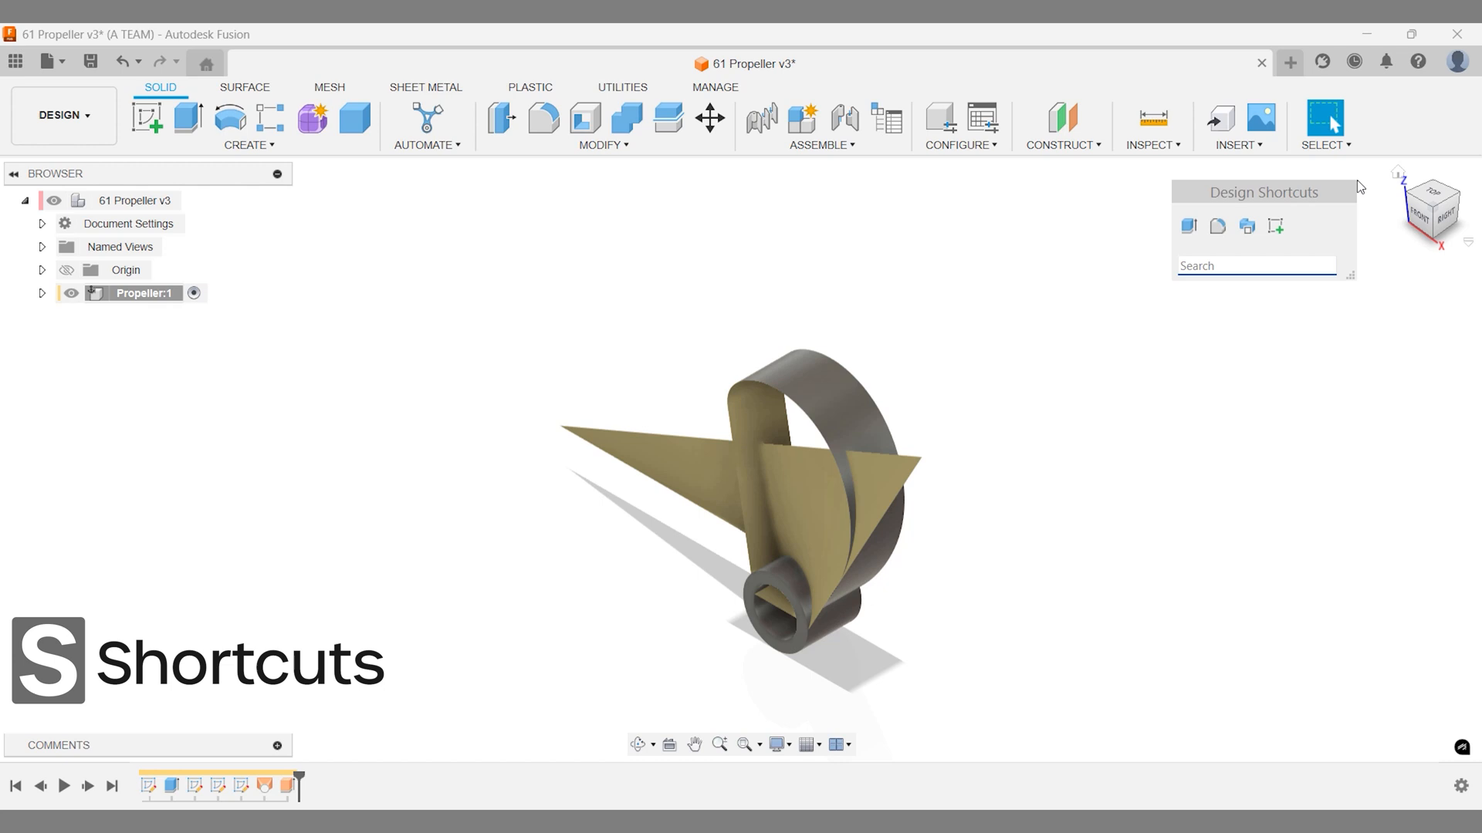
Extend the lofted surface from its long top edge so it reaches past the blade body.
{"action": "type", "text": "extend"}
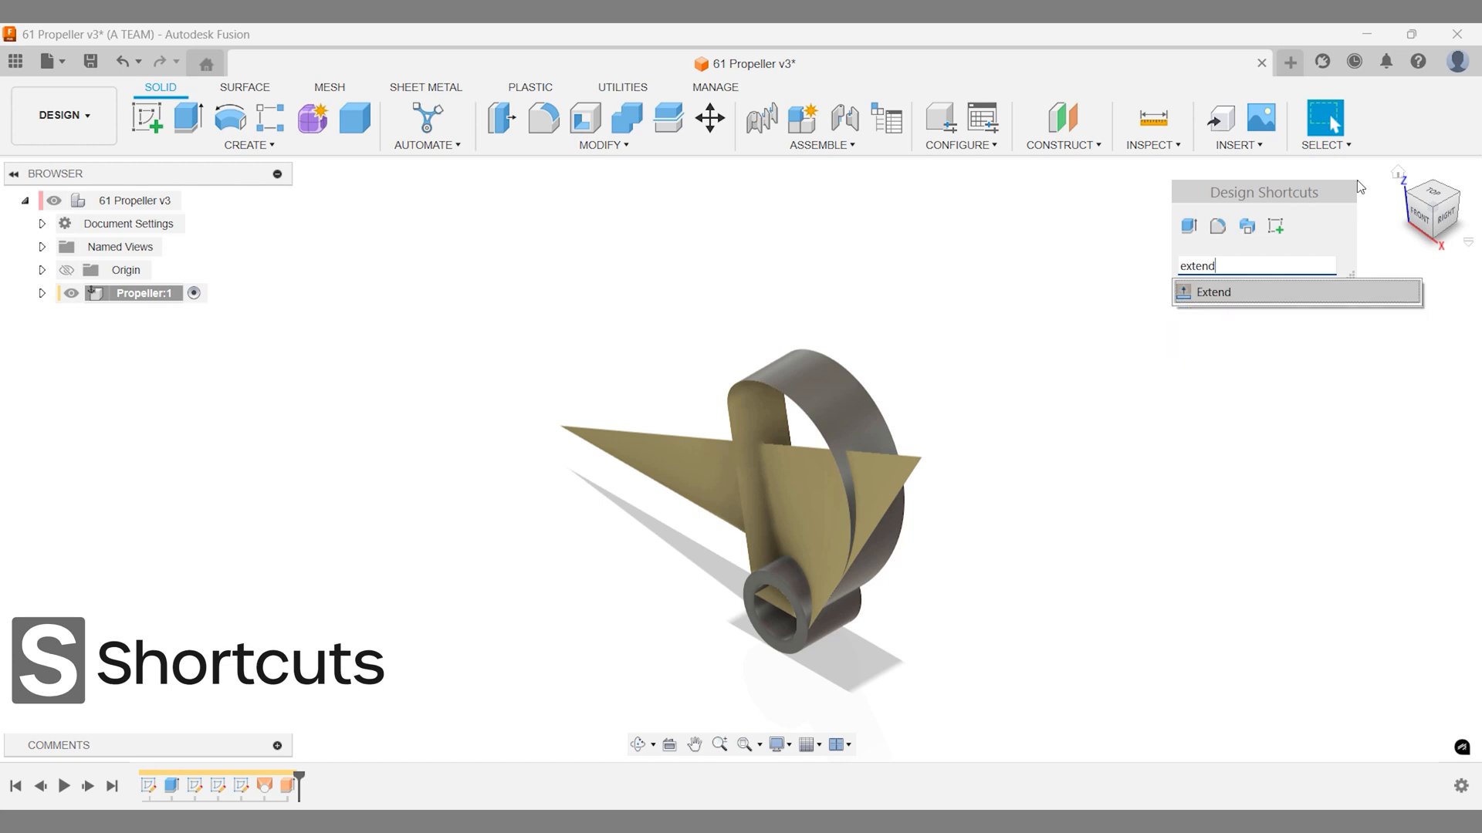
{"action": "left_click", "coordinate": [1215, 291]}
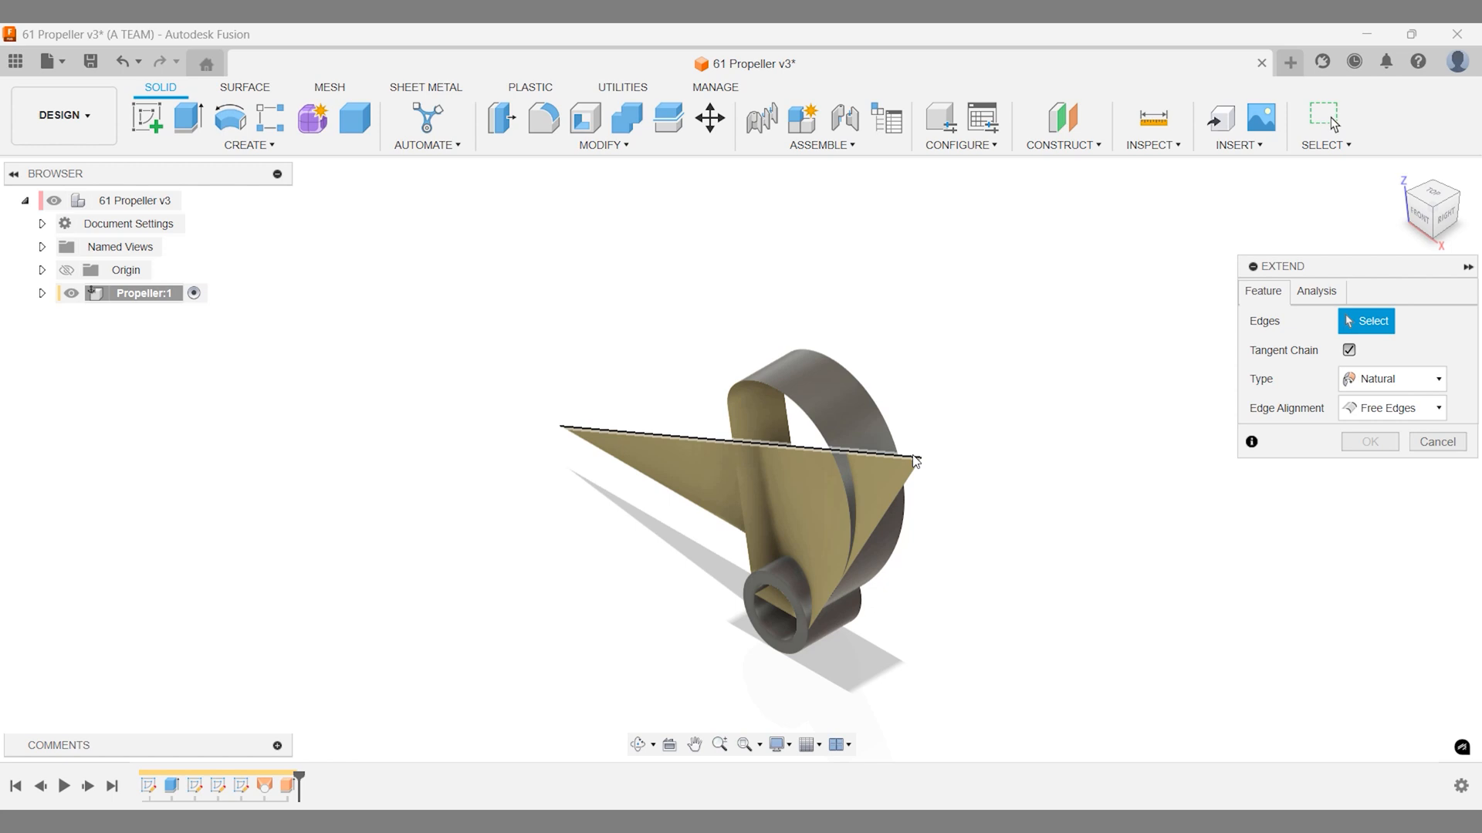
{"action": "left_click", "coordinate": [908, 453]}
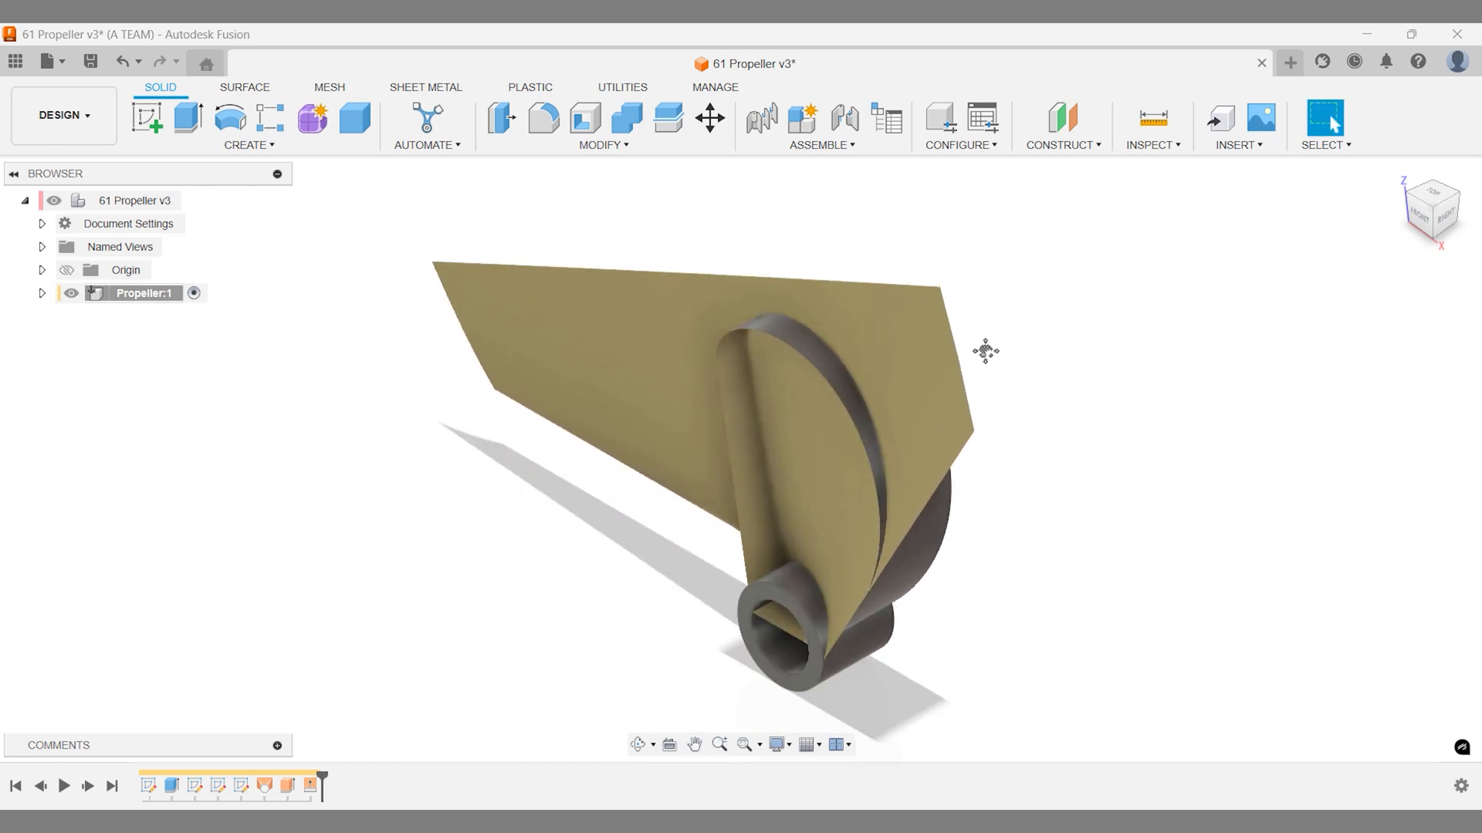
Trim the lofted surface to the extruded blade outline and hide the extruded body.
{"action": "type", "text": "trim"}
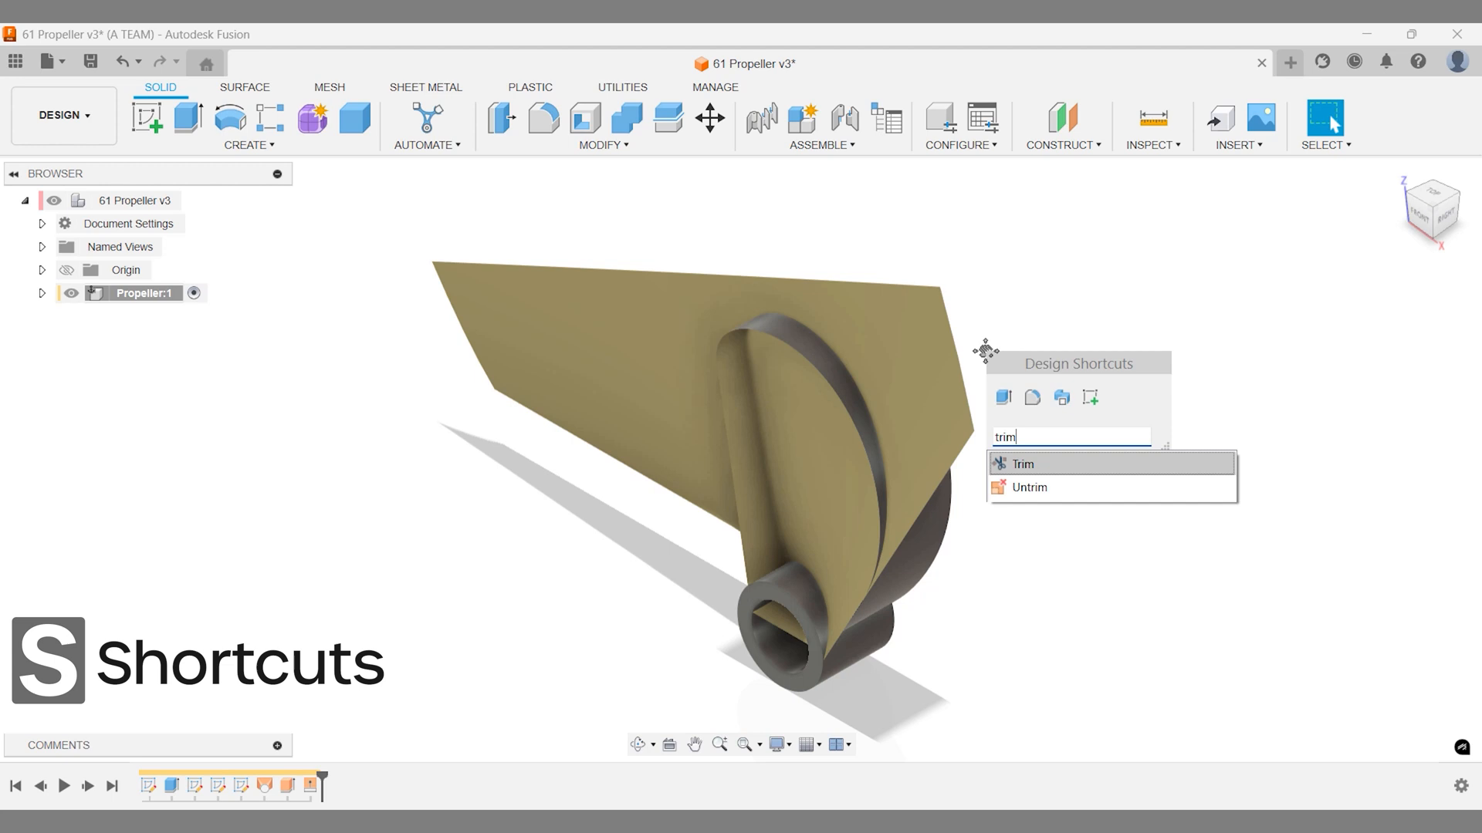
{"action": "left_click", "coordinate": [1028, 463]}
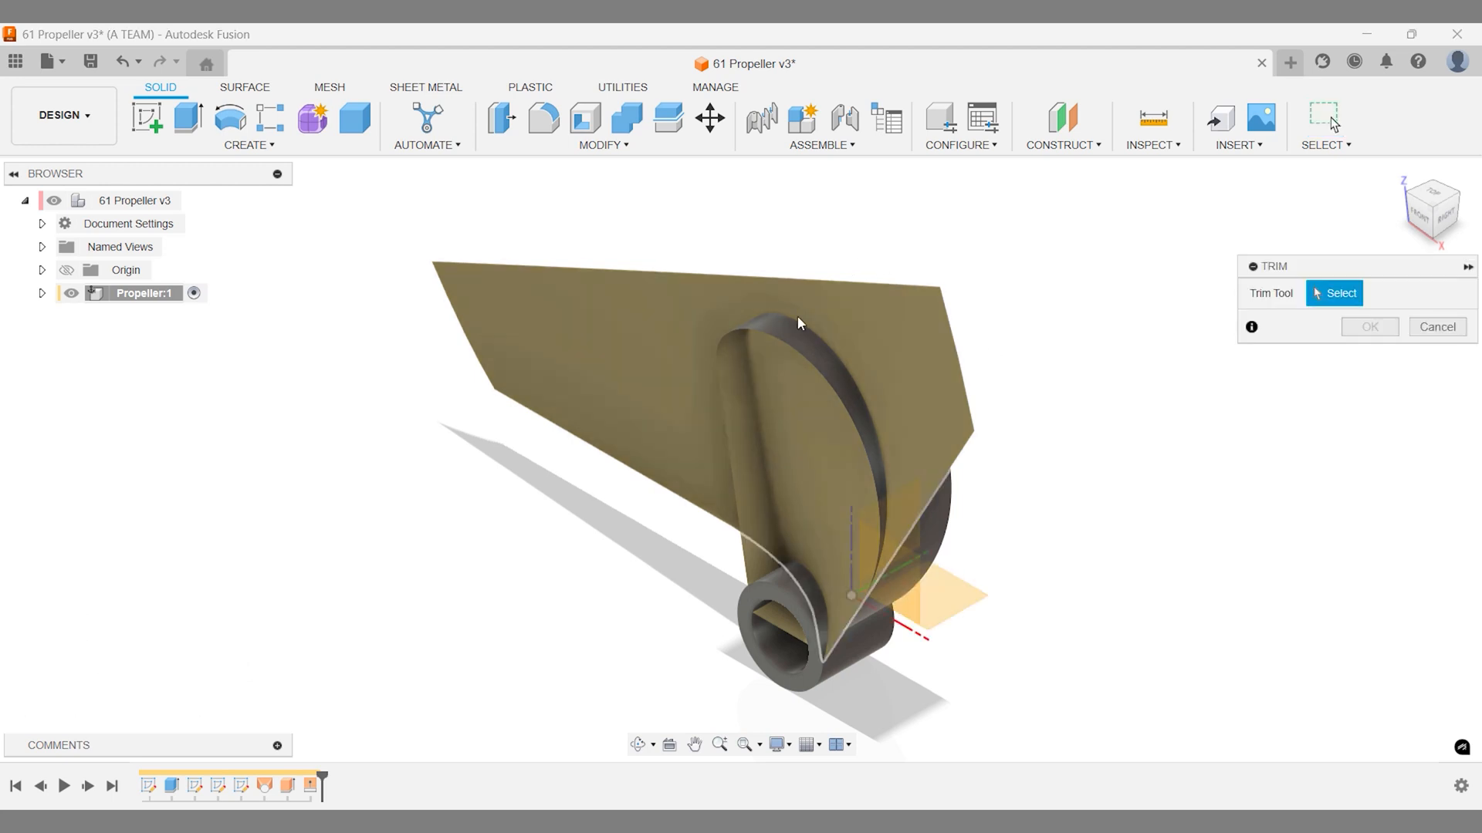
{"action": "left_click", "coordinate": [800, 323]}
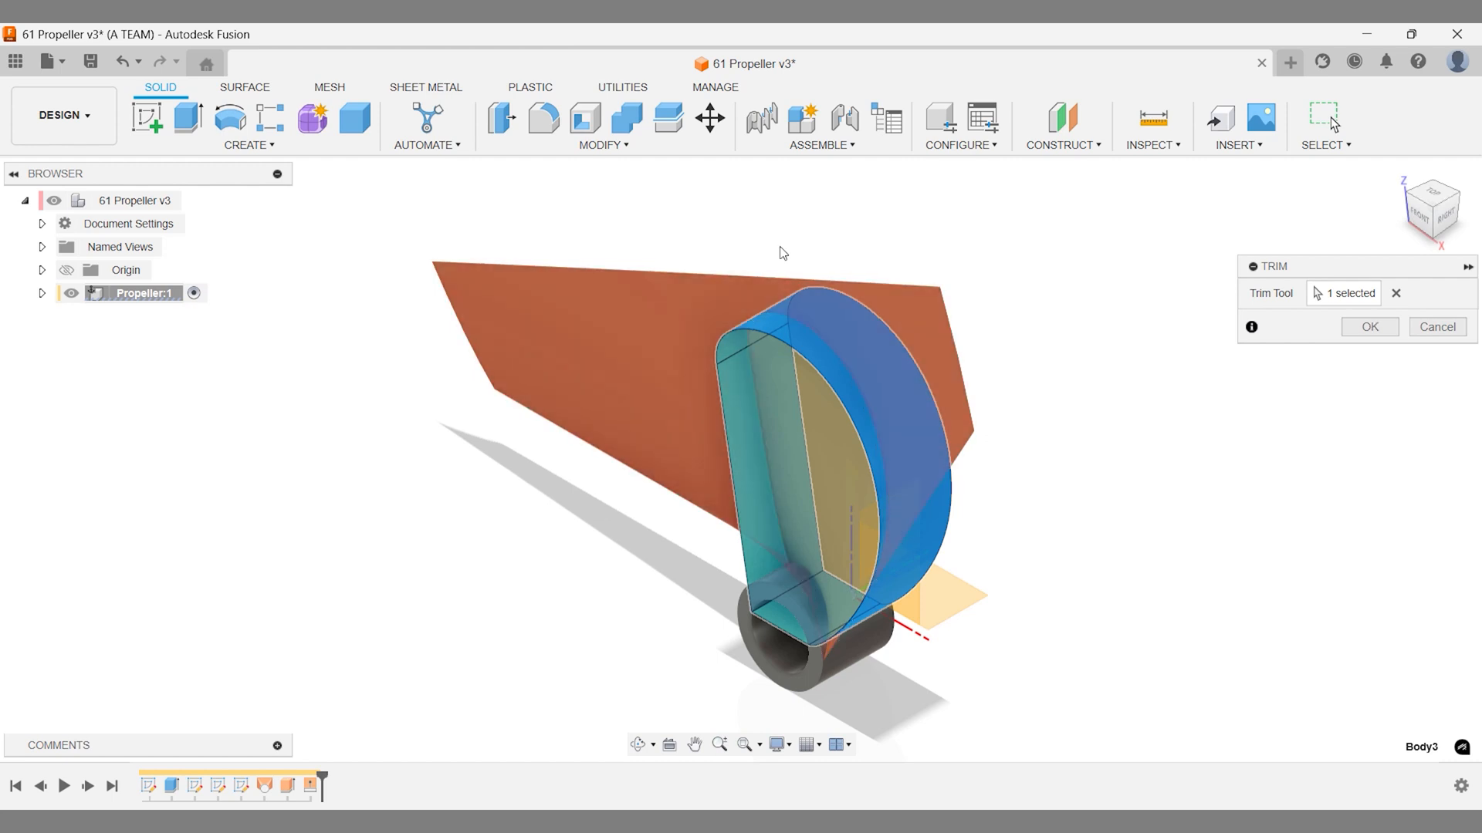
{"action": "left_click", "coordinate": [1369, 327]}
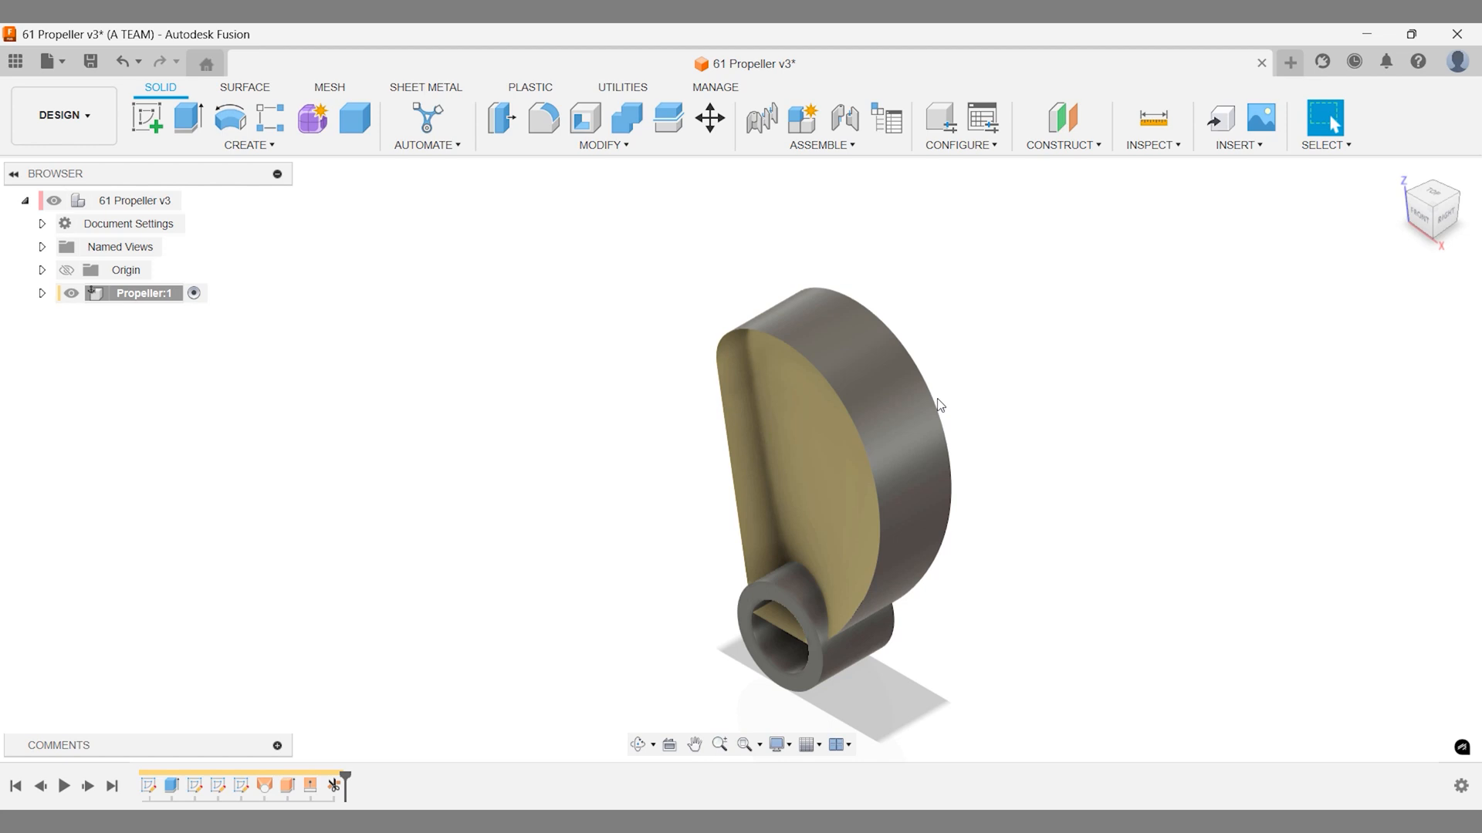
{"action": "left_click", "coordinate": [898, 422]}
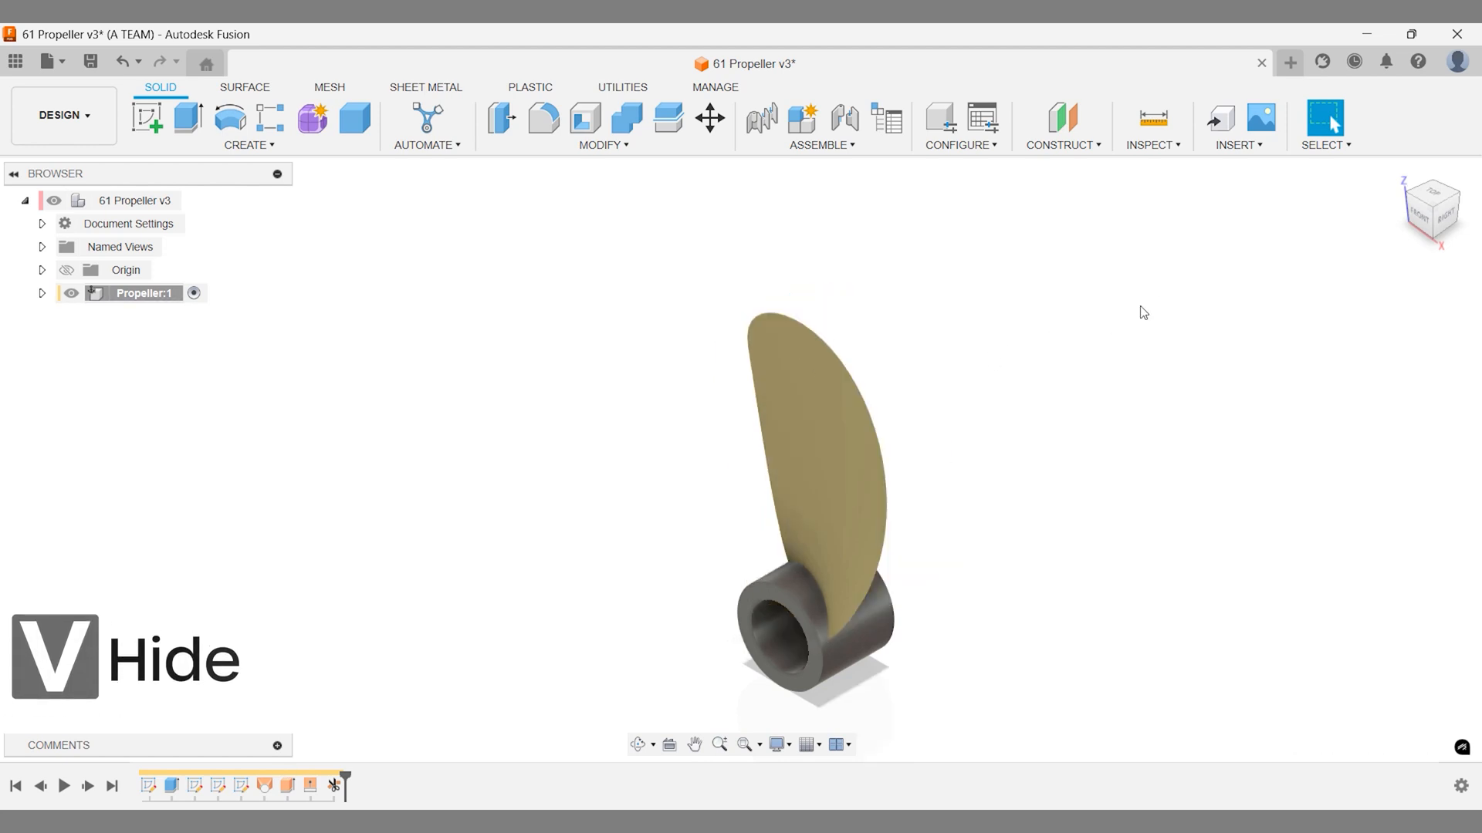
{"action": "left_click", "coordinate": [1443, 218]}
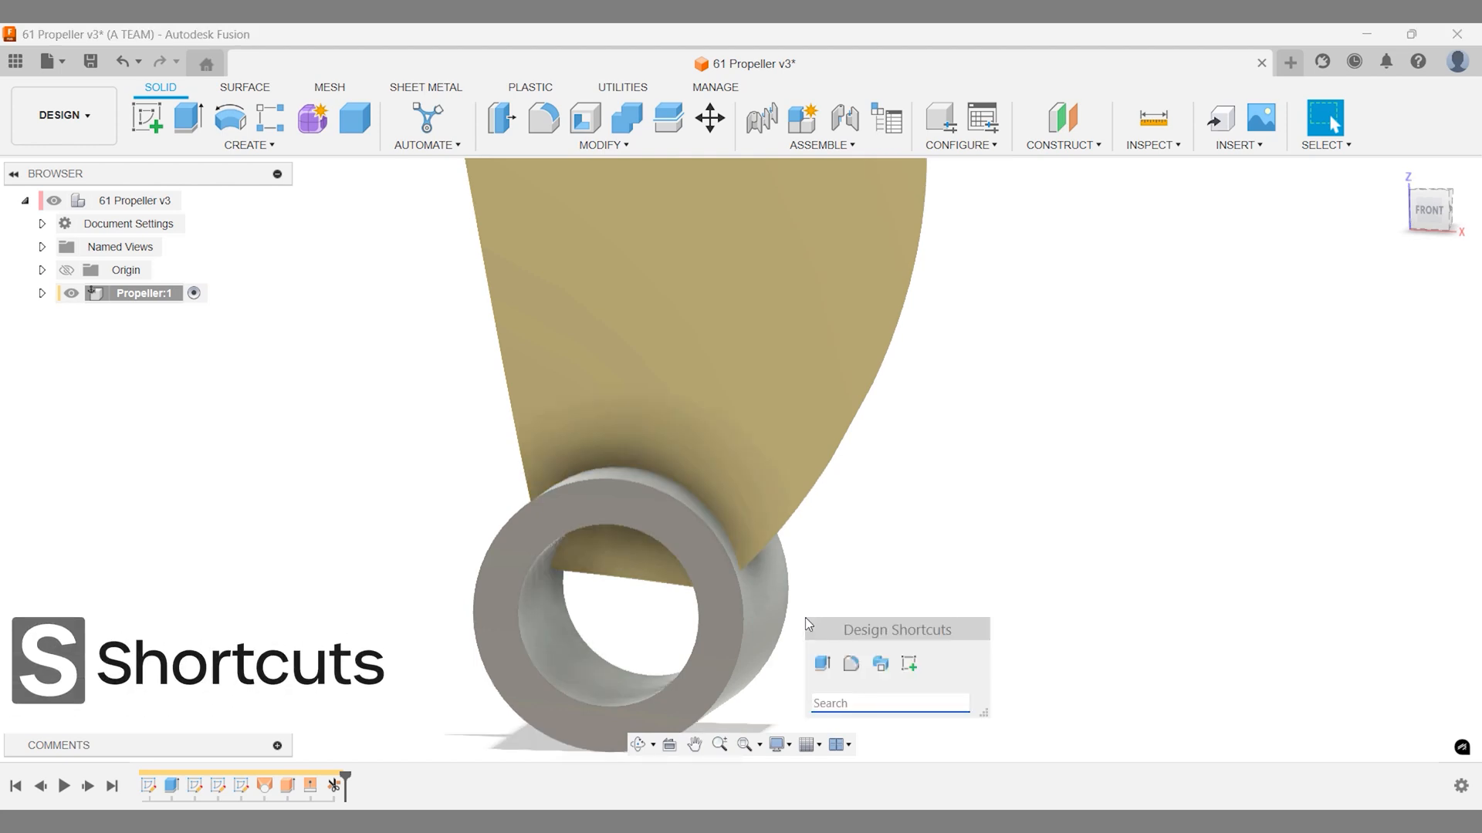
Split the hub's outer face using the blade surface as the splitting tool.
{"action": "type", "text": "spli"}
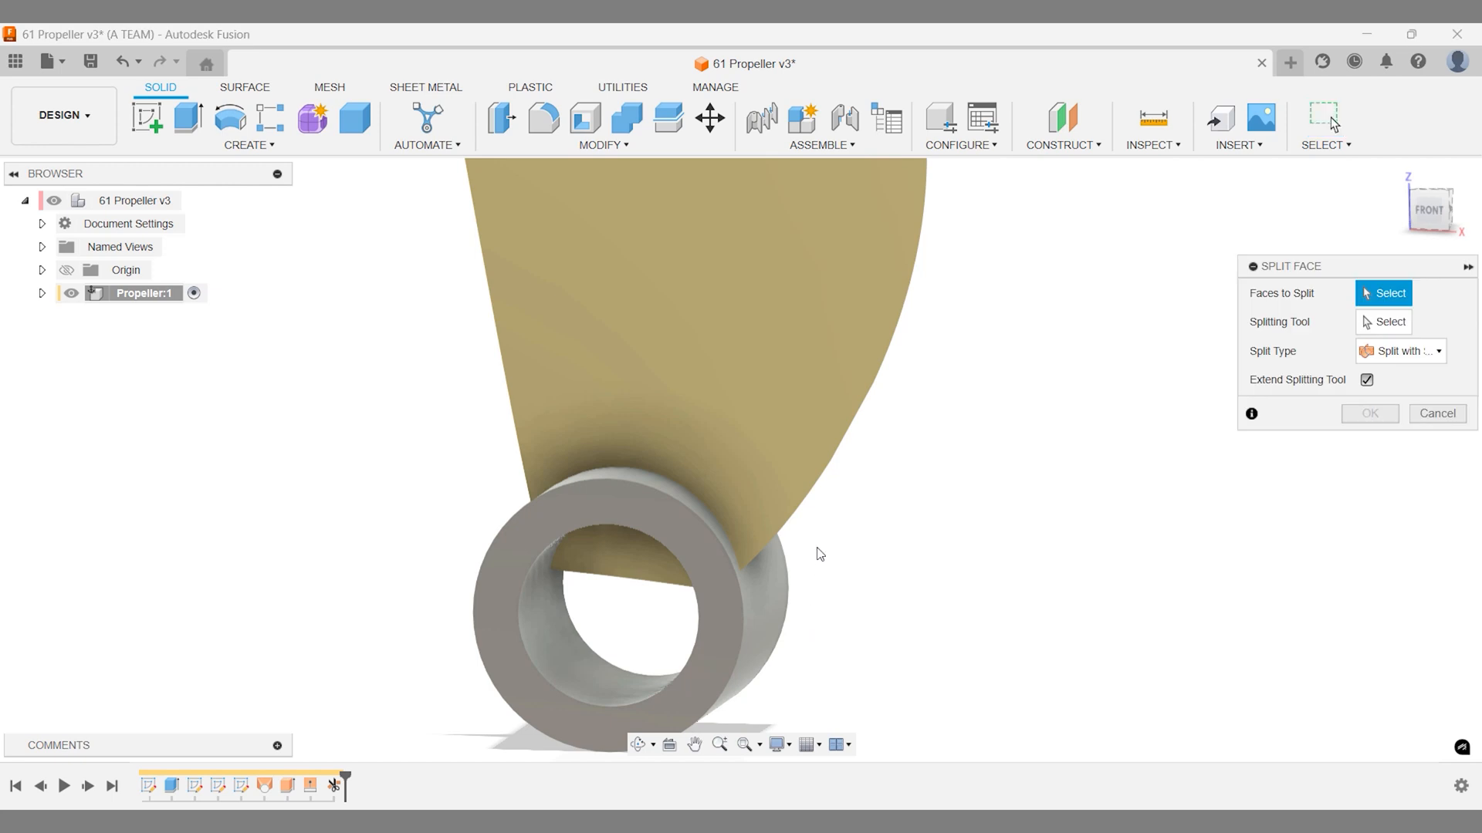
{"action": "left_click", "coordinate": [818, 552]}
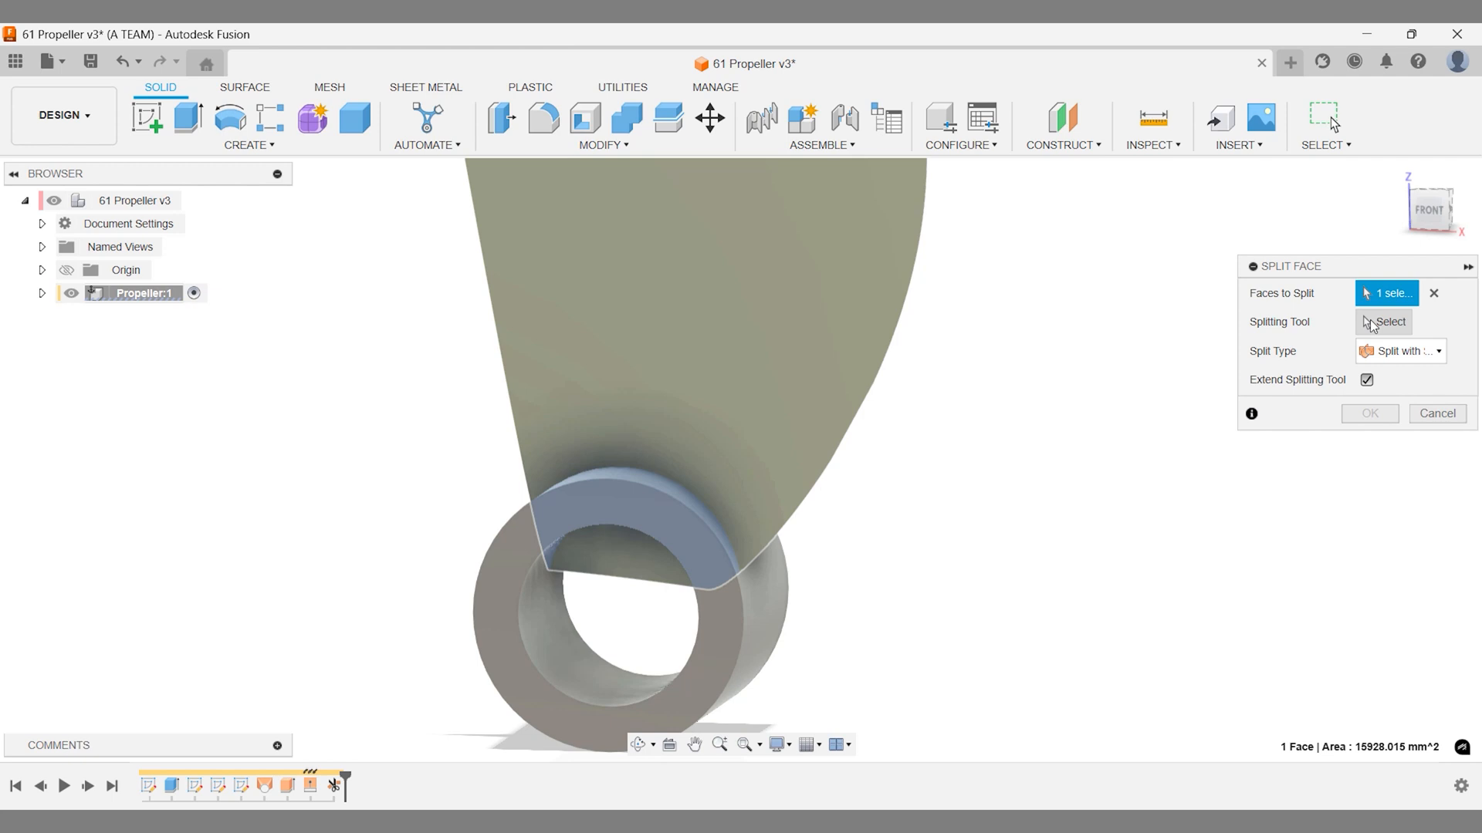
{"action": "left_click", "coordinate": [1383, 321]}
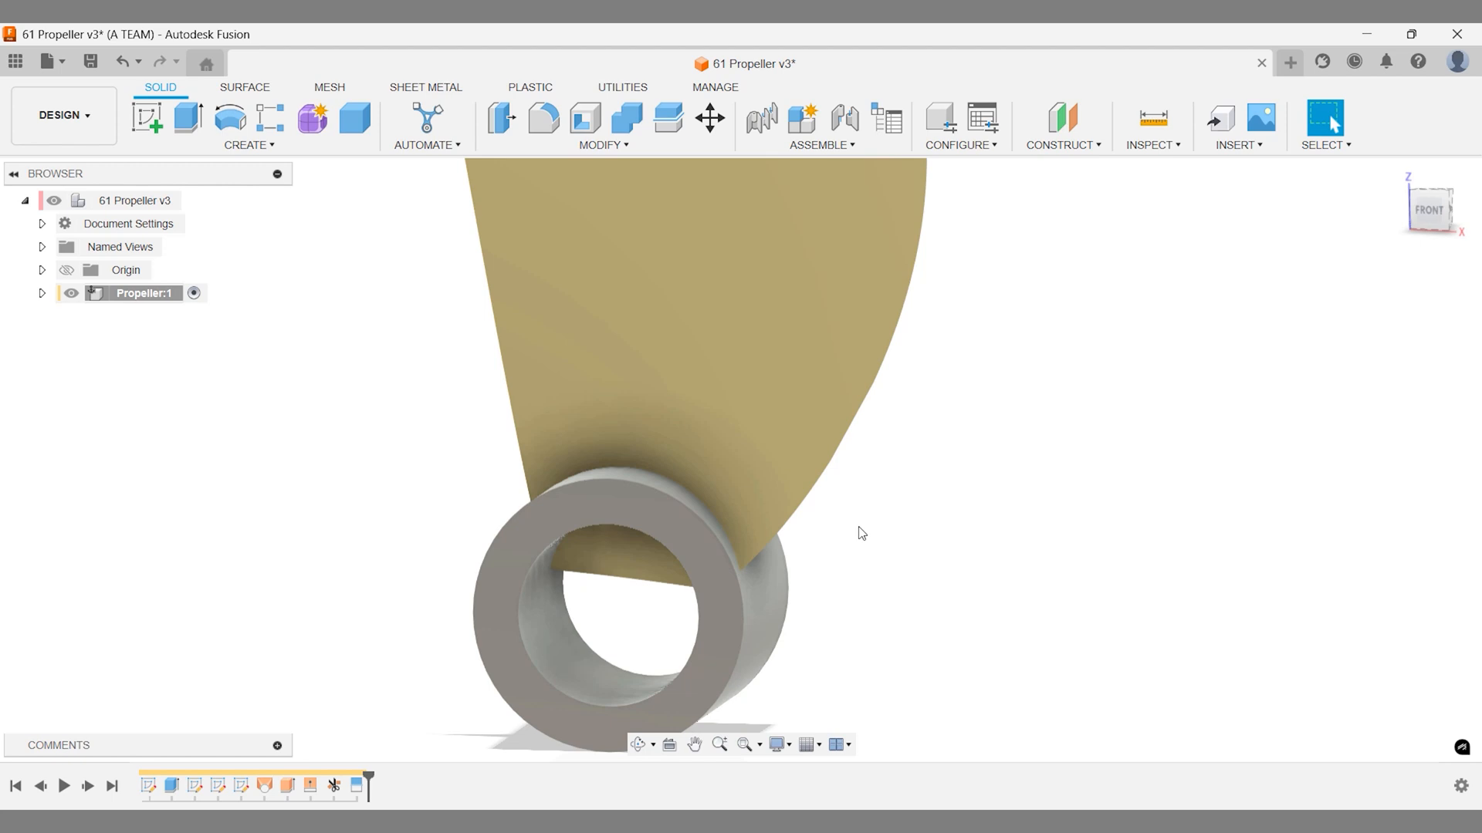
{"action": "left_click", "coordinate": [639, 565]}
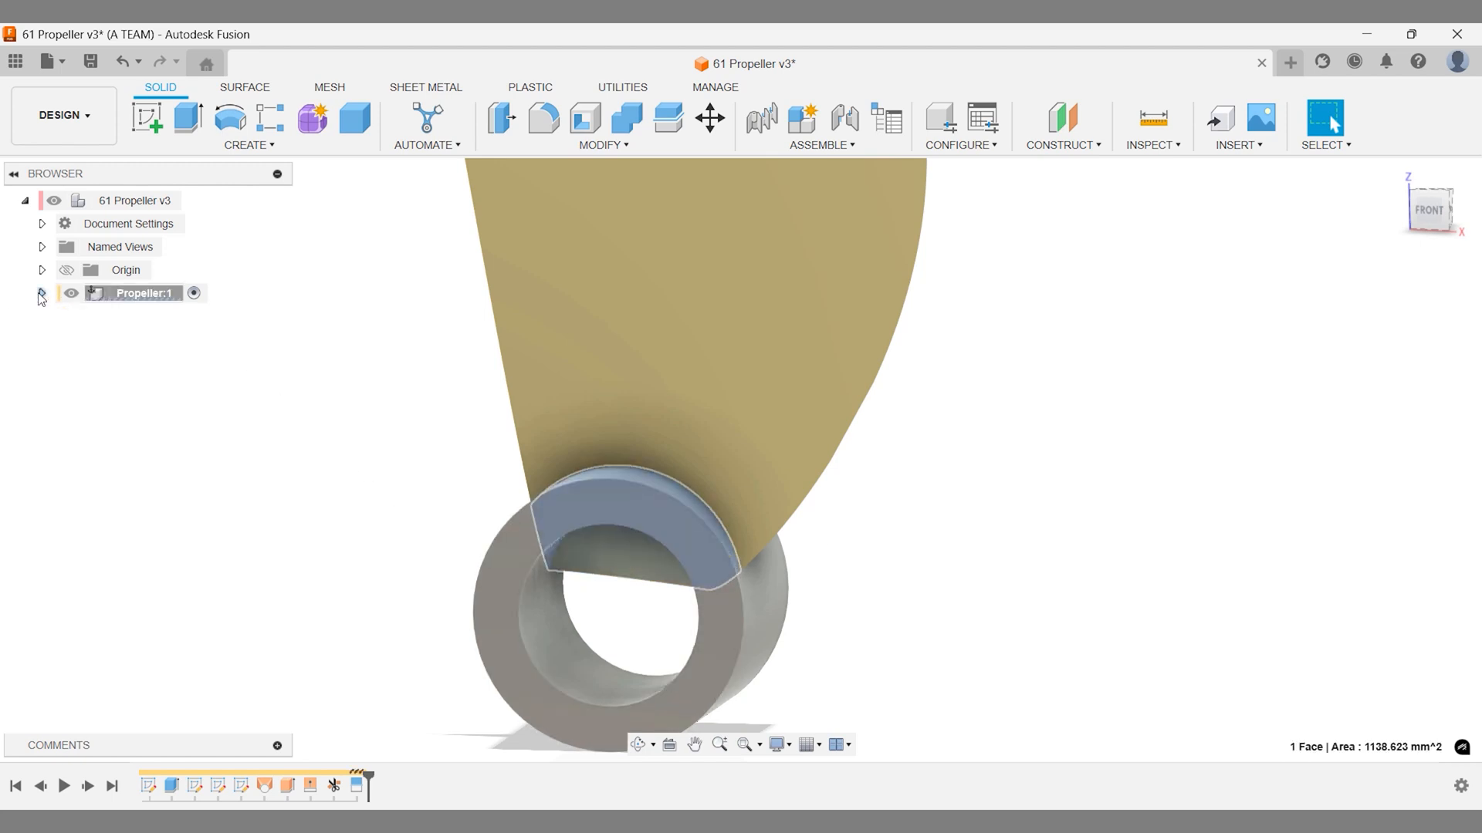
Toggle the blade surface's visibility in the browser to check the split patch.
{"action": "left_click", "coordinate": [37, 294]}
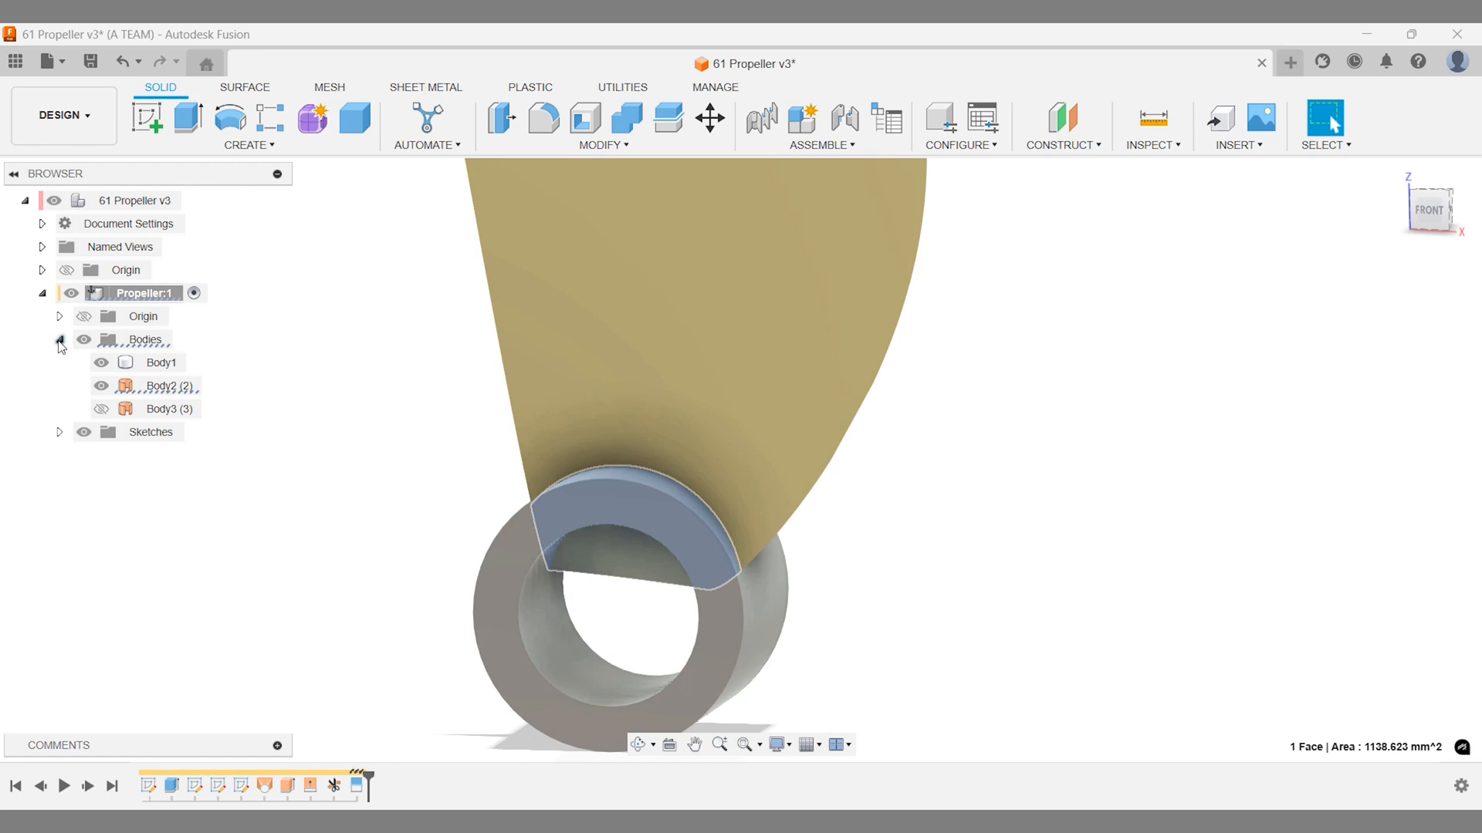
{"action": "left_click", "coordinate": [102, 386]}
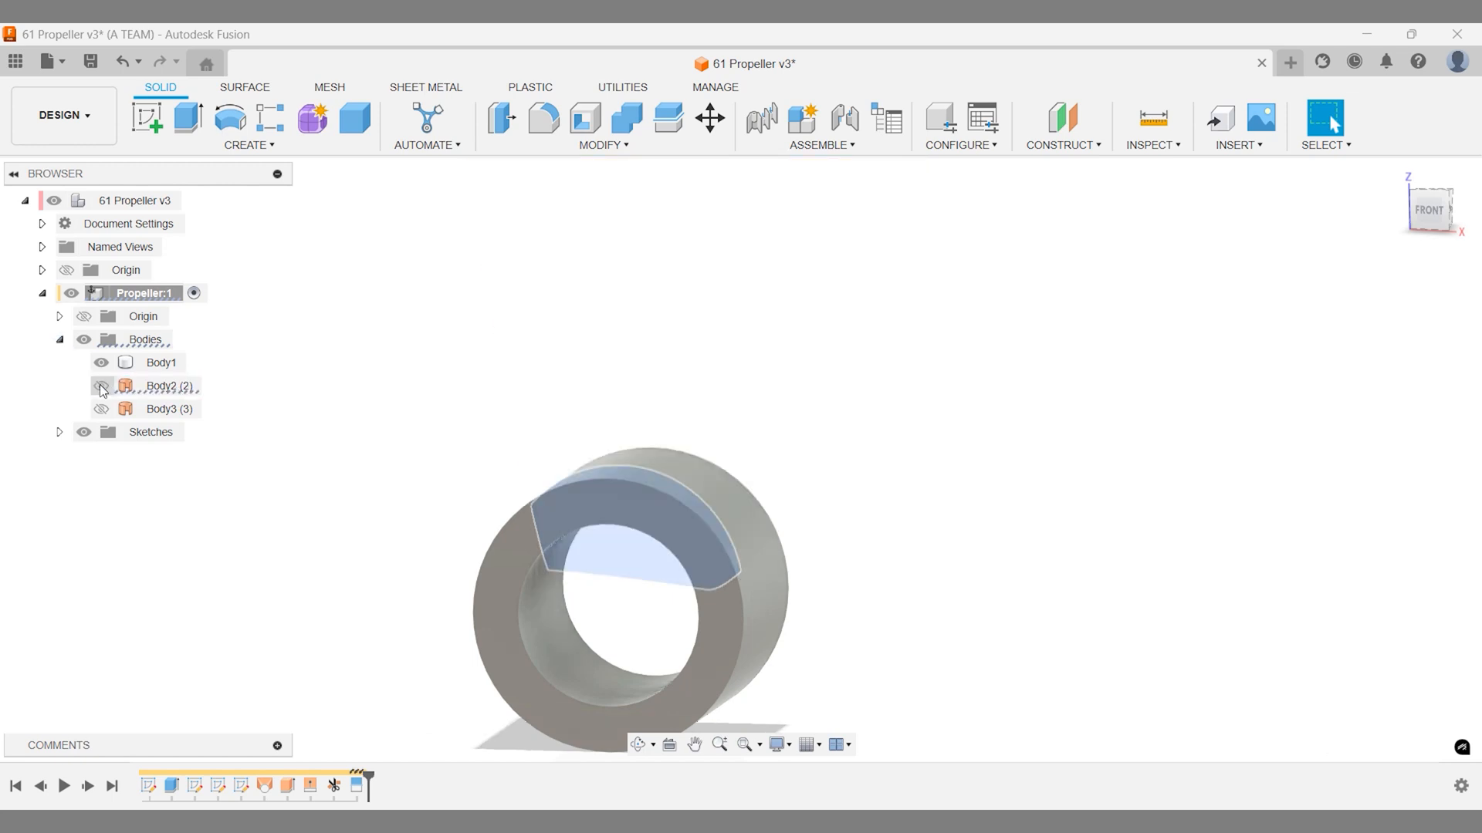
{"action": "left_click", "coordinate": [101, 407]}
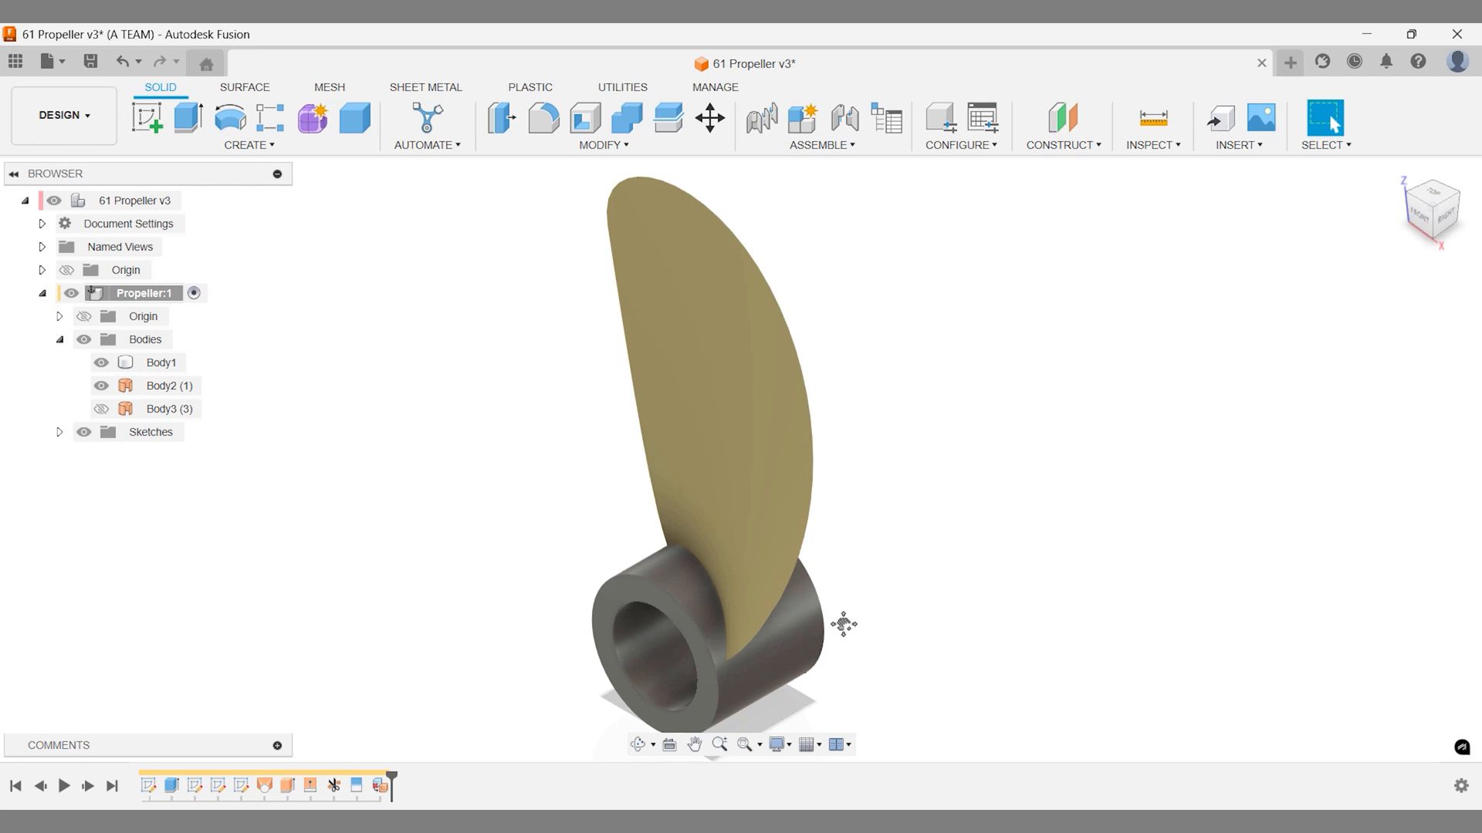
{"action": "left_click", "coordinate": [548, 117]}
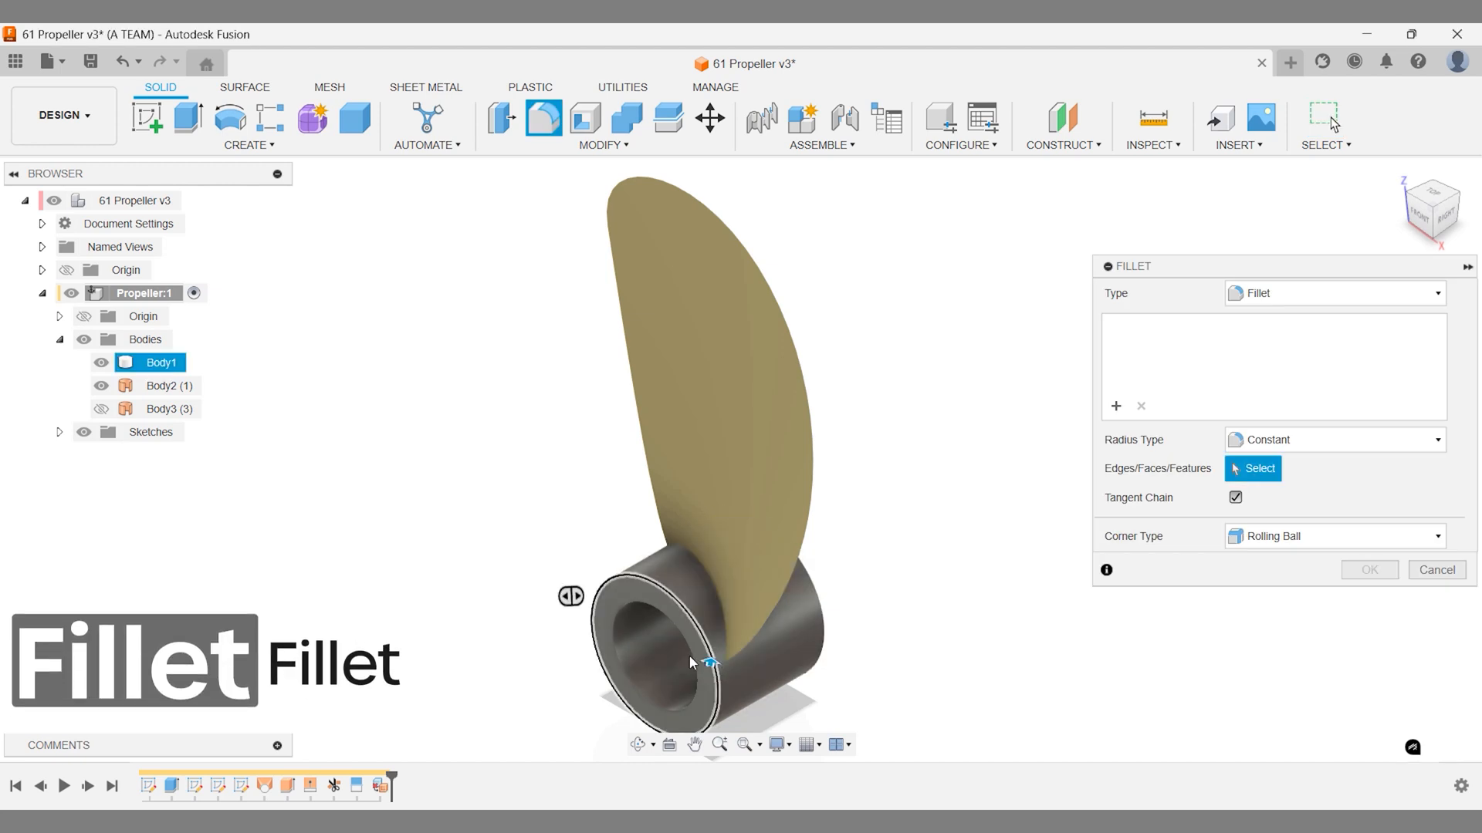
Fillet the two front-end edges of the hub at 5 mm.
{"action": "left_click", "coordinate": [691, 663]}
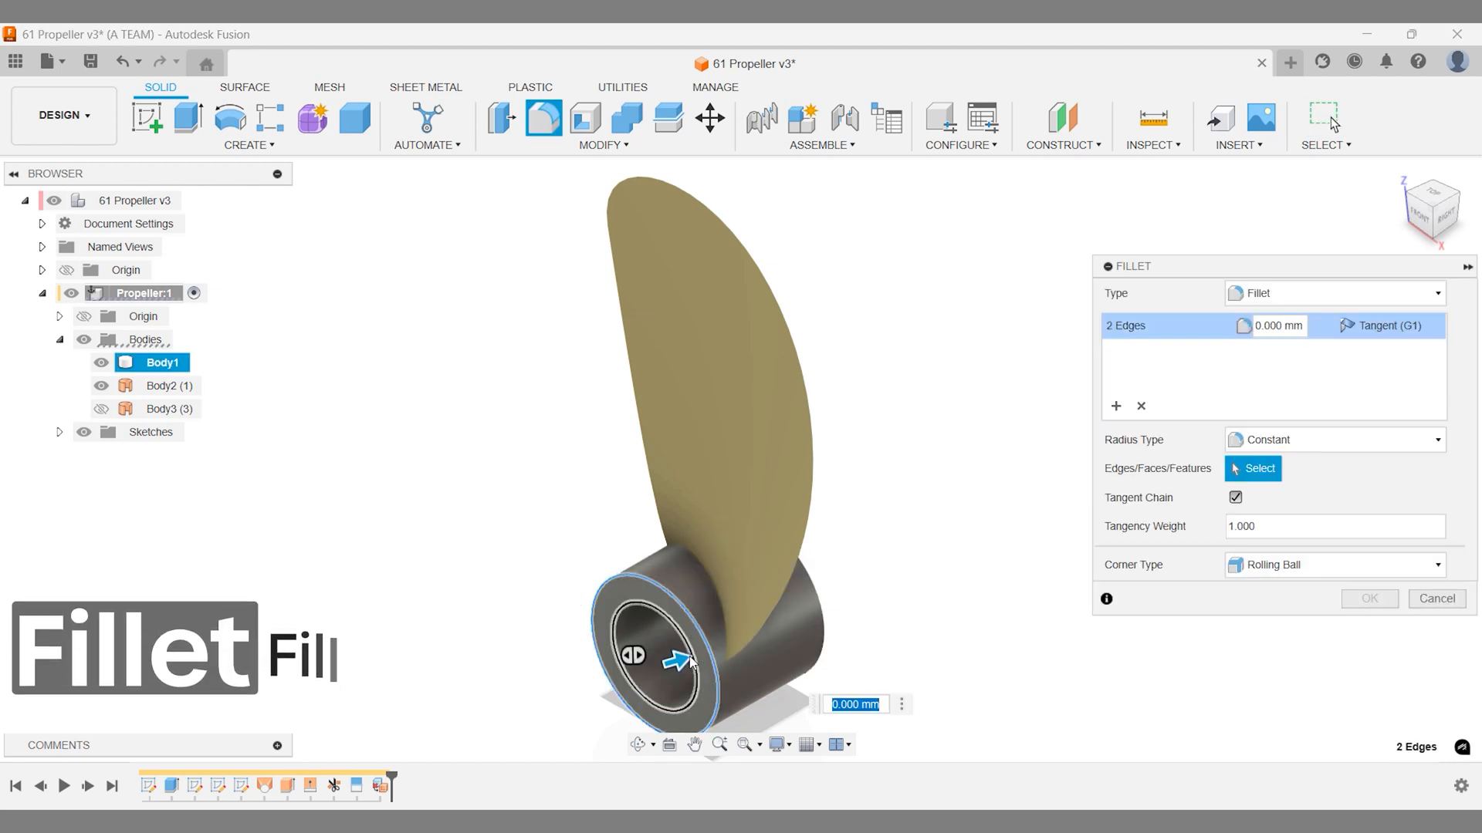
{"action": "type", "text": "5"}
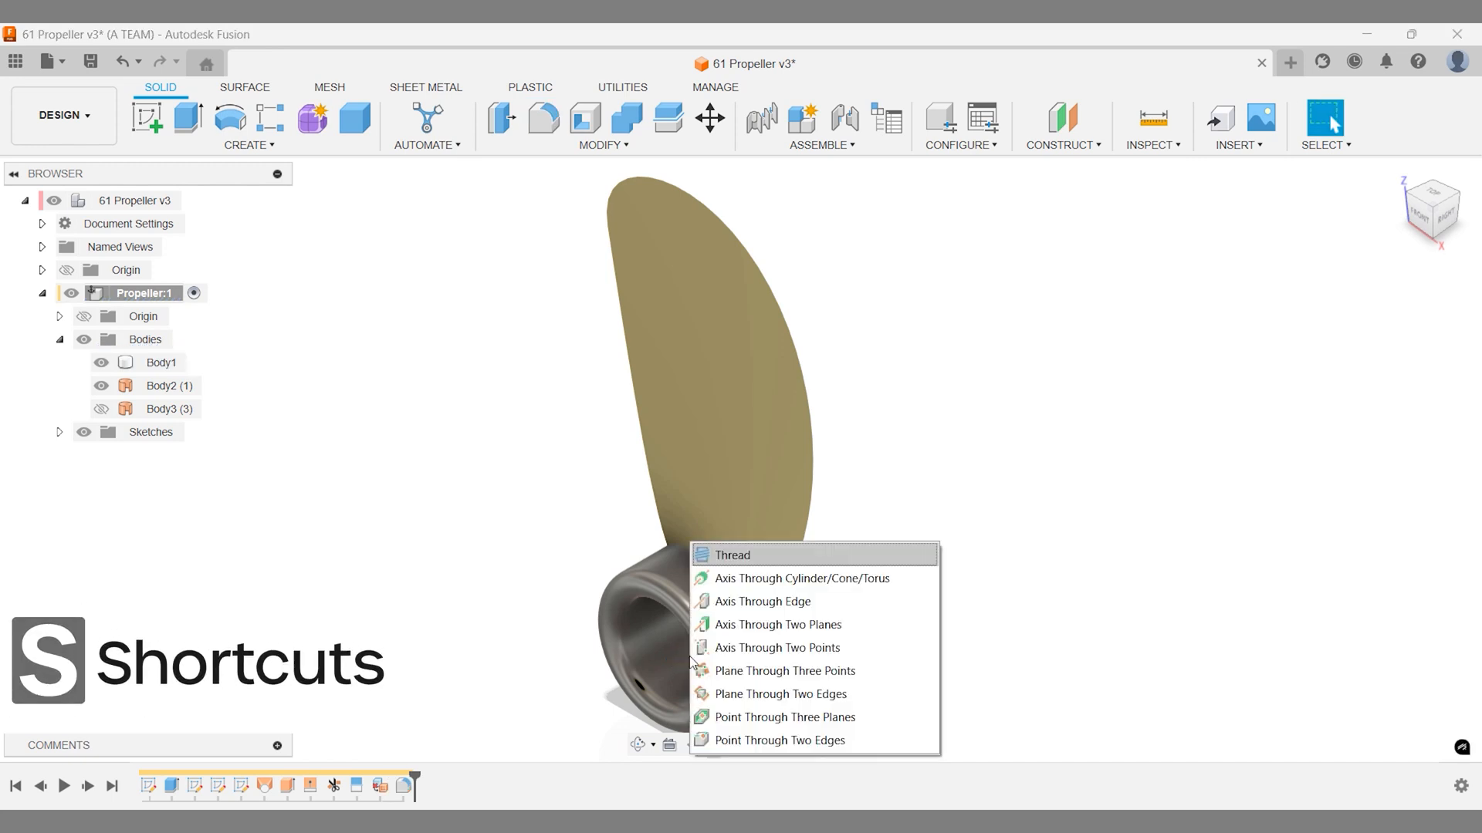
Add a modeled ISO metric M40x3 thread to the hub's inner bore.
{"action": "left_click", "coordinate": [734, 554]}
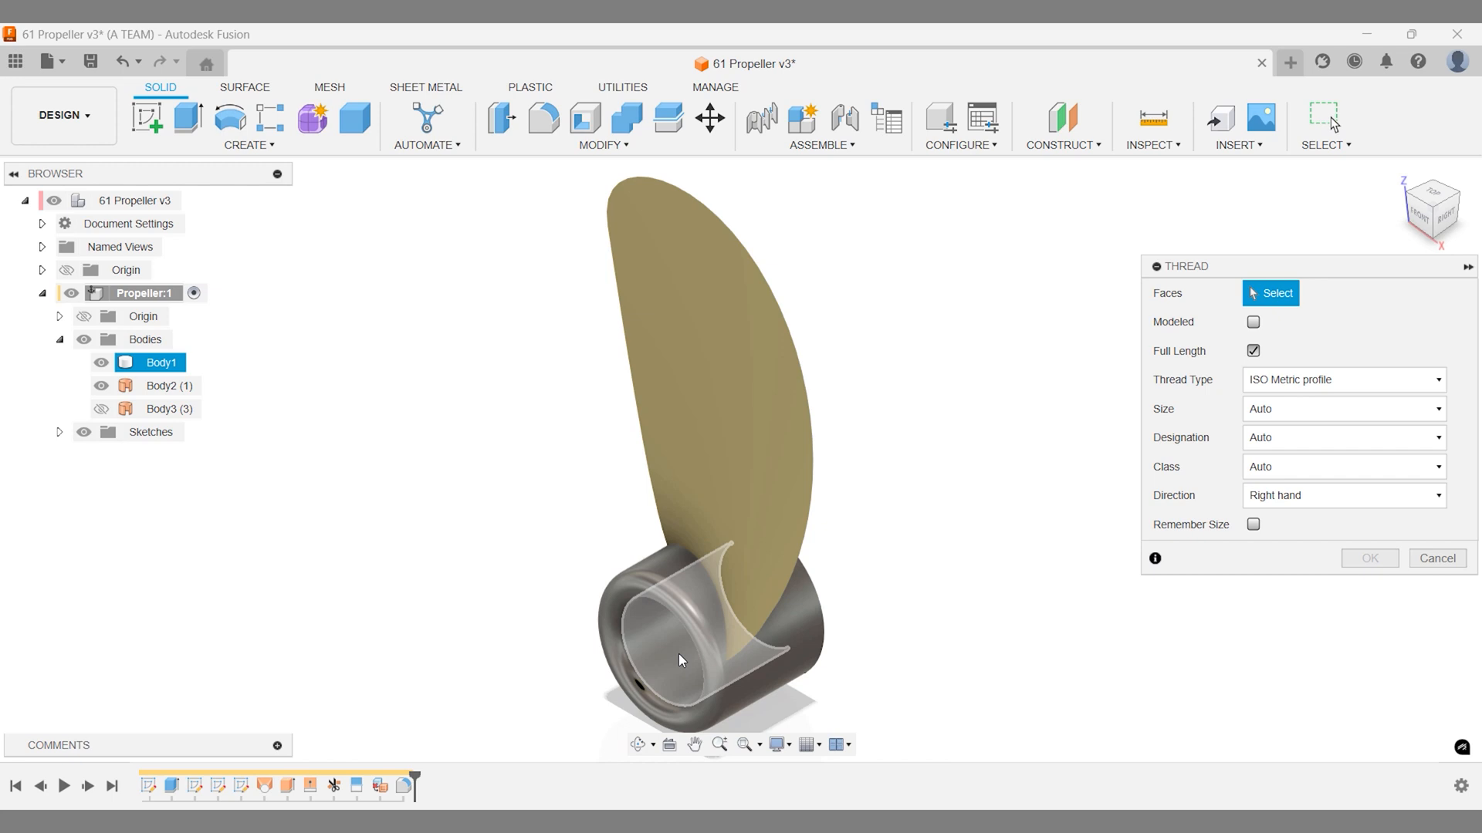
{"action": "left_click", "coordinate": [682, 661]}
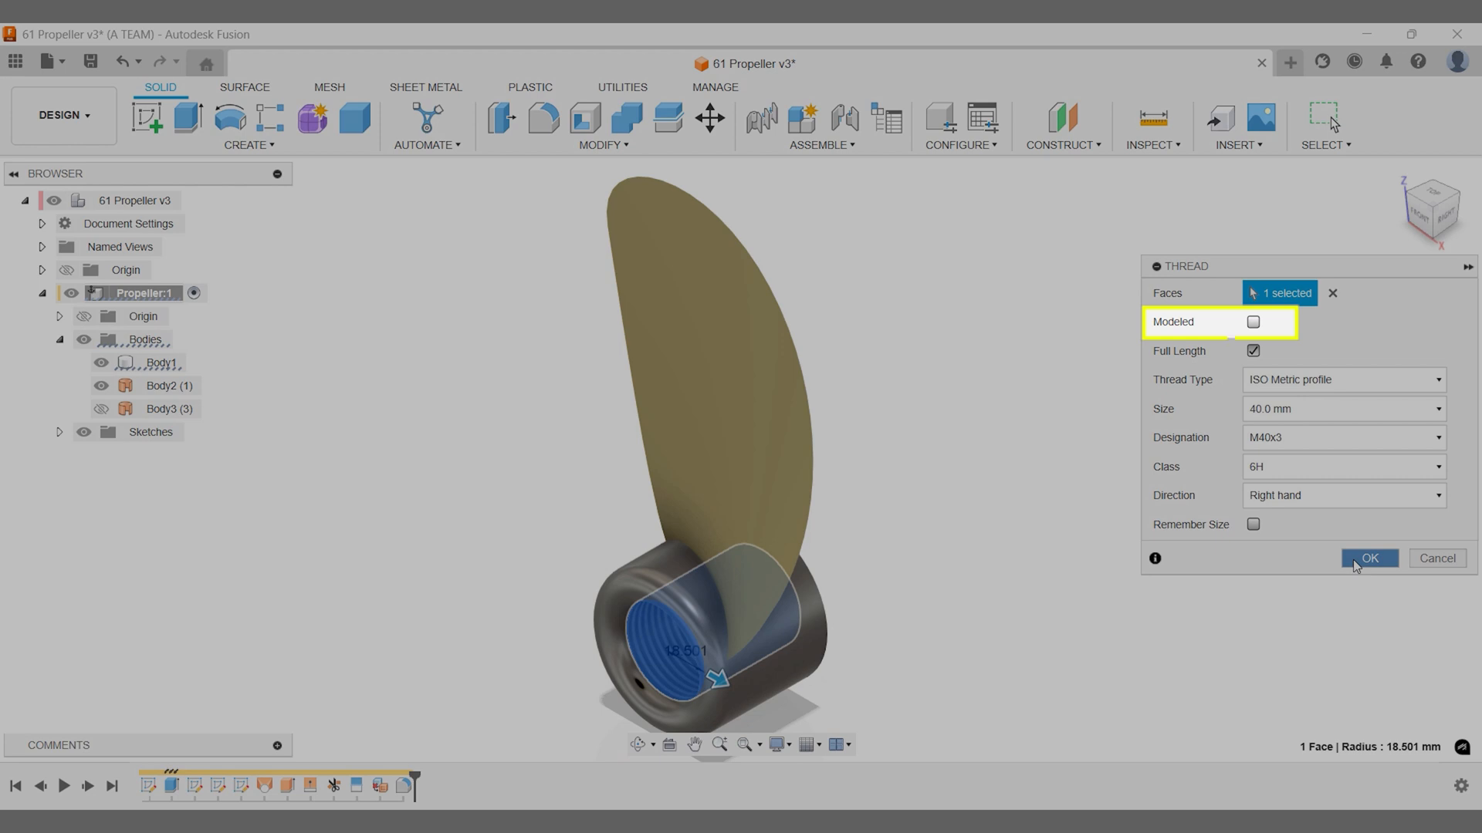
{"action": "left_click", "coordinate": [1371, 558]}
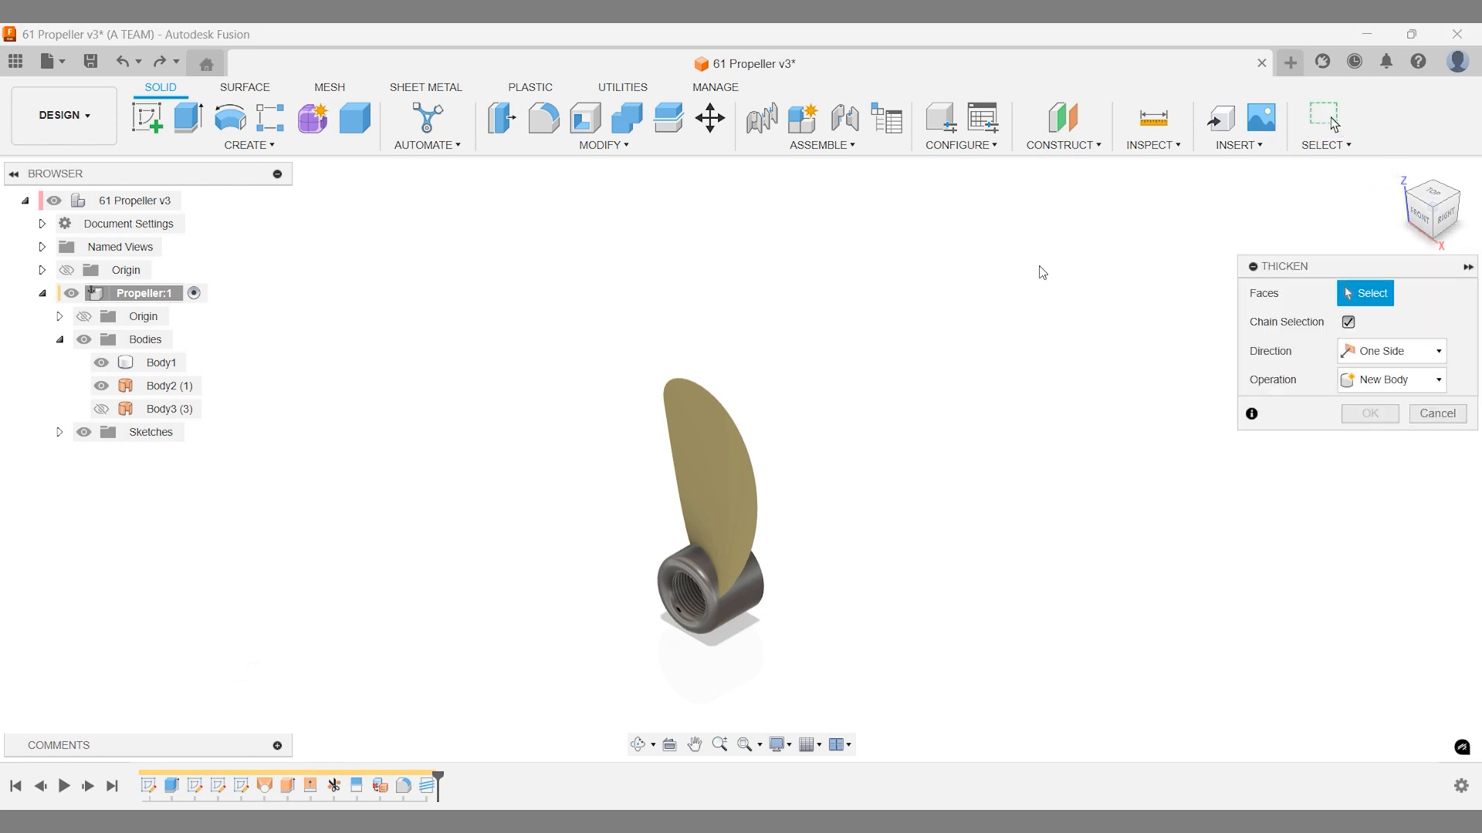
Thicken the blade surface into a new 2 mm solid body and return to the home view.
{"action": "left_click", "coordinate": [725, 444]}
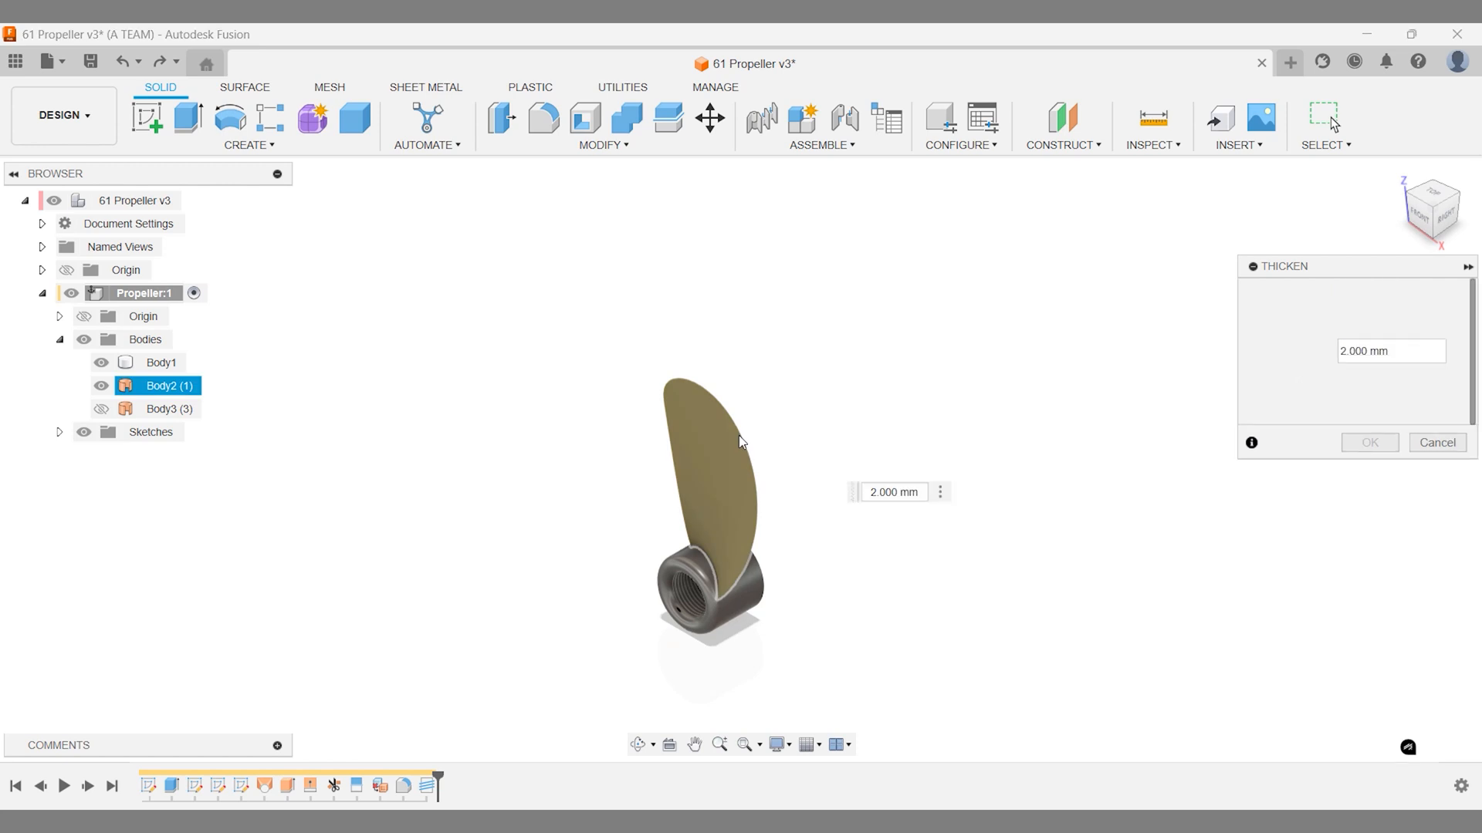
{"action": "left_click", "coordinate": [732, 441]}
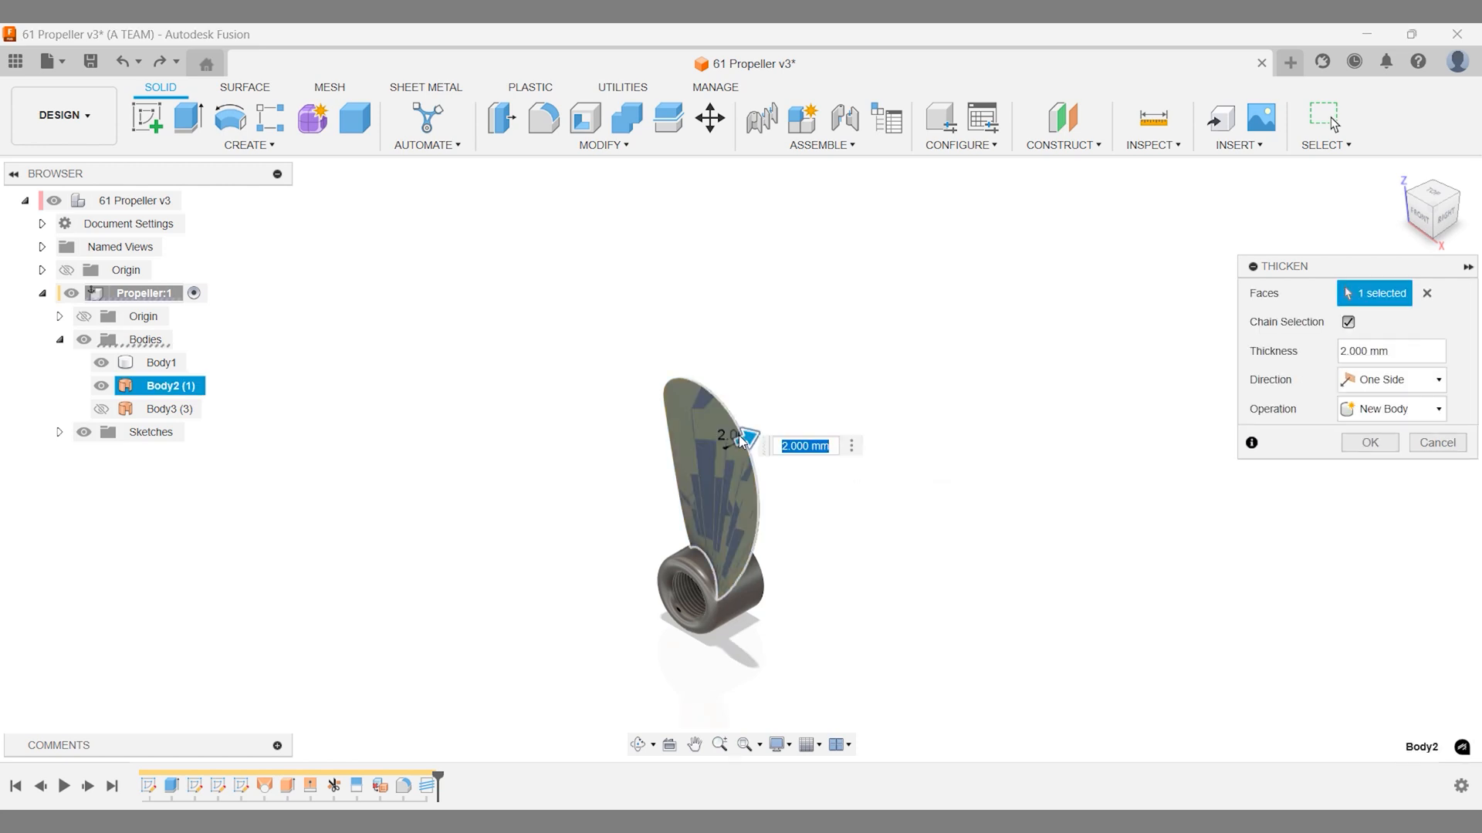
{"action": "left_click", "coordinate": [1369, 441]}
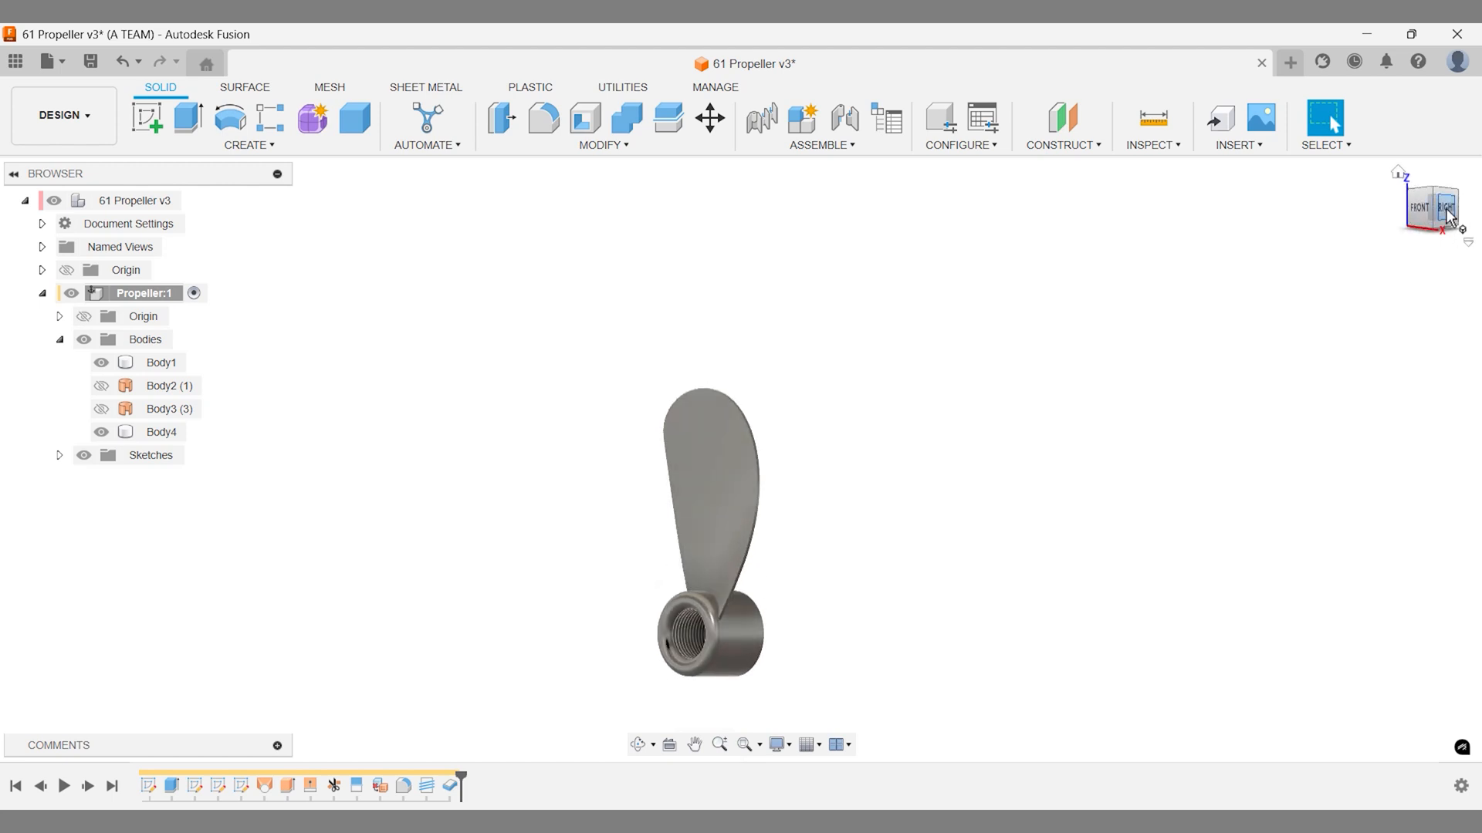
{"action": "left_click", "coordinate": [1445, 207]}
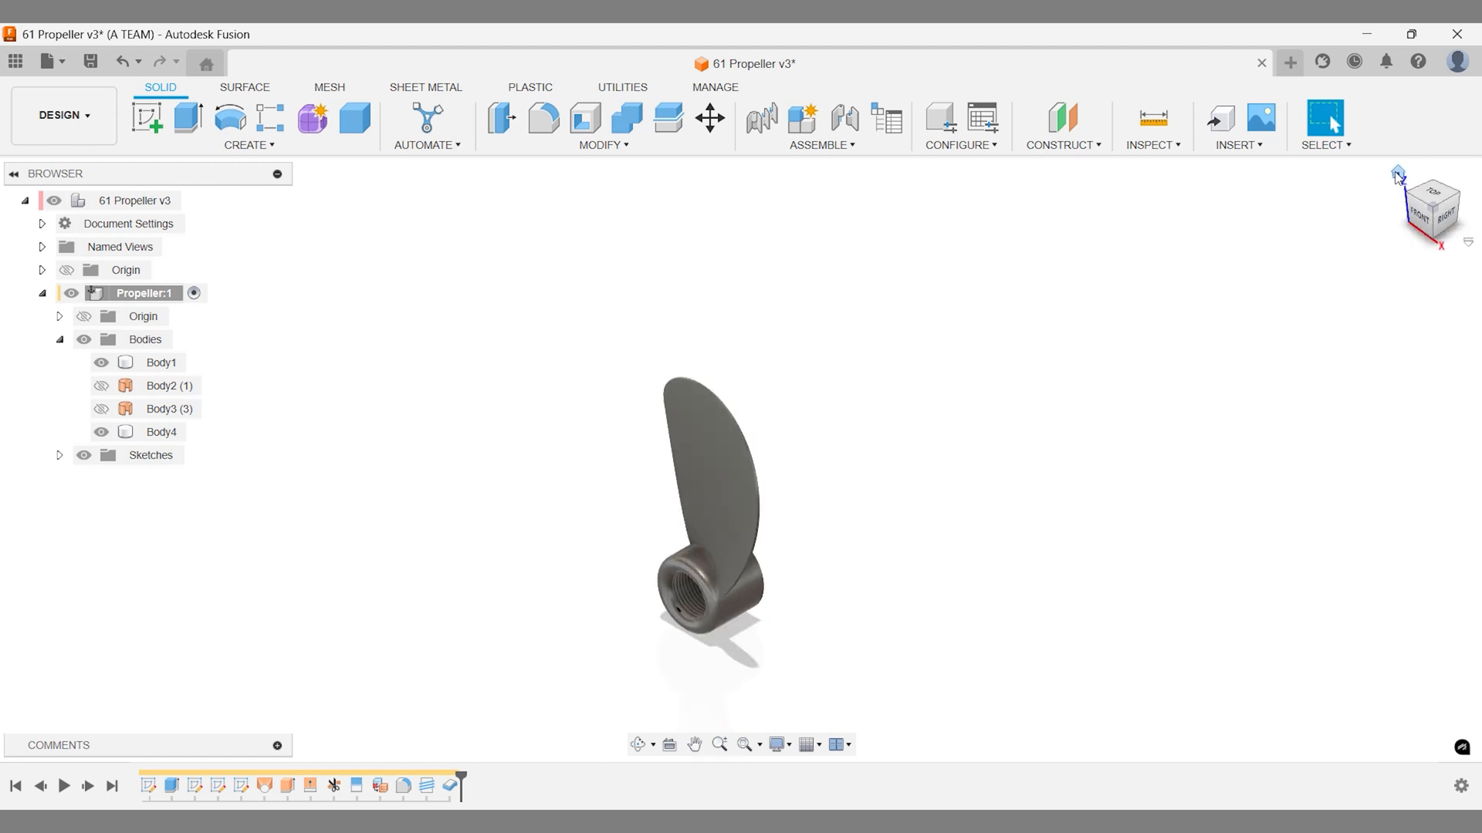
{"action": "mouse_move", "coordinate": [1383, 196]}
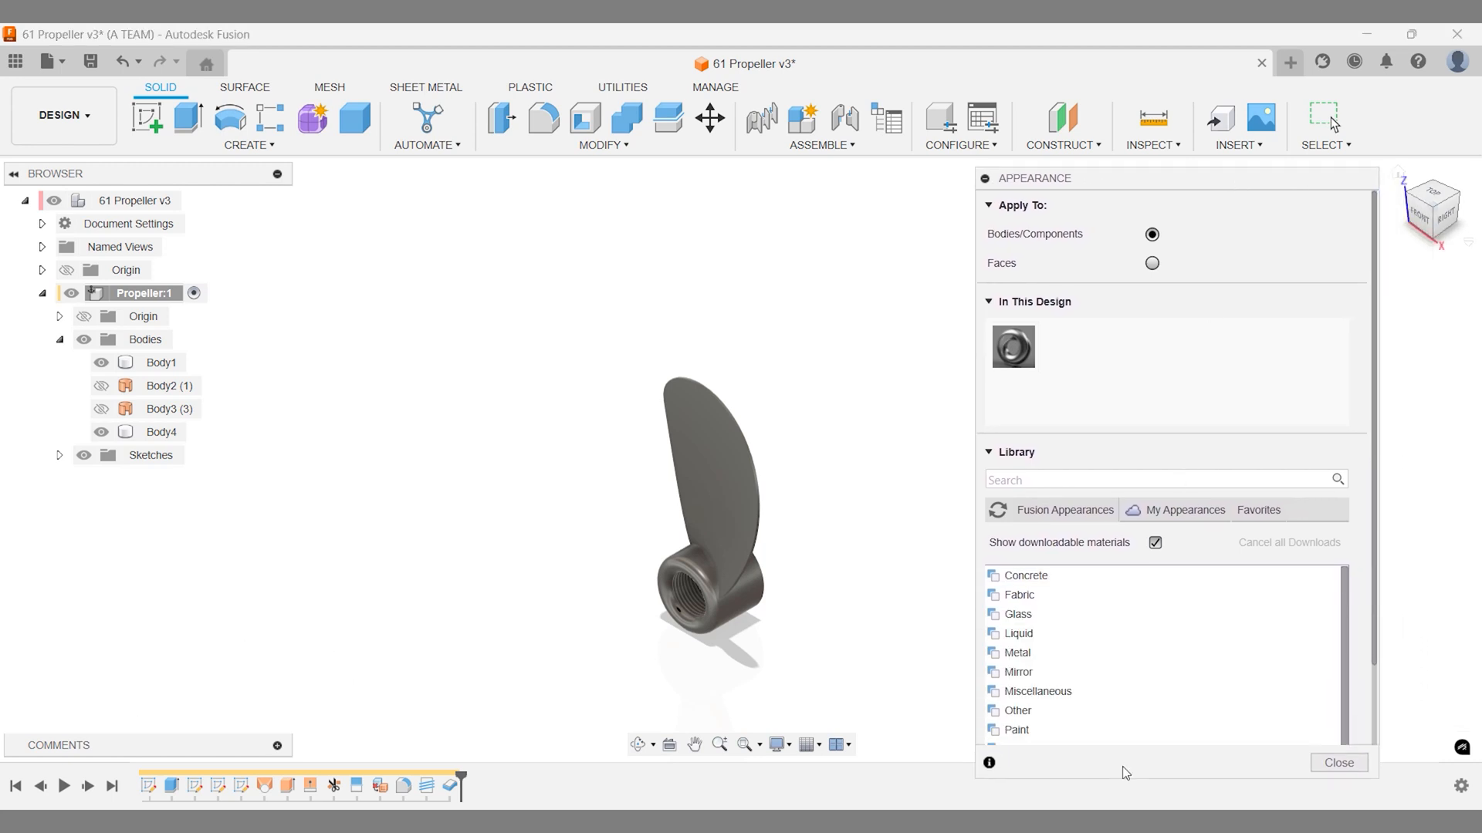
Apply Enamel Glossy white paint to the hub and glossy red to the blade.
{"action": "type", "text": "go"}
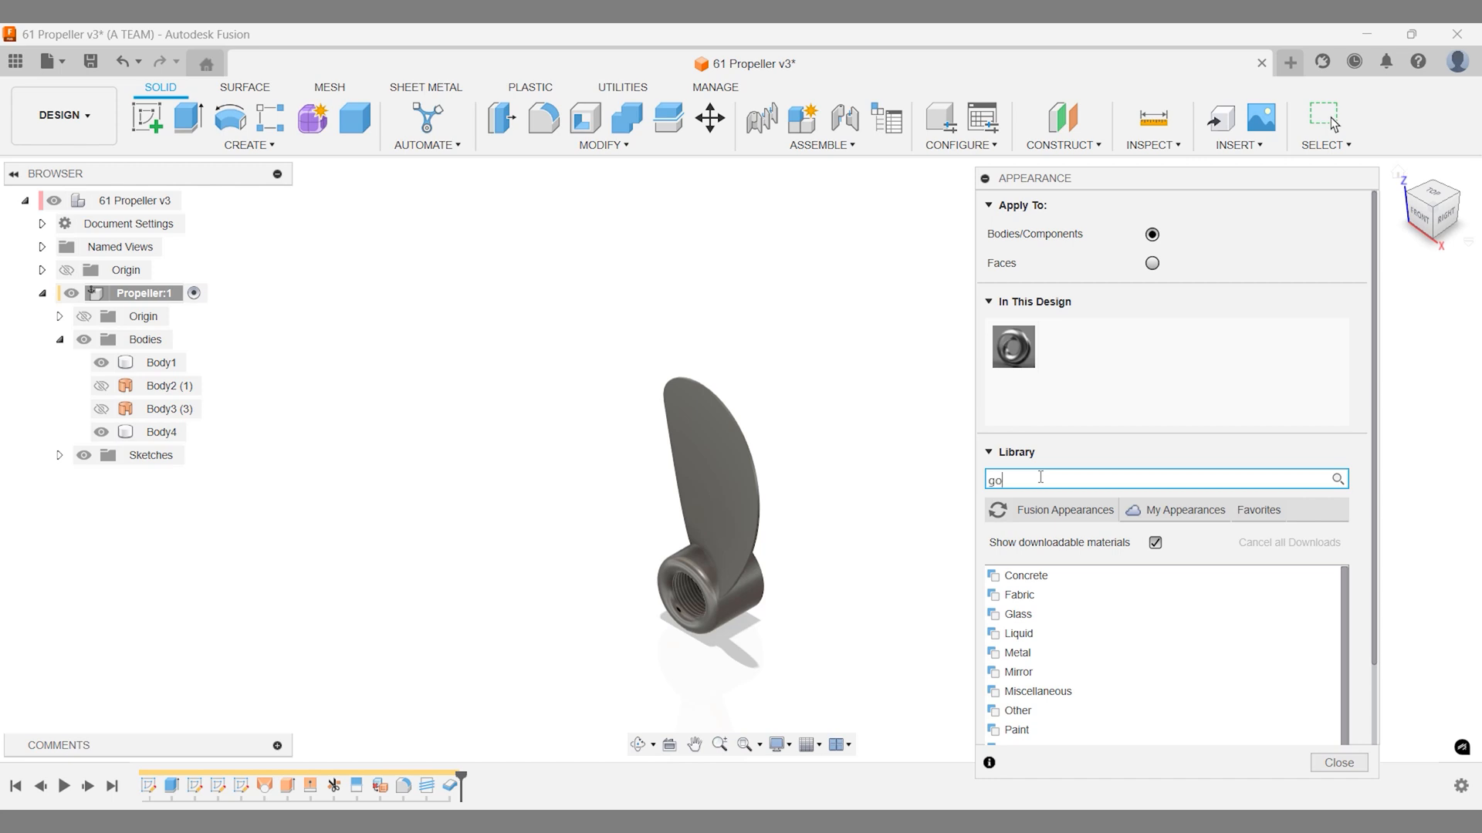
{"action": "type", "text": "glossy"}
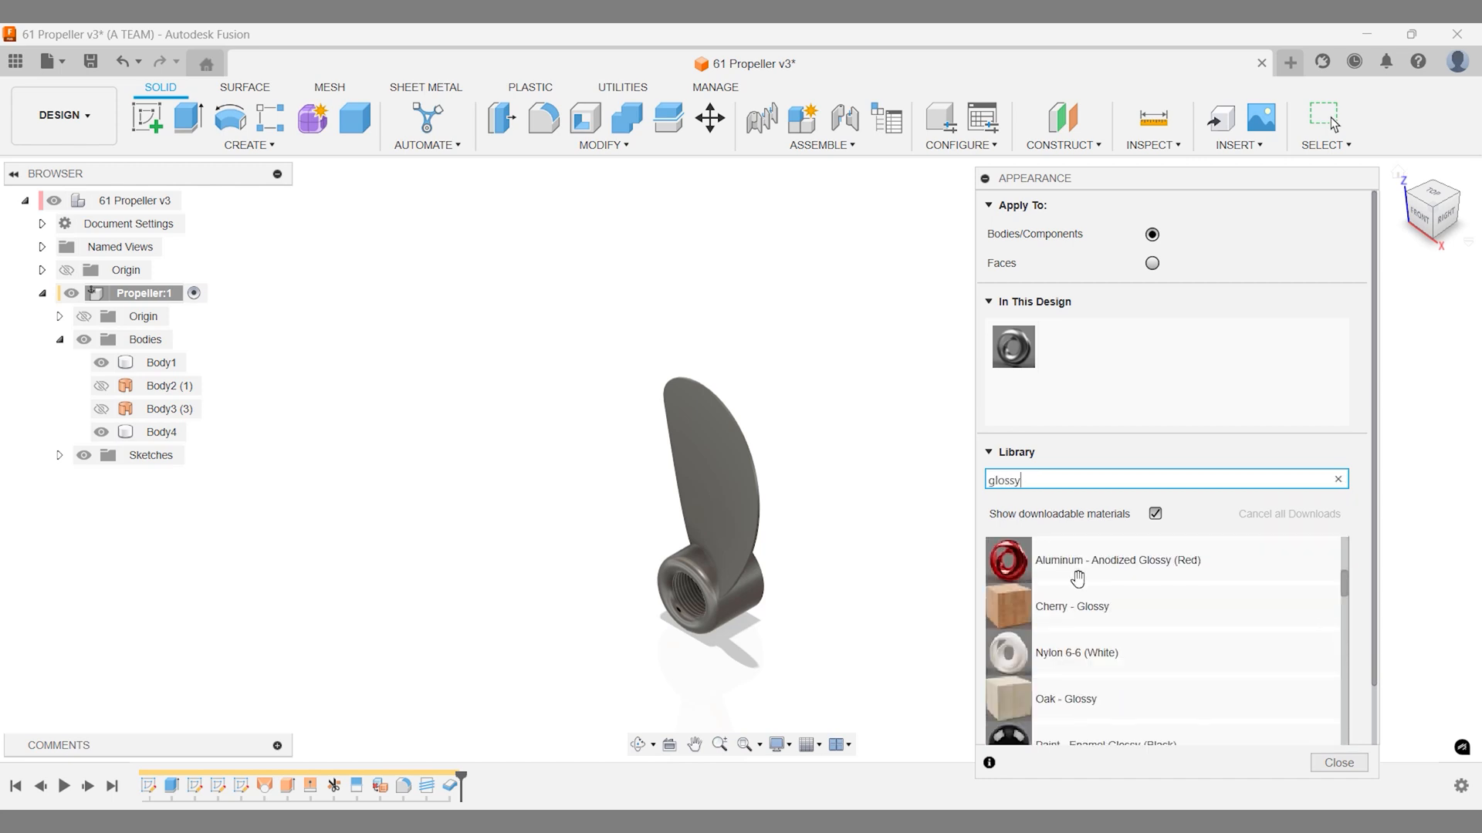
{"action": "scroll", "scroll_direction": "down", "scroll_amount": 3}
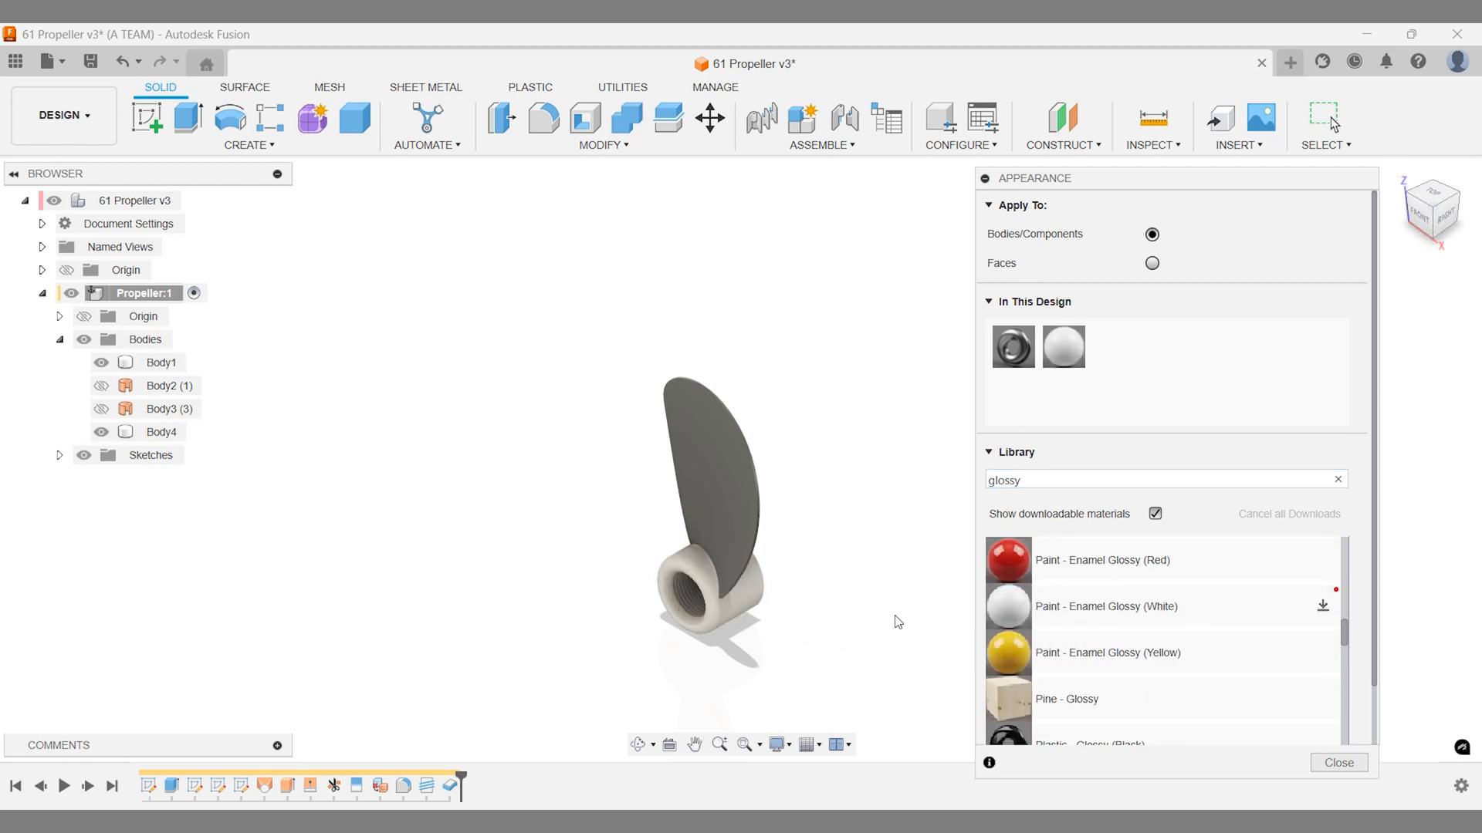
{"action": "mouse_move", "coordinate": [1000, 560]}
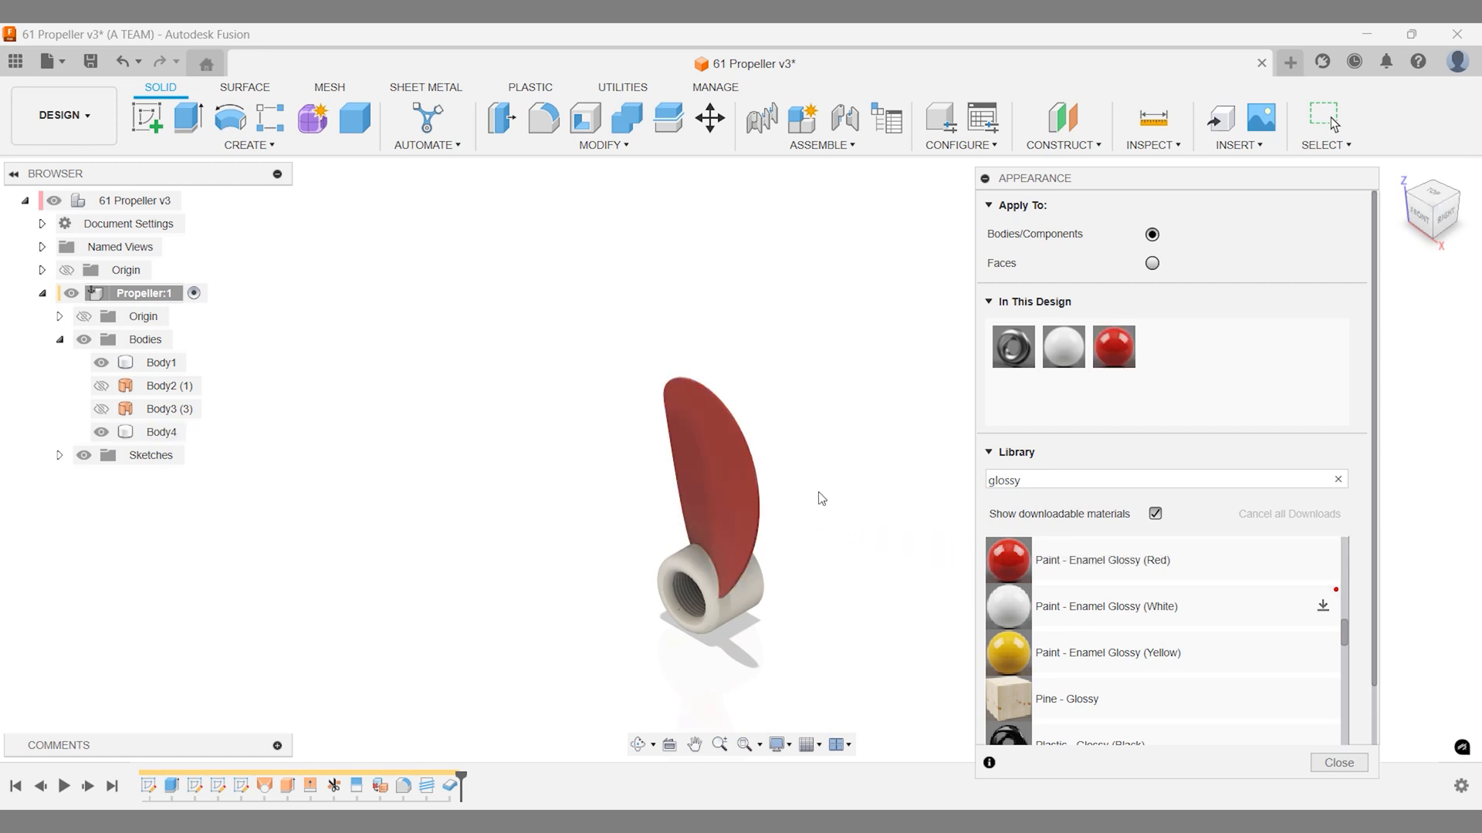
{"action": "left_click", "coordinate": [1340, 762]}
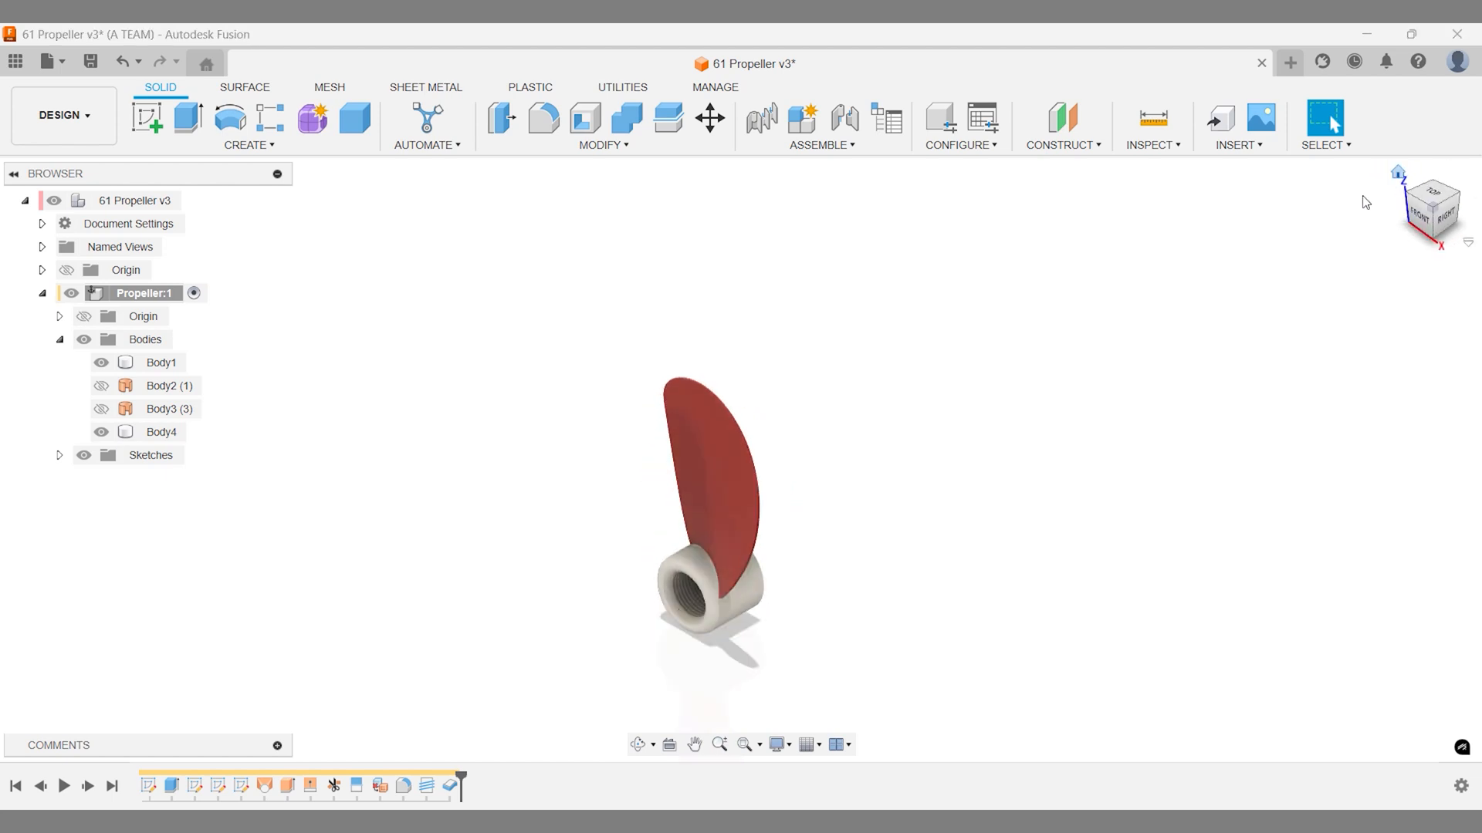
Circular-pattern the red blade body six times around the hub's central axis.
{"action": "key", "text": "s"}
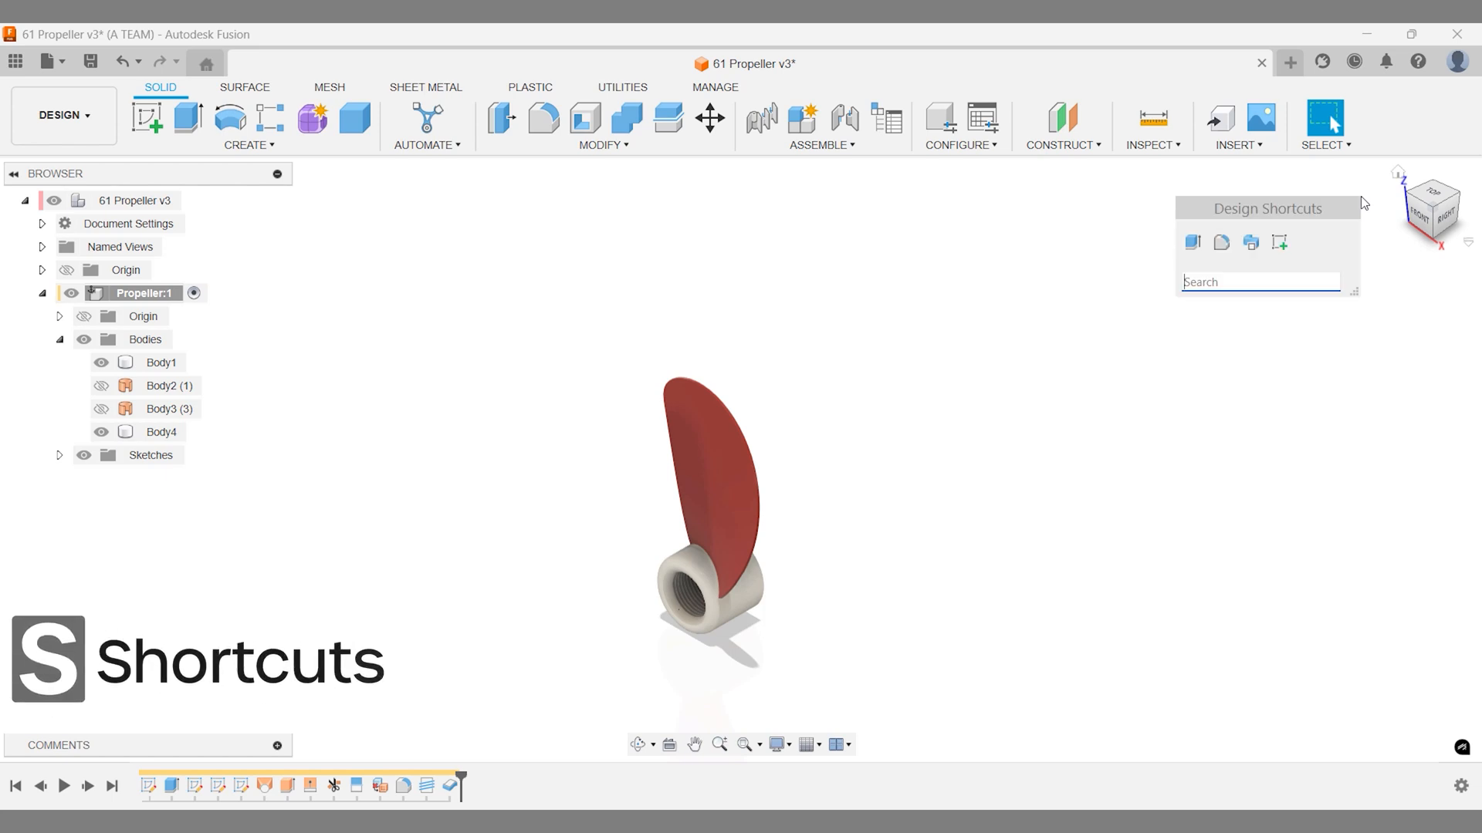
{"action": "left_click", "coordinate": [1365, 202]}
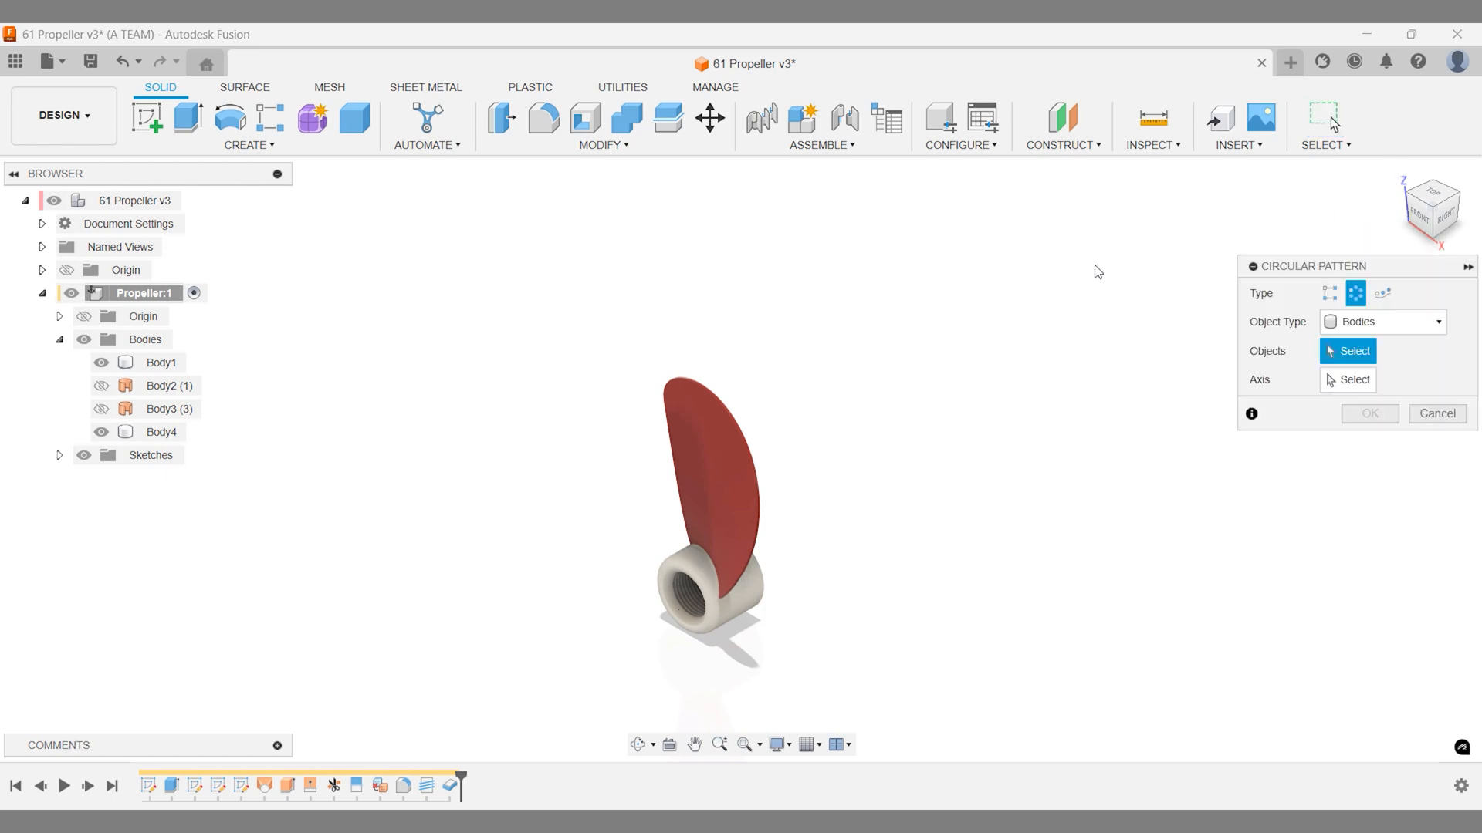
{"action": "left_click", "coordinate": [747, 454]}
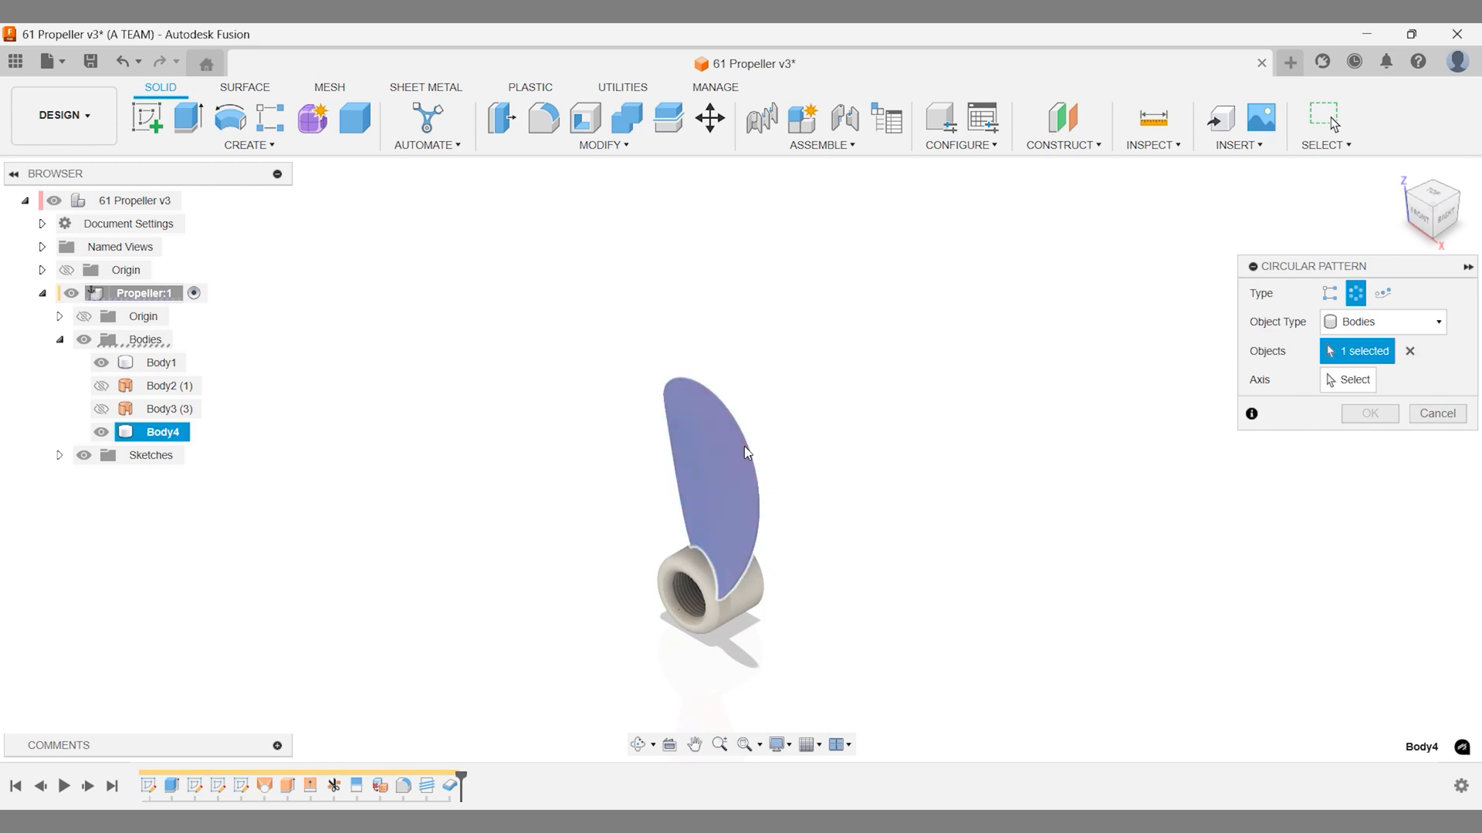
{"action": "left_click", "coordinate": [1348, 379]}
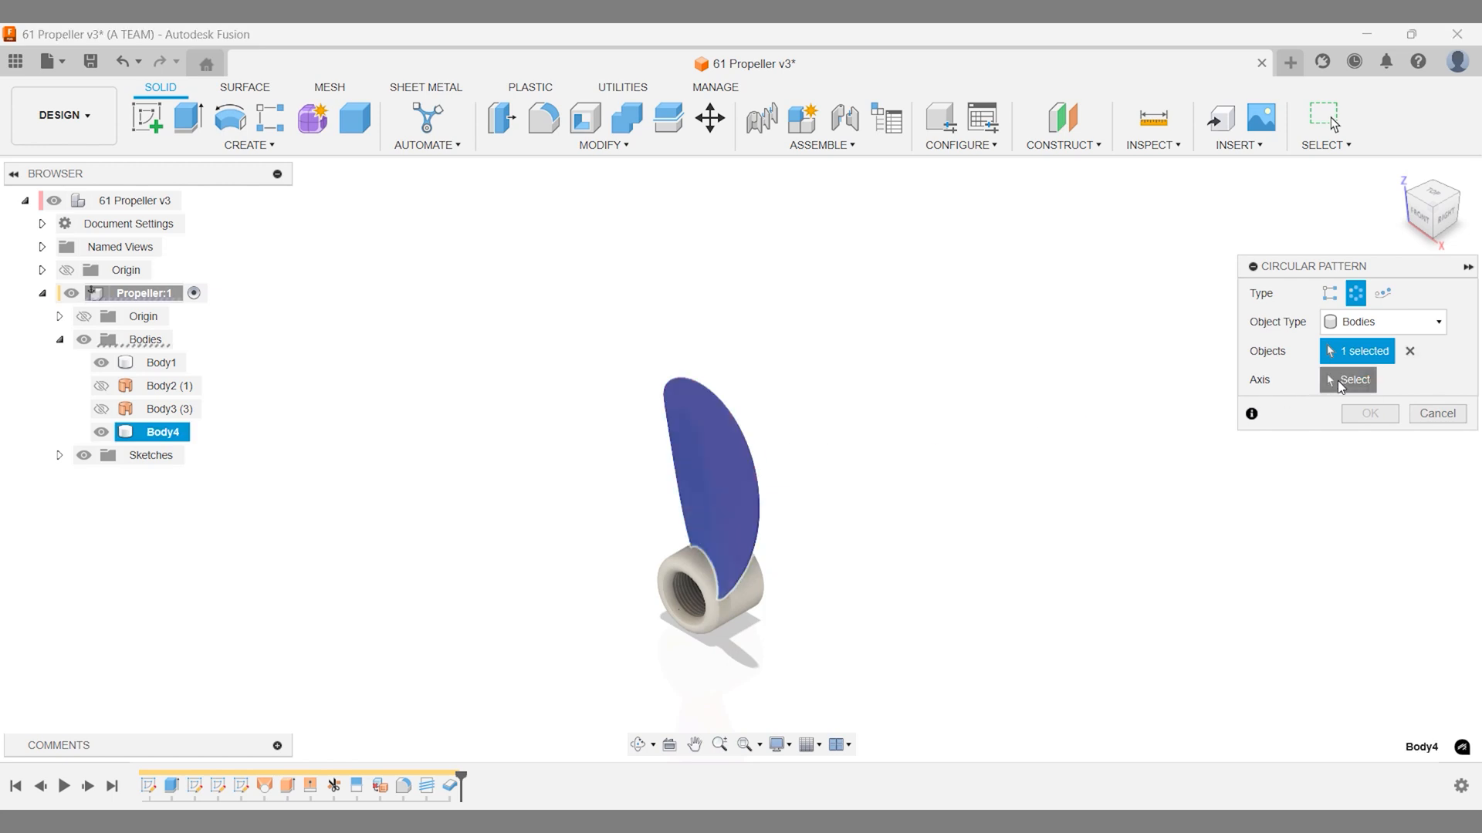
{"action": "left_click", "coordinate": [1345, 380]}
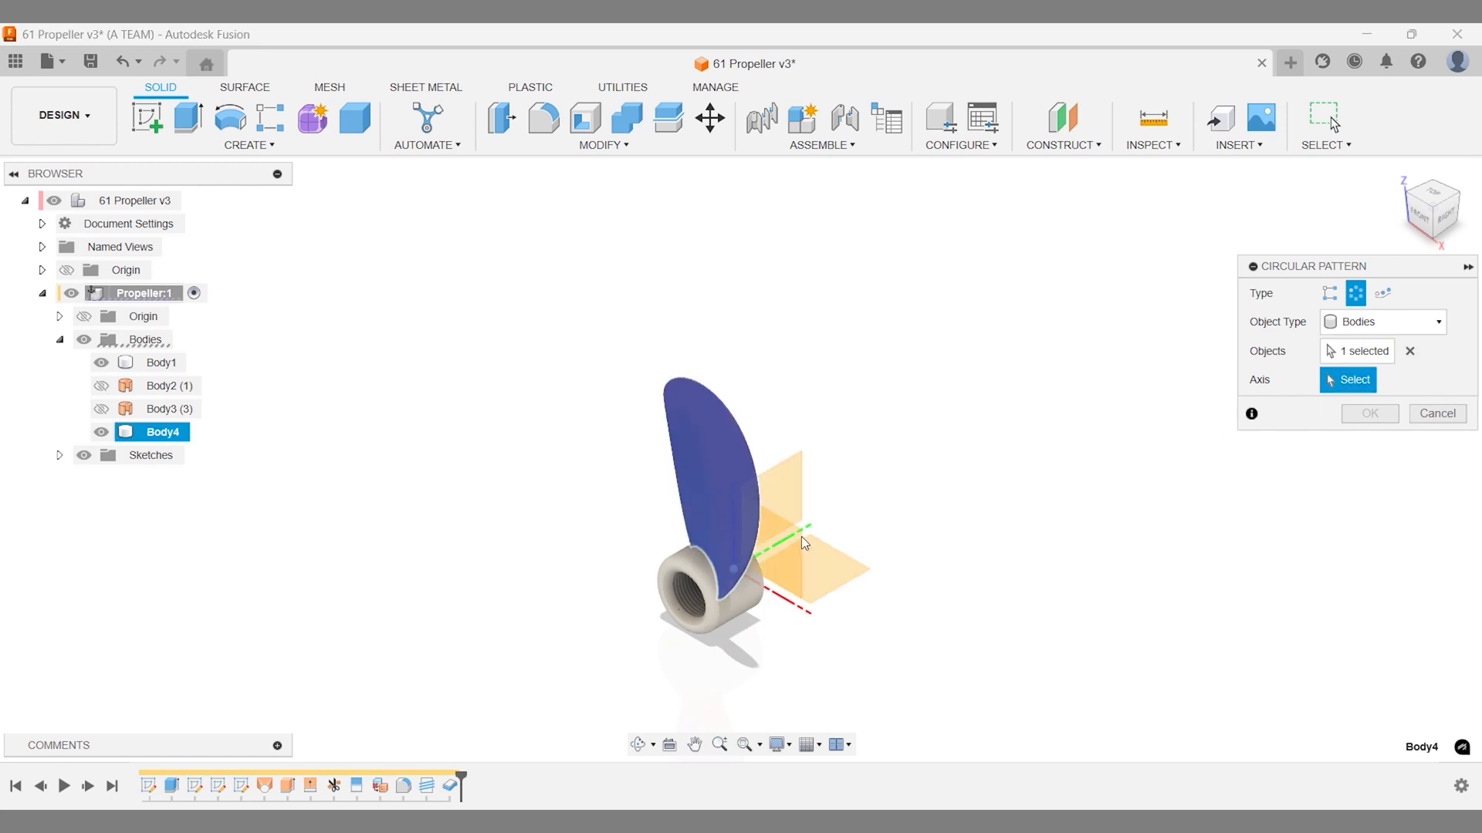
{"action": "left_click", "coordinate": [792, 537]}
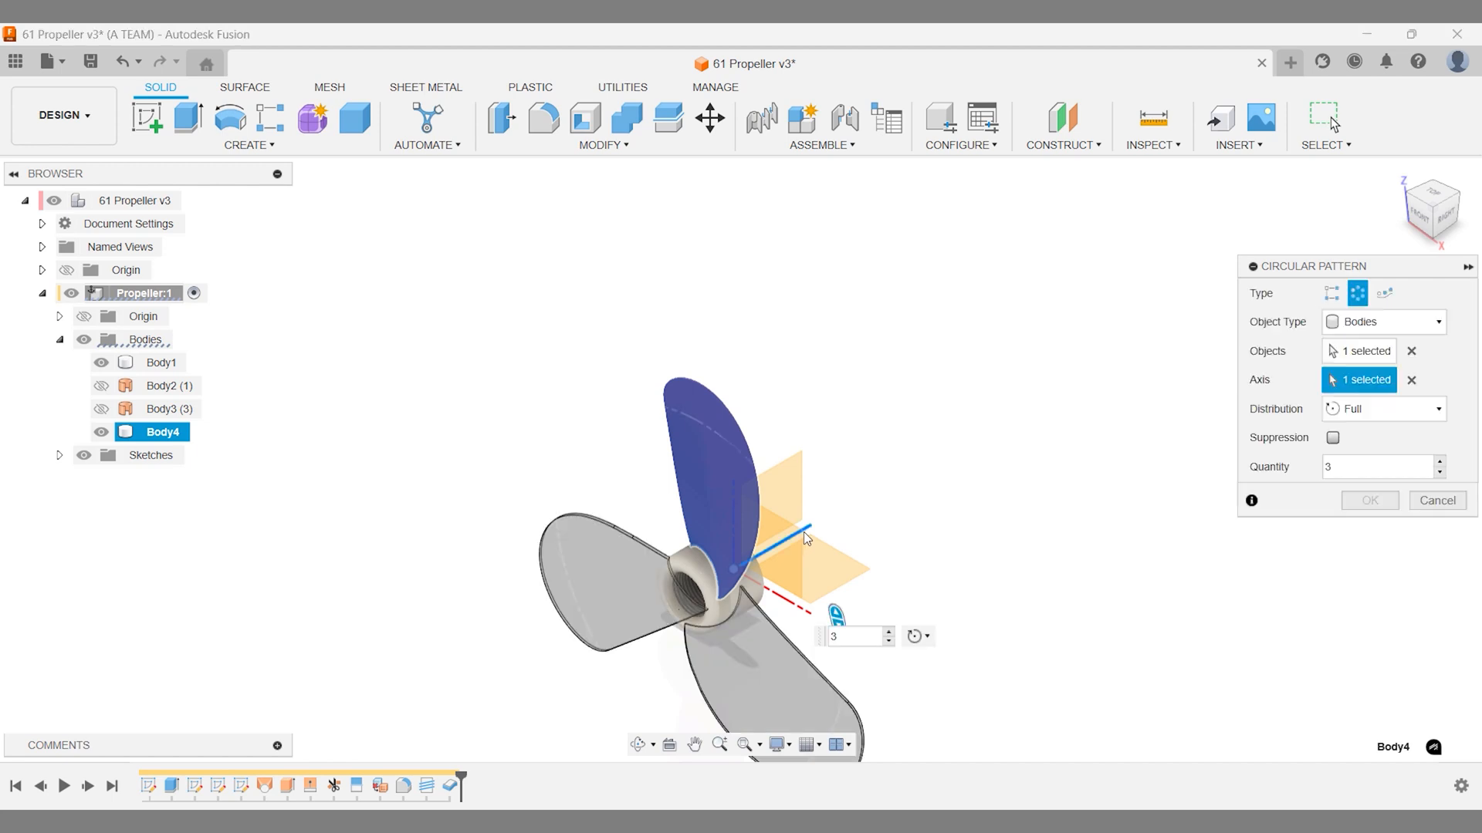
{"action": "left_click", "coordinate": [777, 551]}
{"action": "type", "text": "6"}
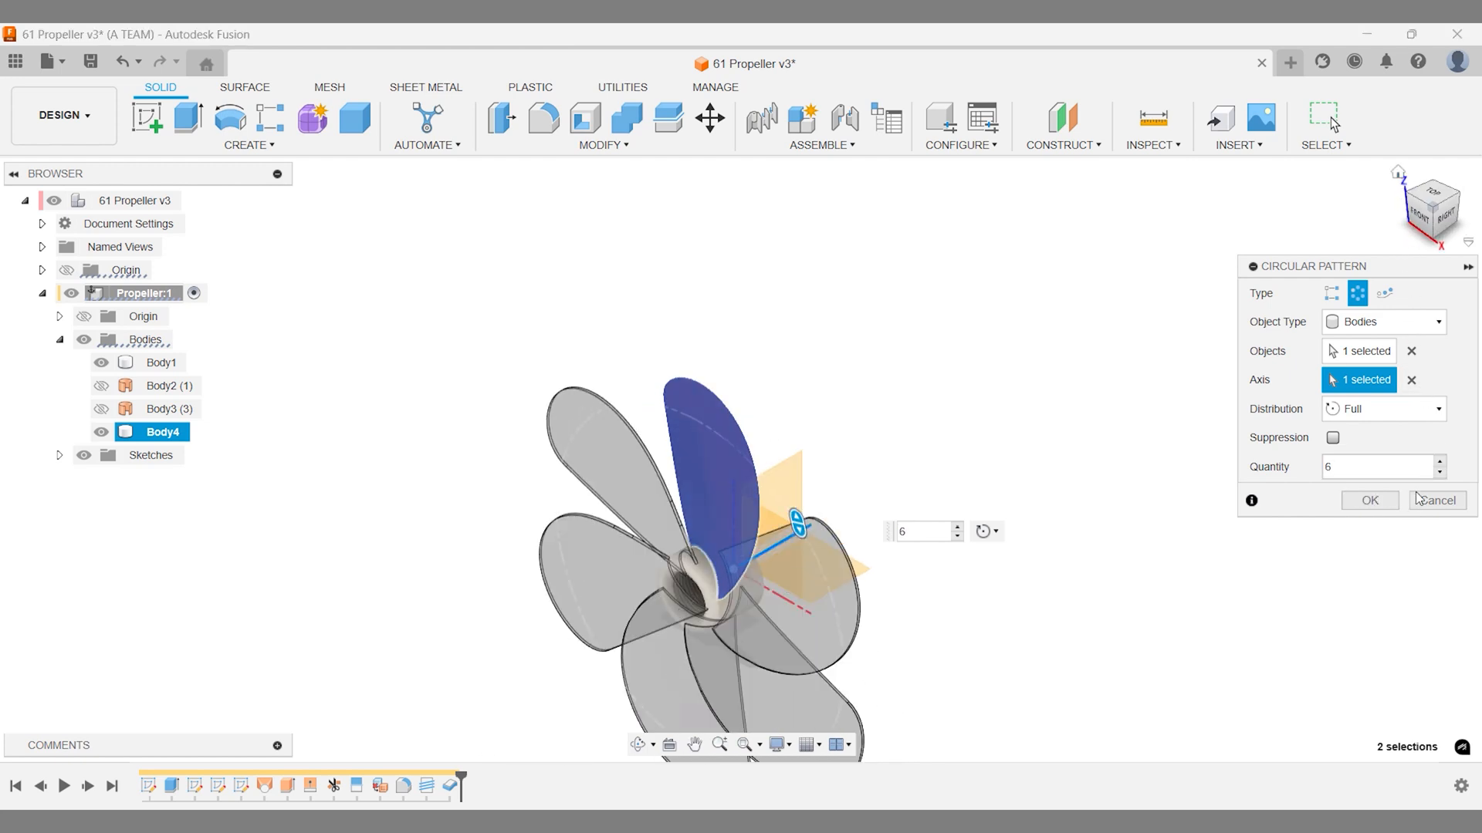
{"action": "left_click", "coordinate": [1371, 500]}
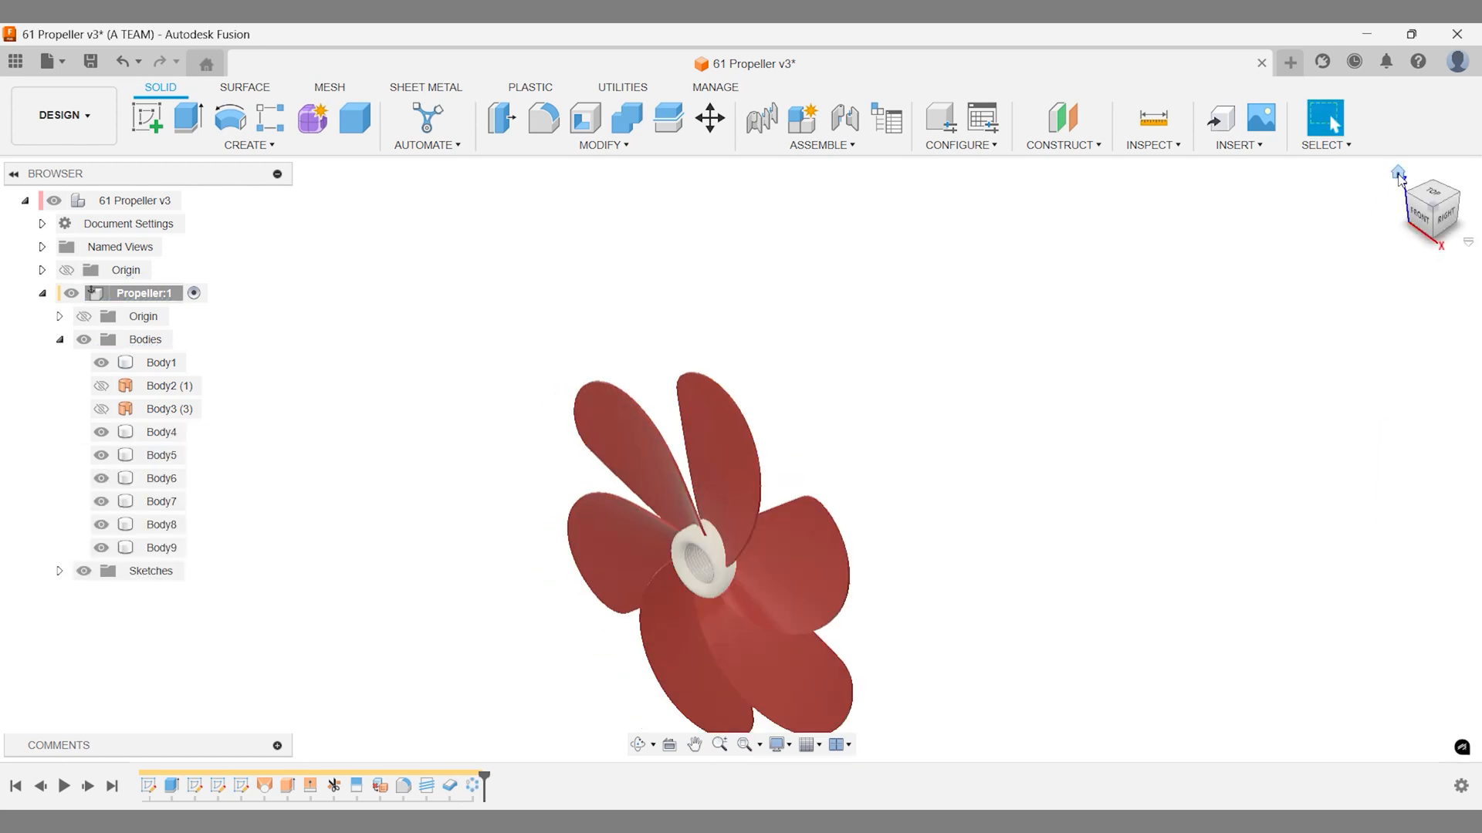
Go to the home view and switch to the Render workspace.
{"action": "left_click", "coordinate": [1420, 210]}
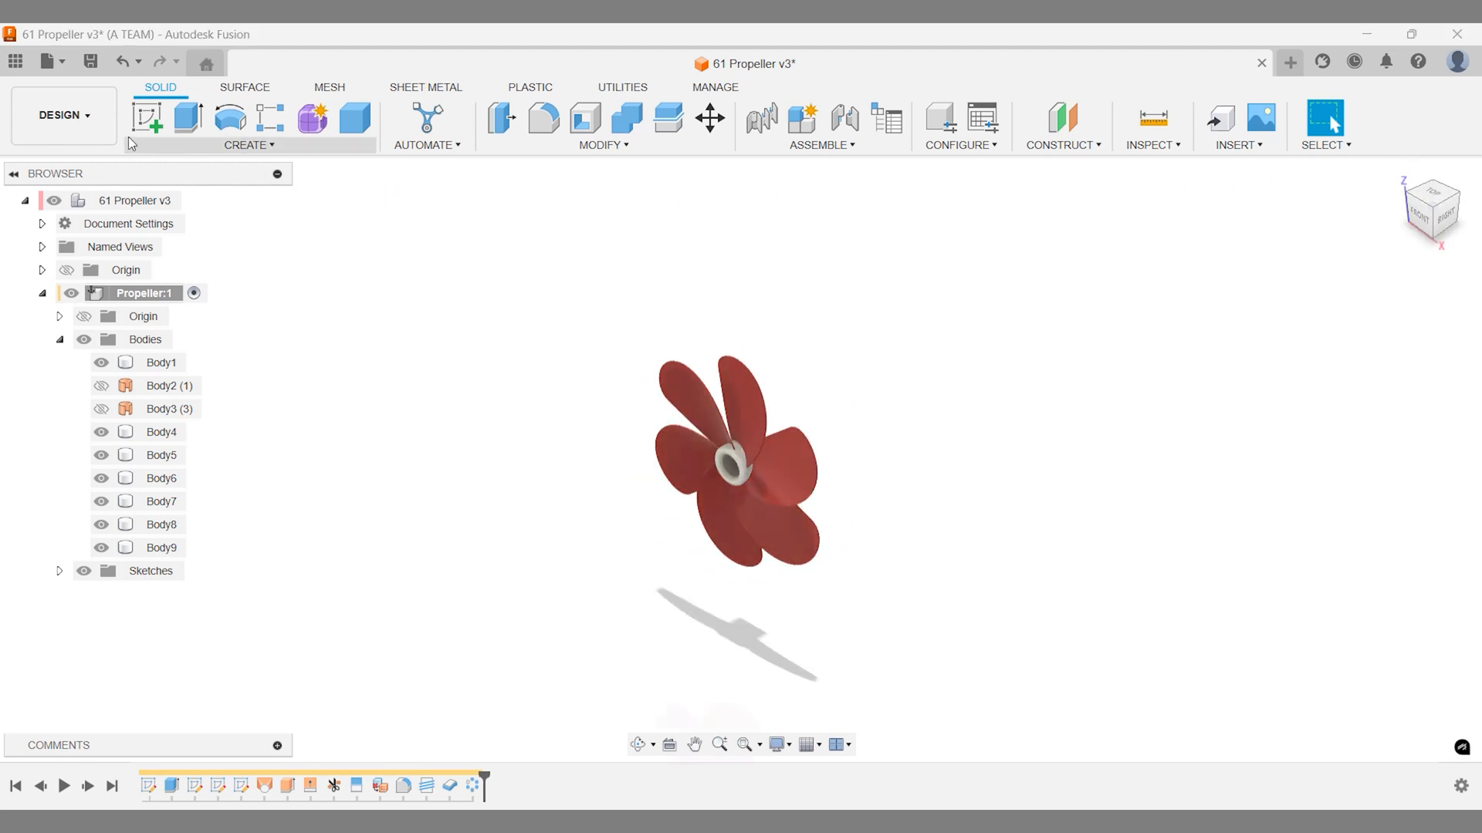
{"action": "left_click", "coordinate": [63, 116]}
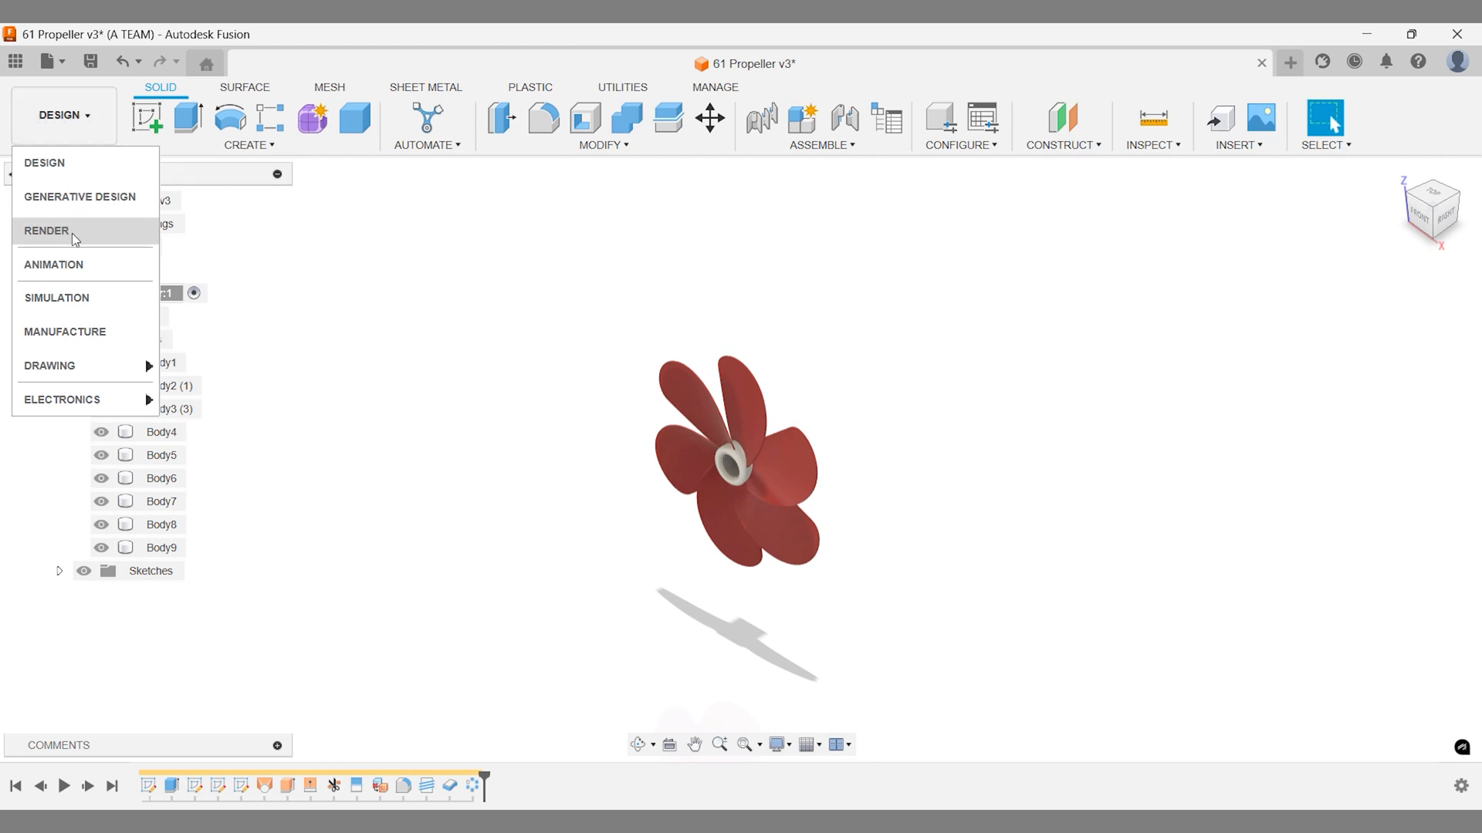
{"action": "left_click", "coordinate": [46, 228]}
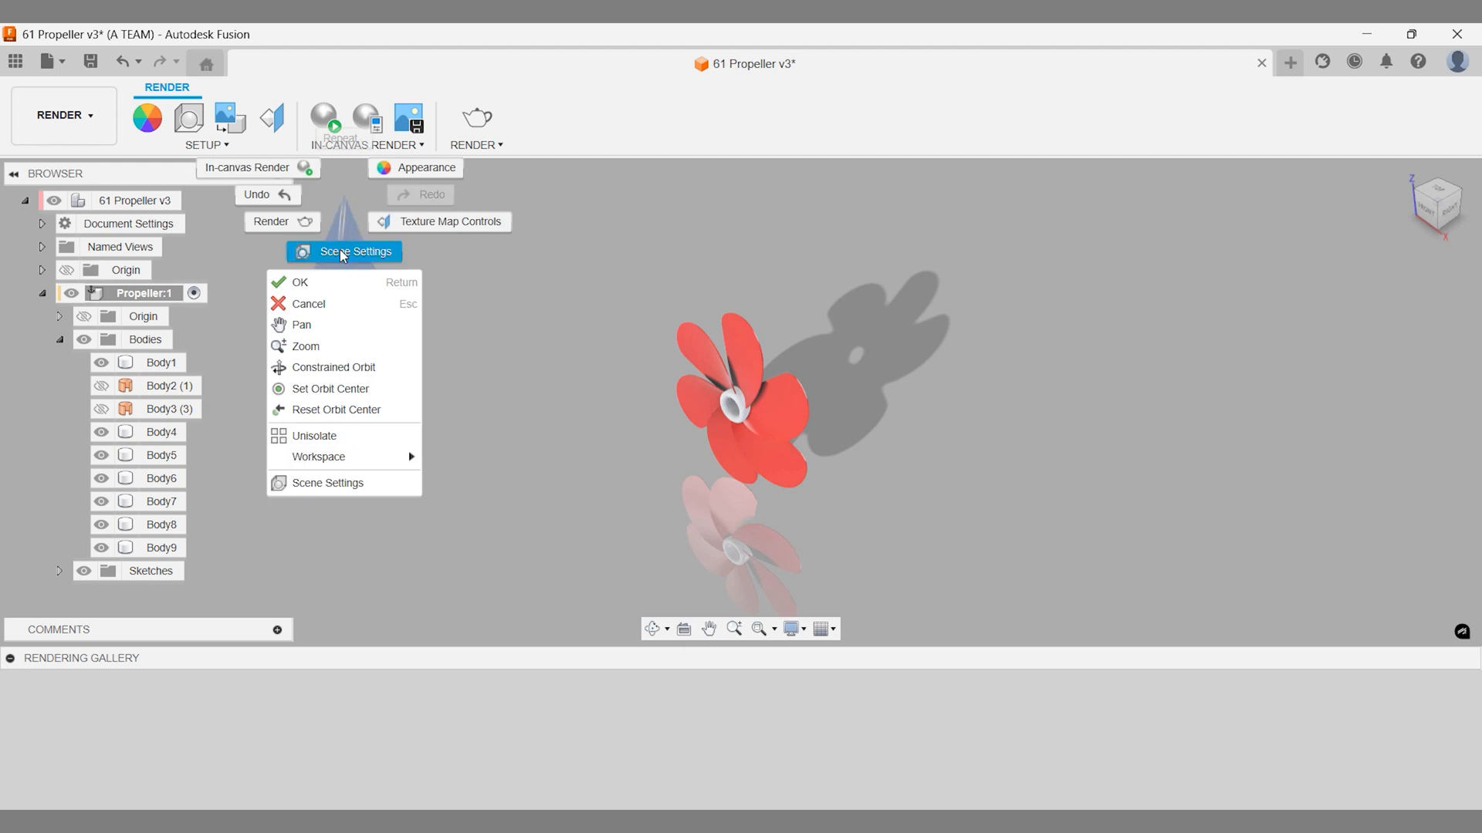
Set the scene background to Environment and apply the Photobooth environment.
{"action": "left_click", "coordinate": [327, 483]}
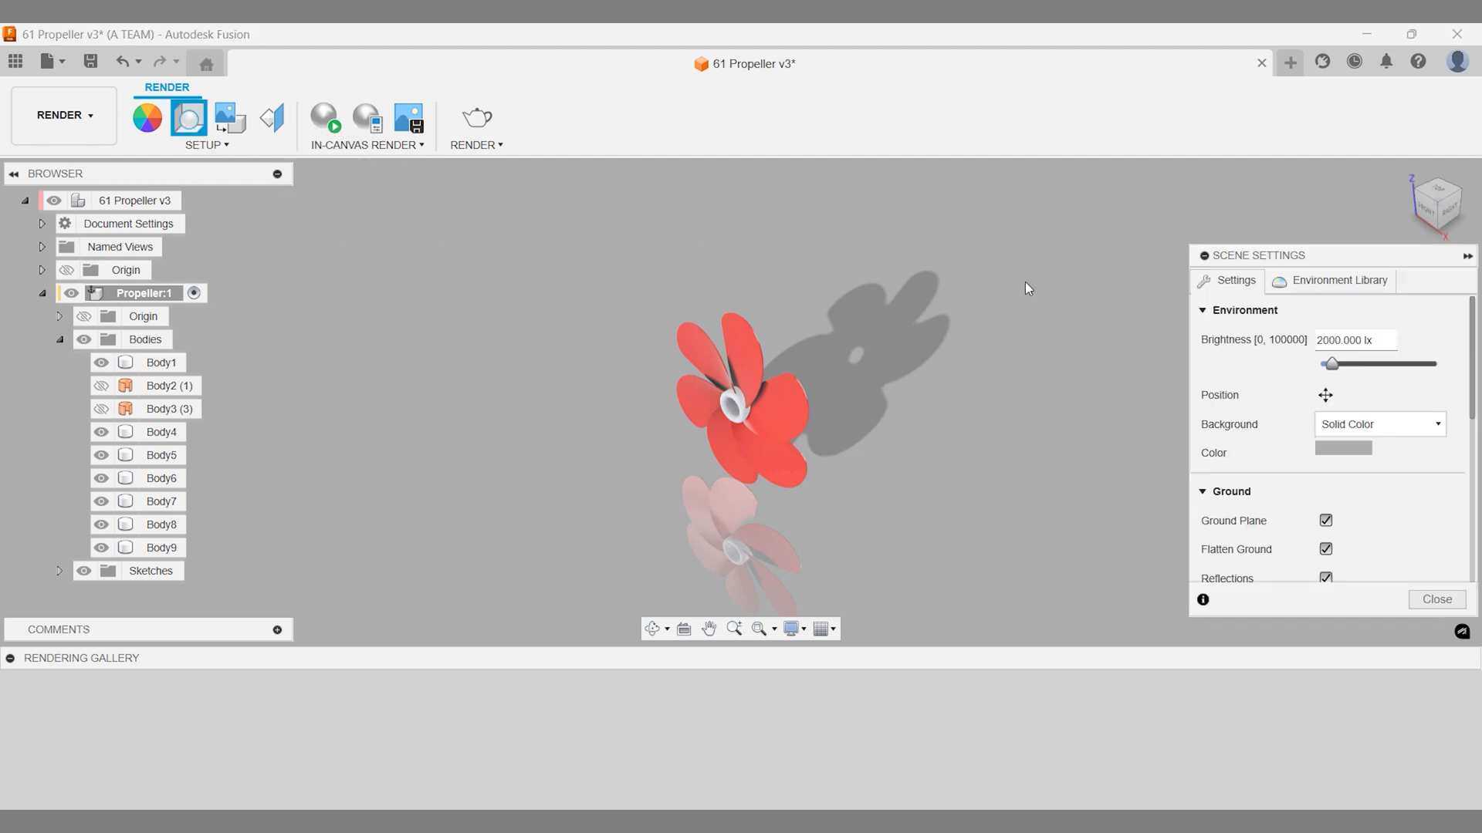
{"action": "left_click", "coordinate": [1379, 423]}
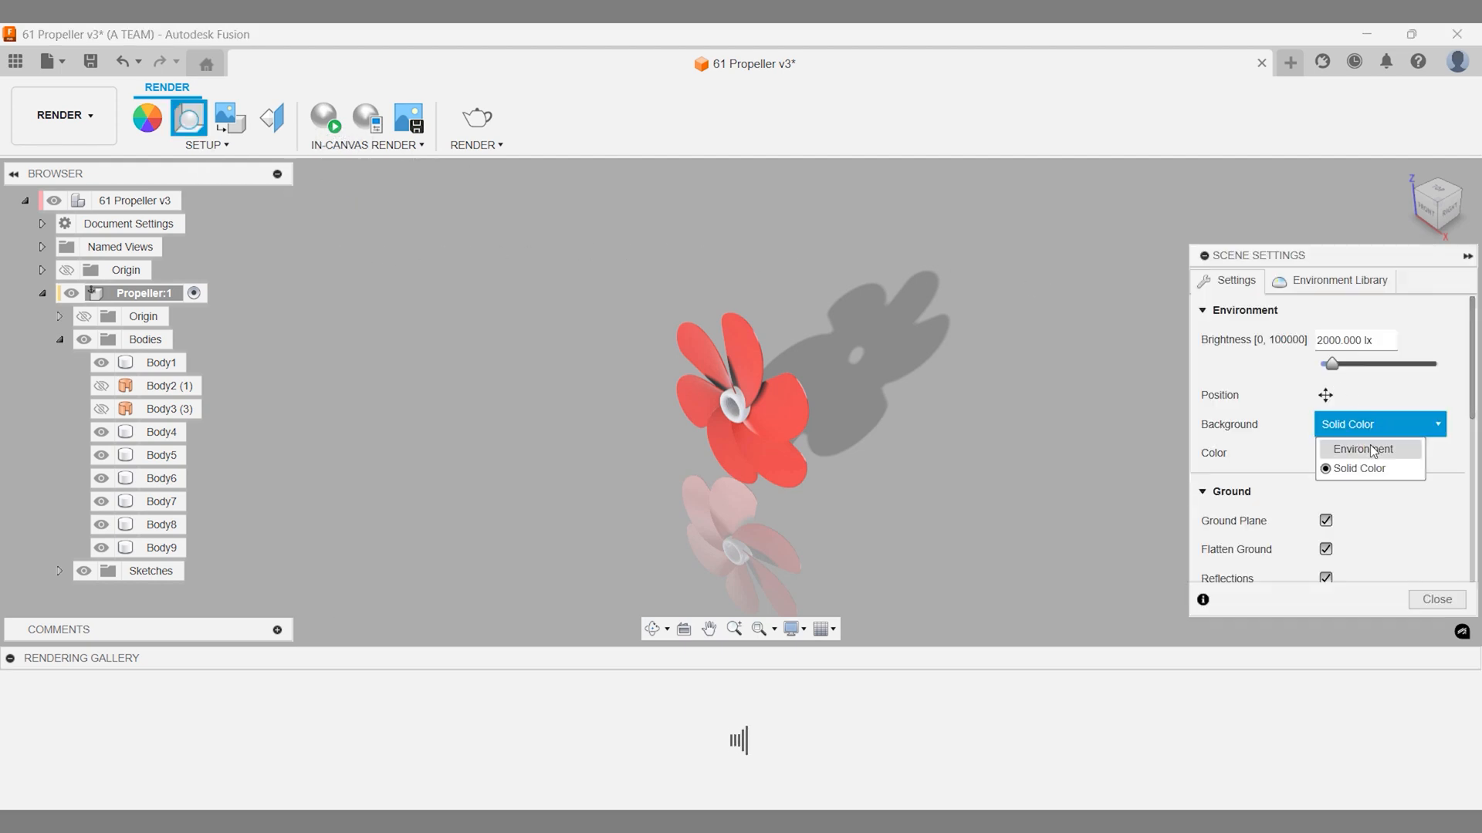
{"action": "left_click", "coordinate": [1361, 449]}
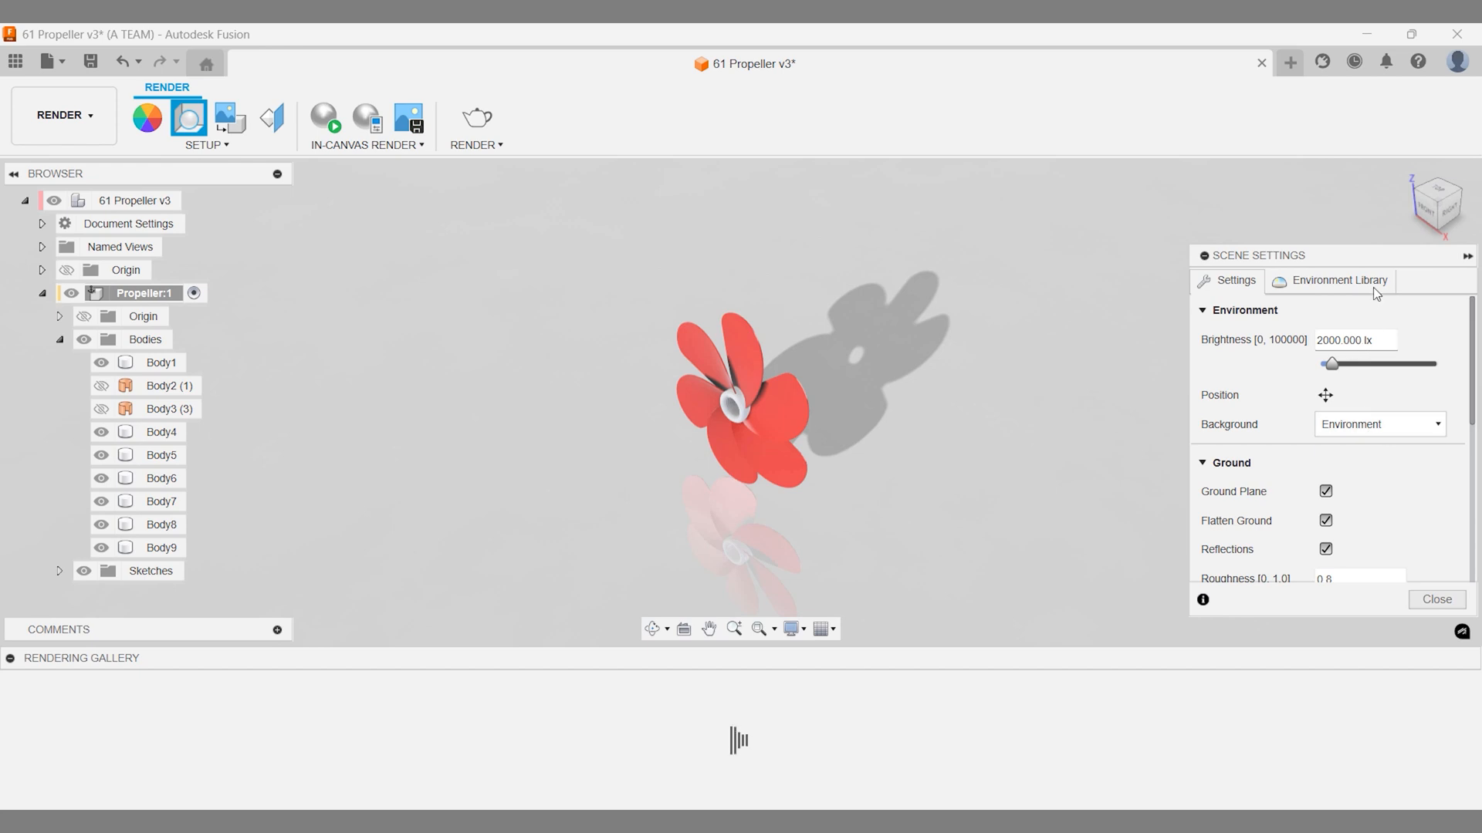
{"action": "left_click", "coordinate": [1340, 281]}
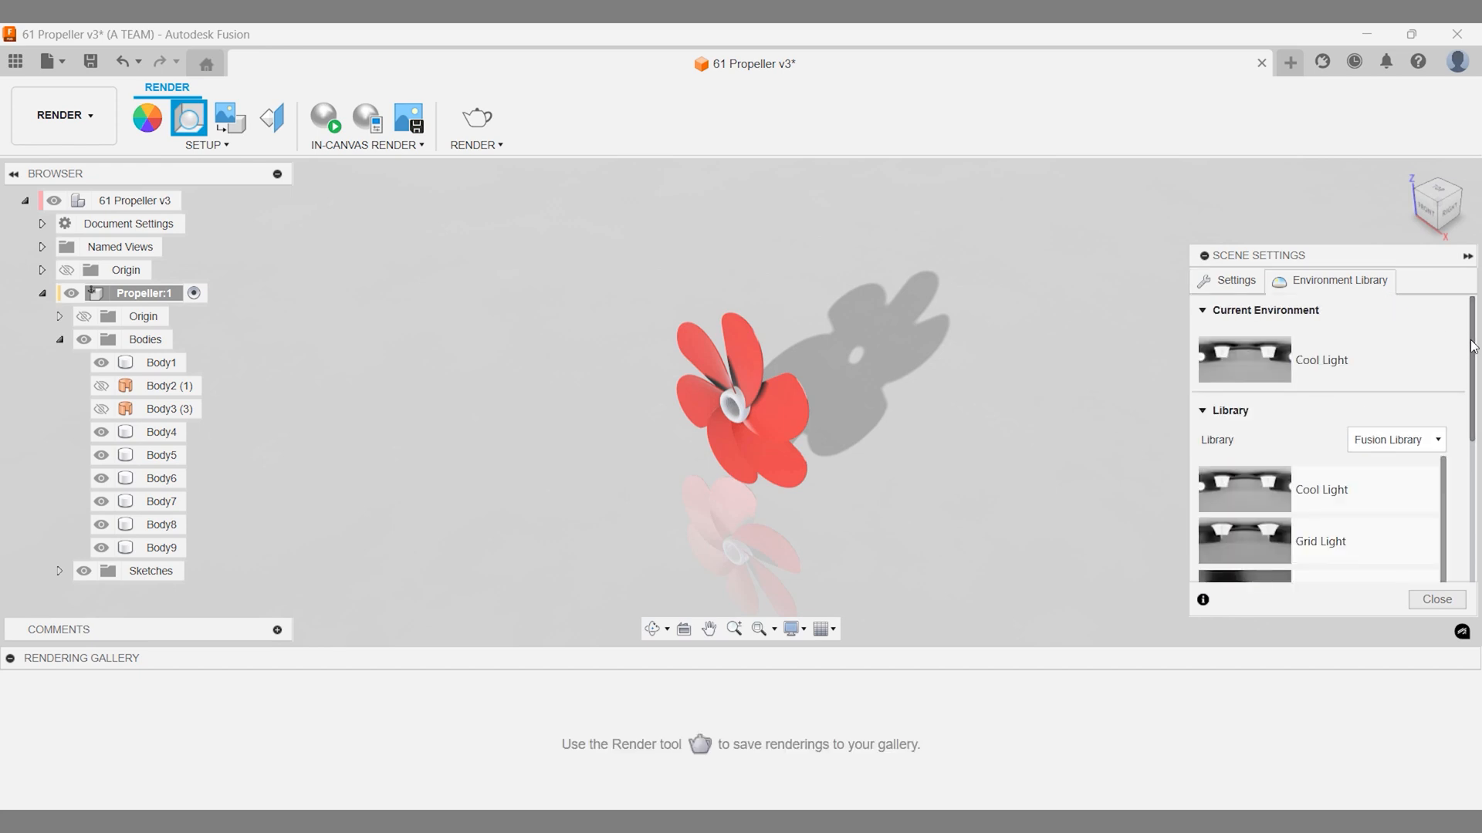
{"action": "scroll", "scroll_direction": "down", "scroll_amount": 3}
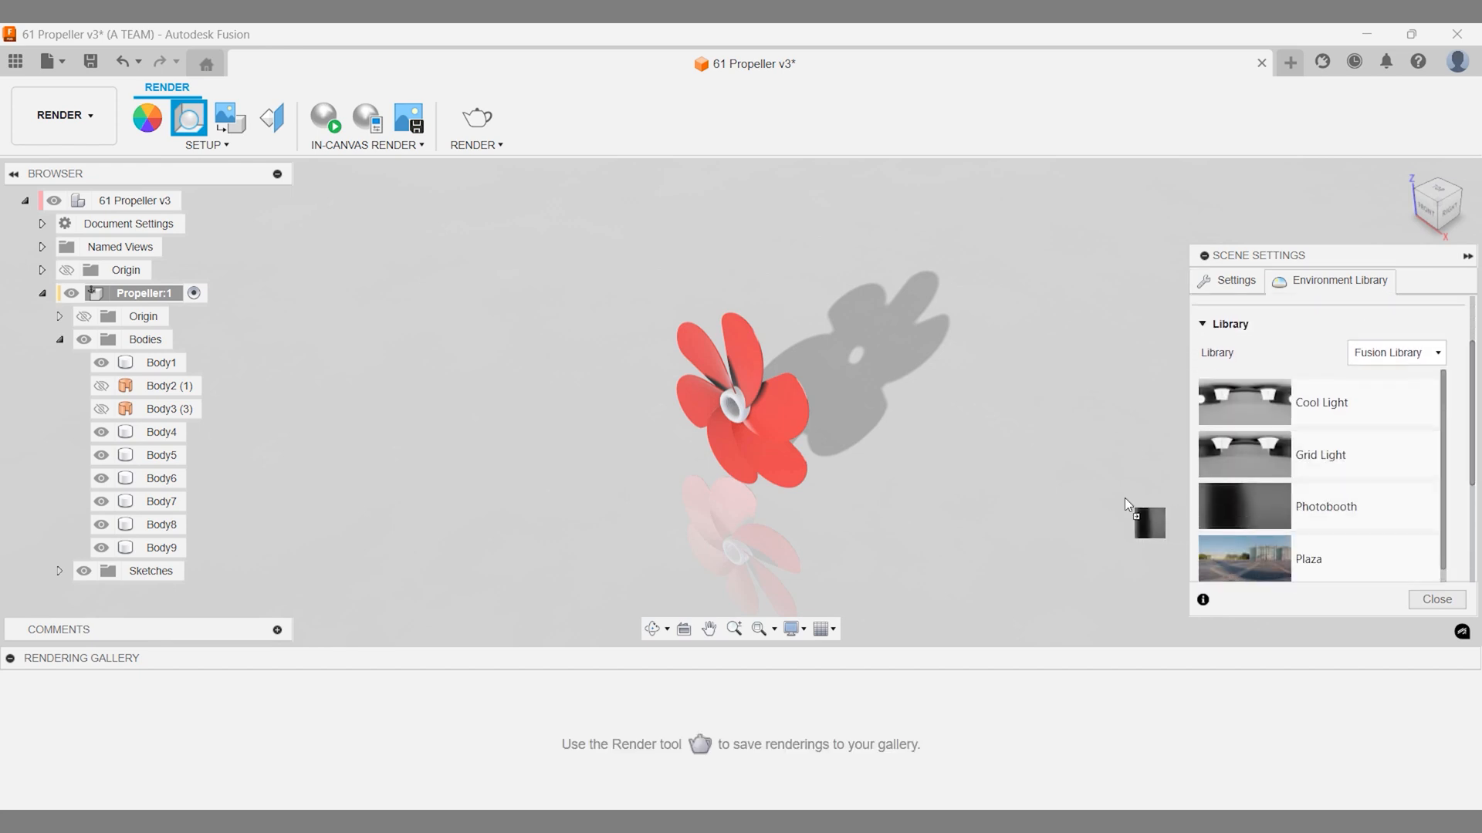
{"action": "mouse_move", "coordinate": [1102, 505]}
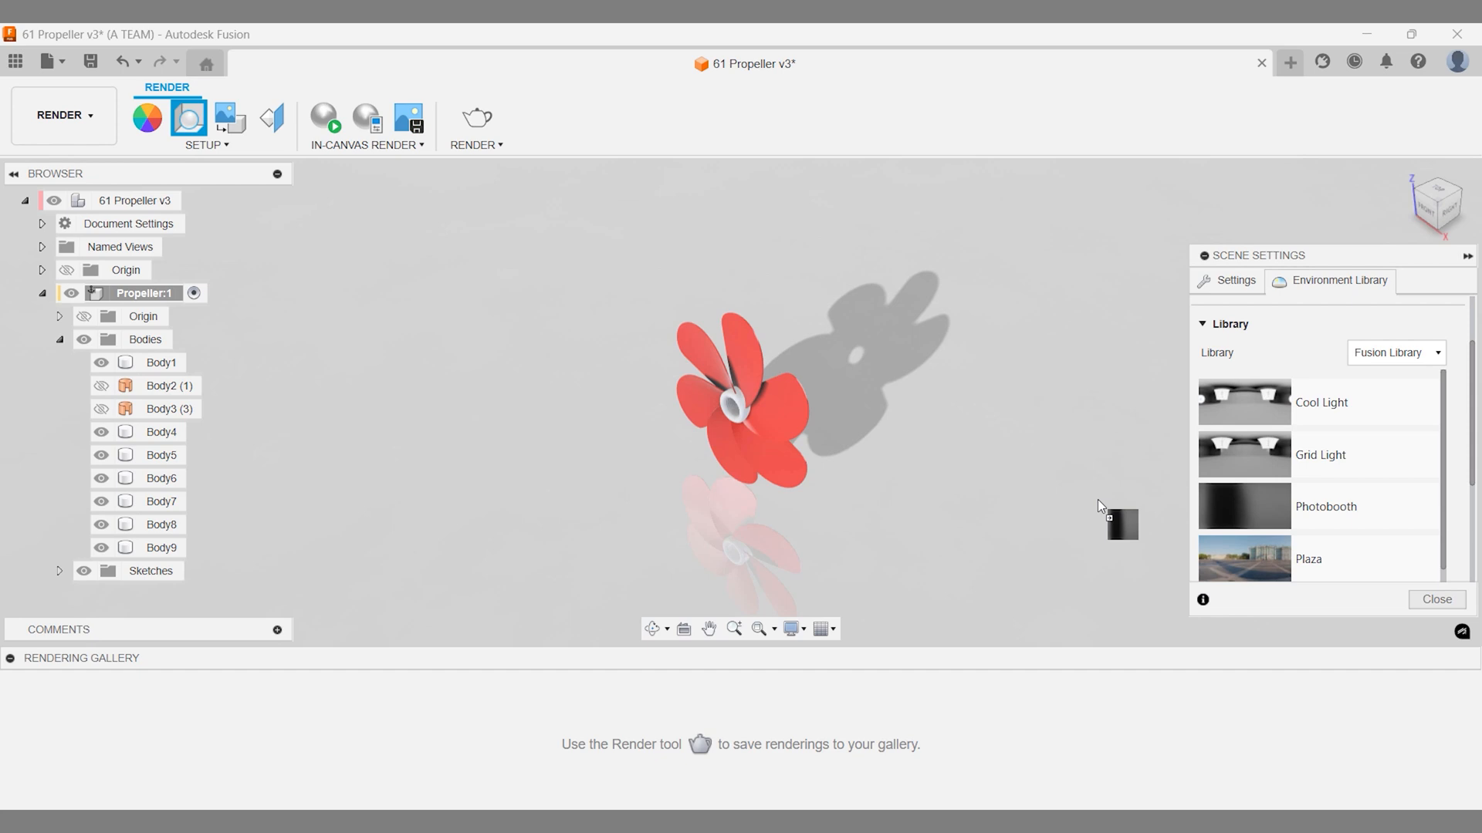
{"action": "left_click", "coordinate": [1437, 599]}
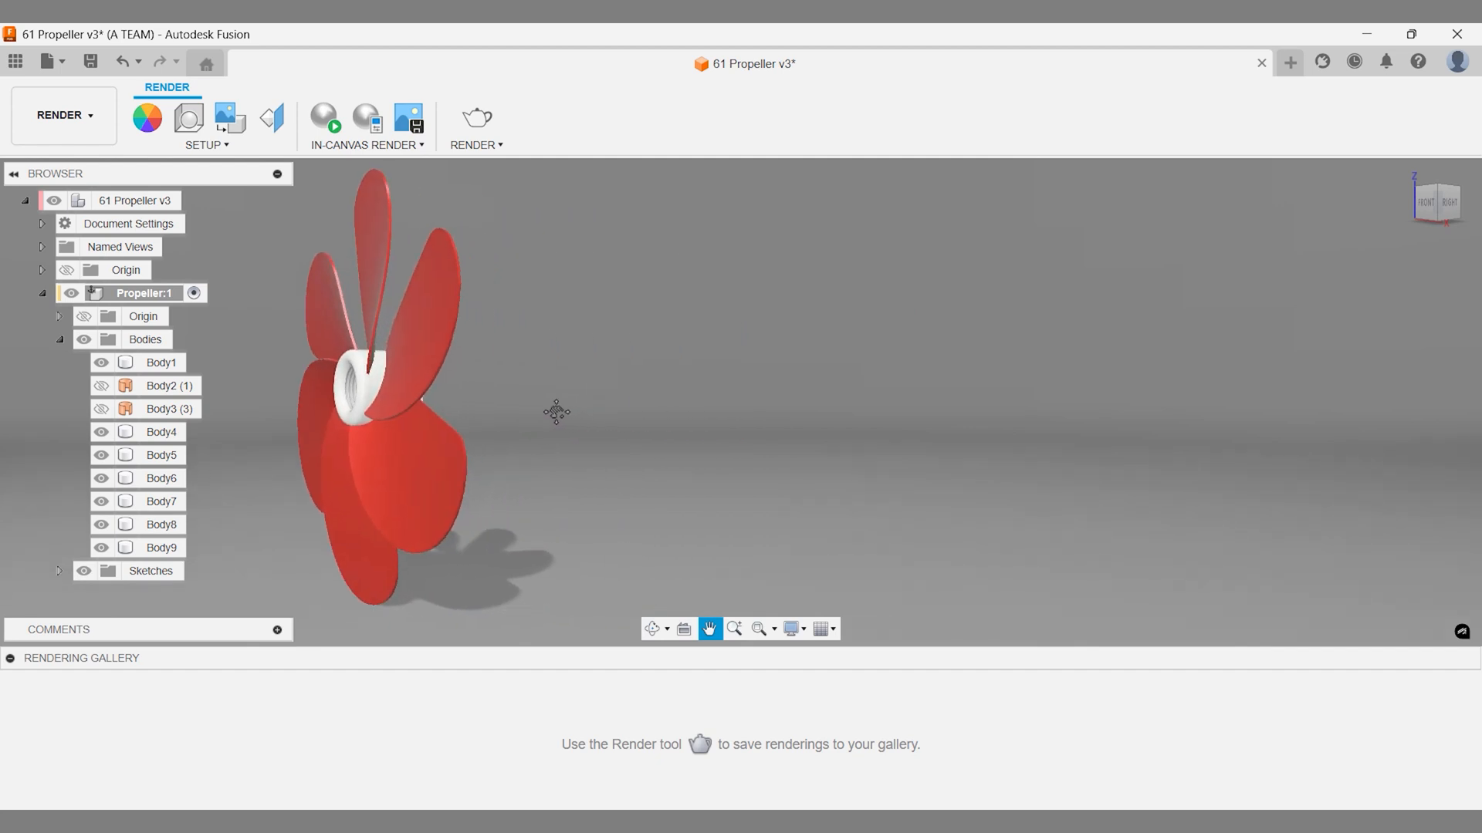
Pan the propeller to the canvas centre and bring up the render settings.
{"action": "left_click_drag", "start_coordinate": [555, 413], "coordinate": [900, 414]}
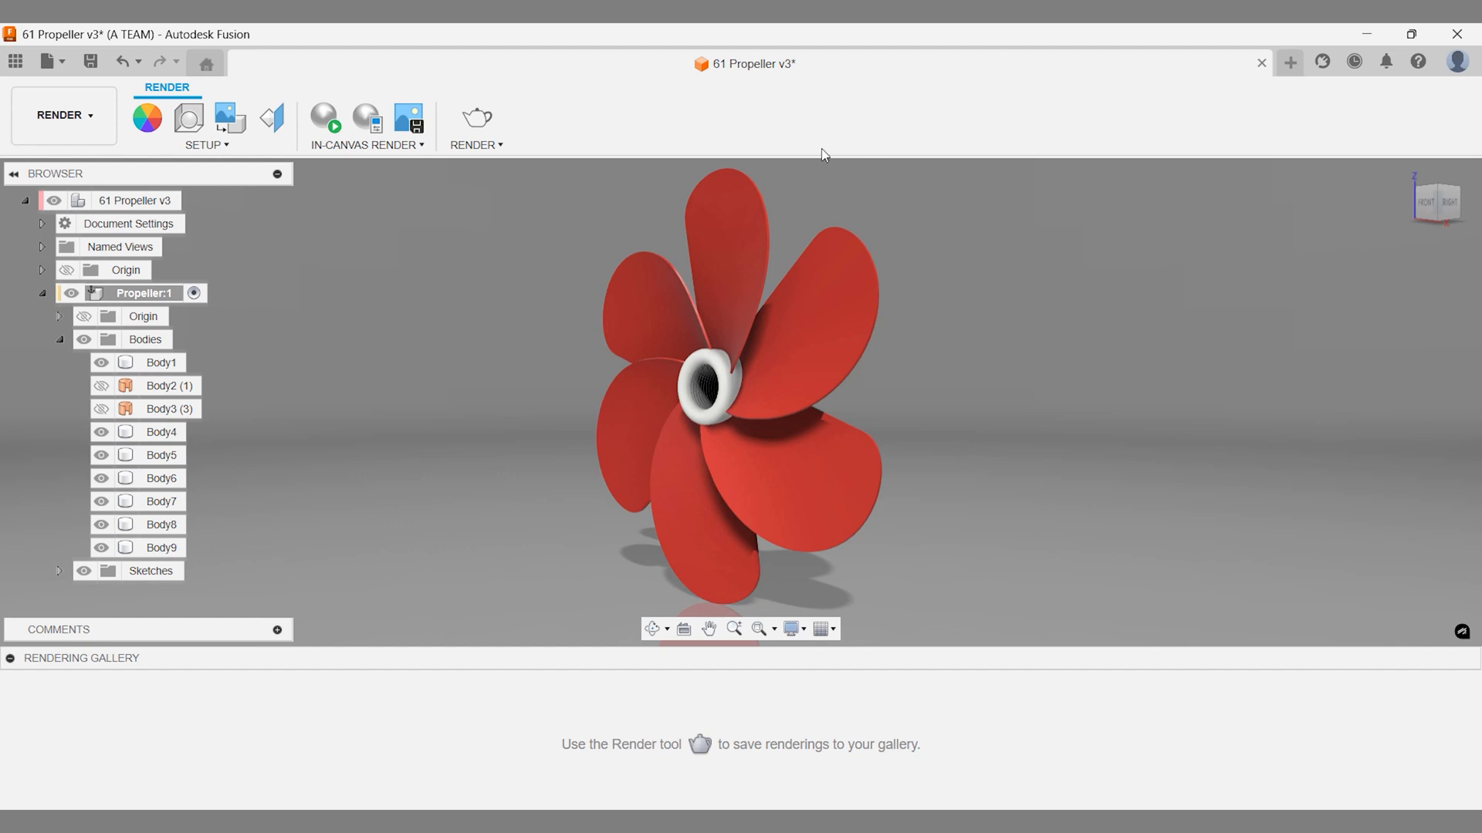
{"action": "left_click", "coordinate": [475, 116]}
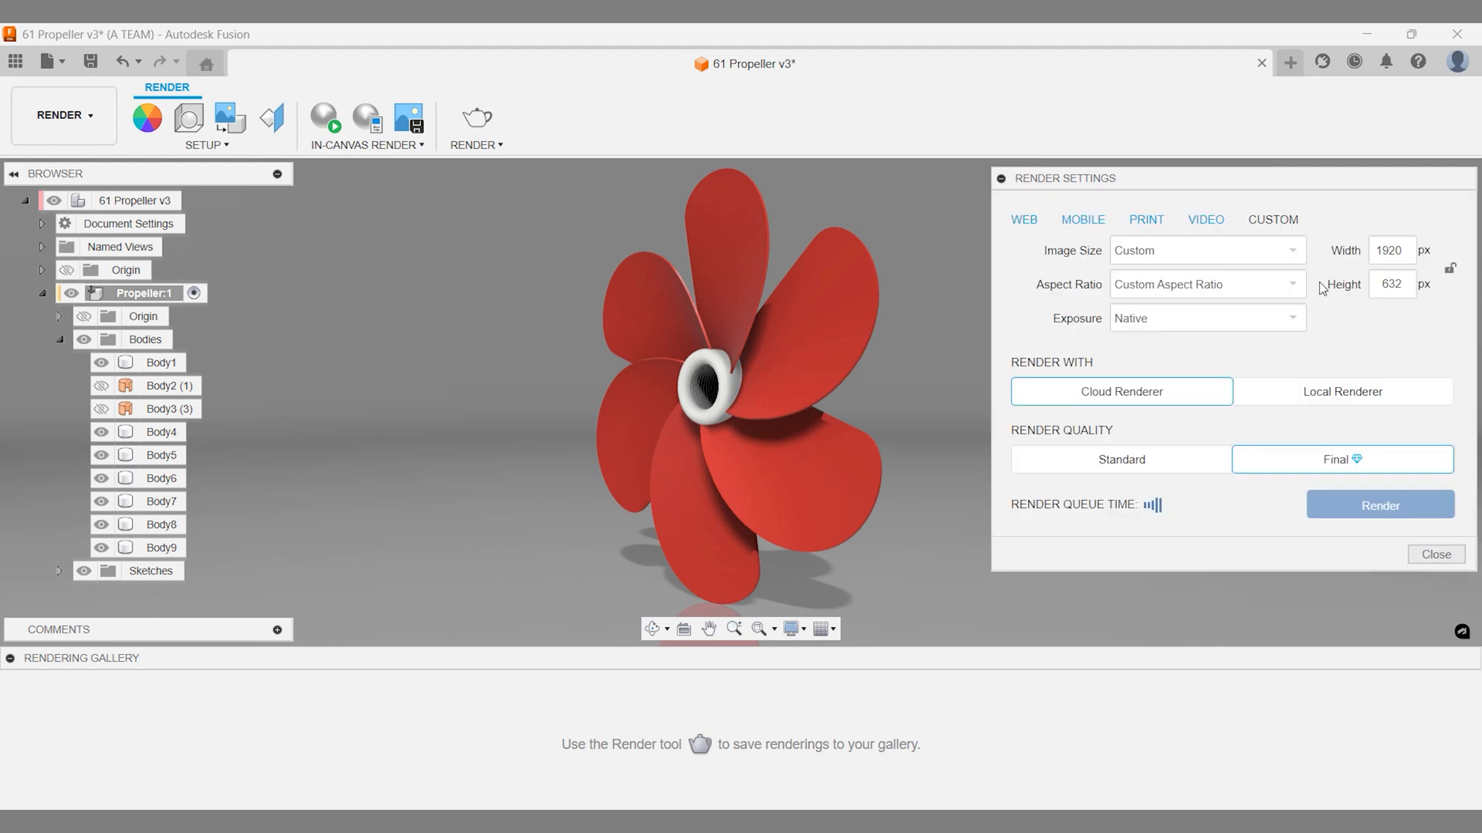
Set render height to 1080 and submit the final-quality cloud render.
{"action": "left_click", "coordinate": [1391, 284]}
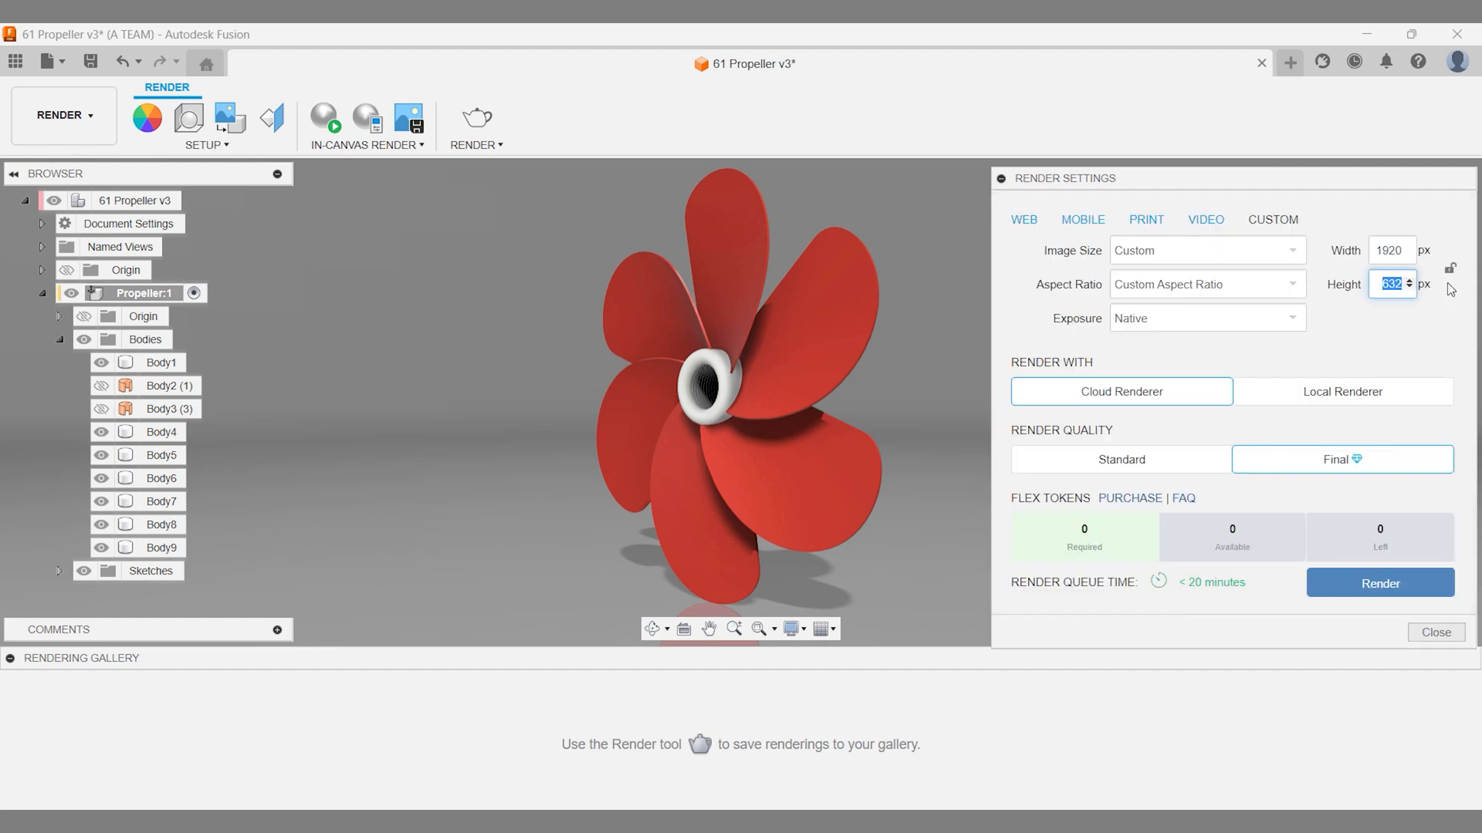
{"action": "type", "text": "1080"}
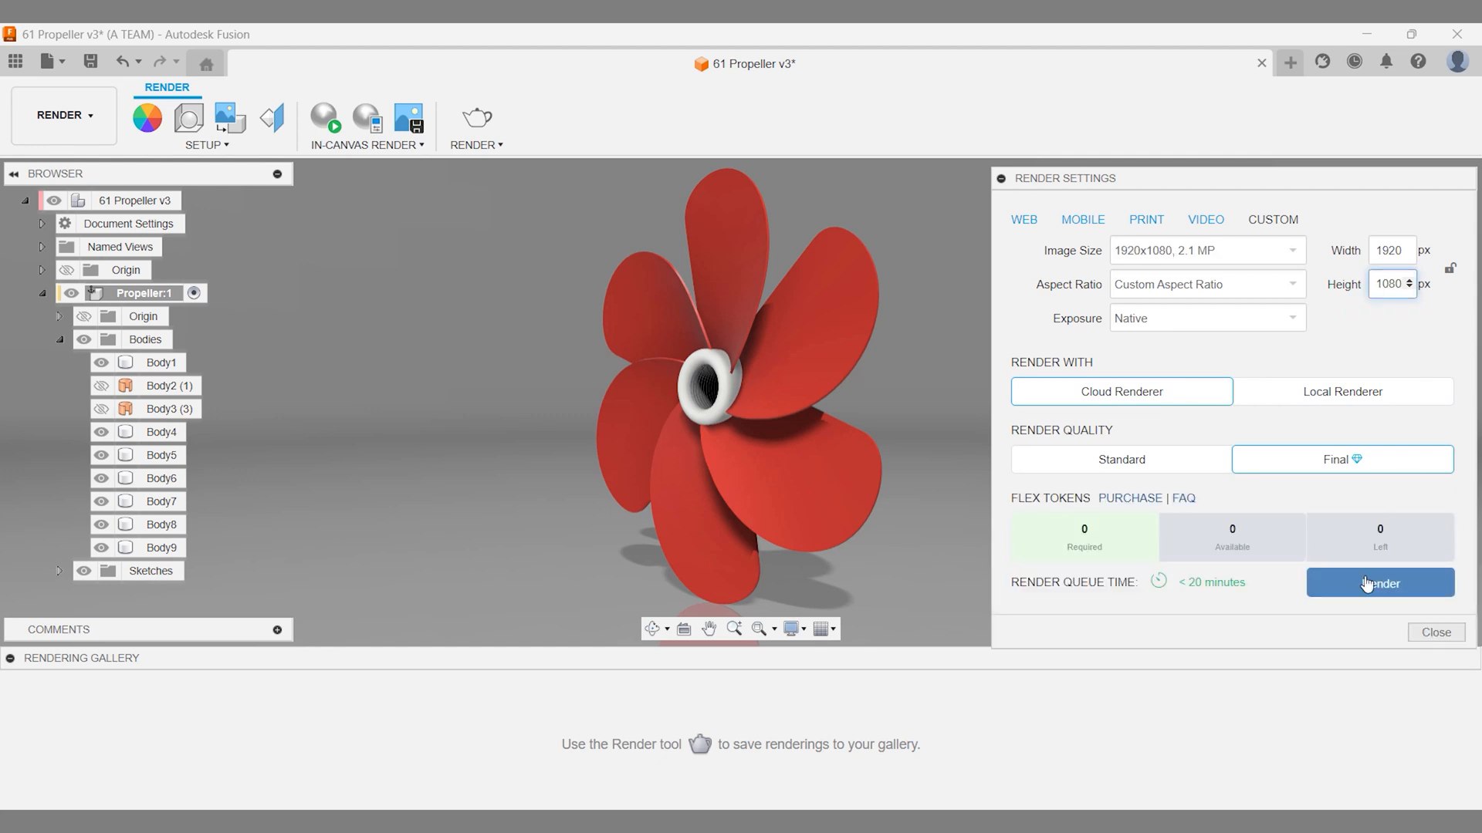
{"action": "left_click", "coordinate": [1380, 583]}
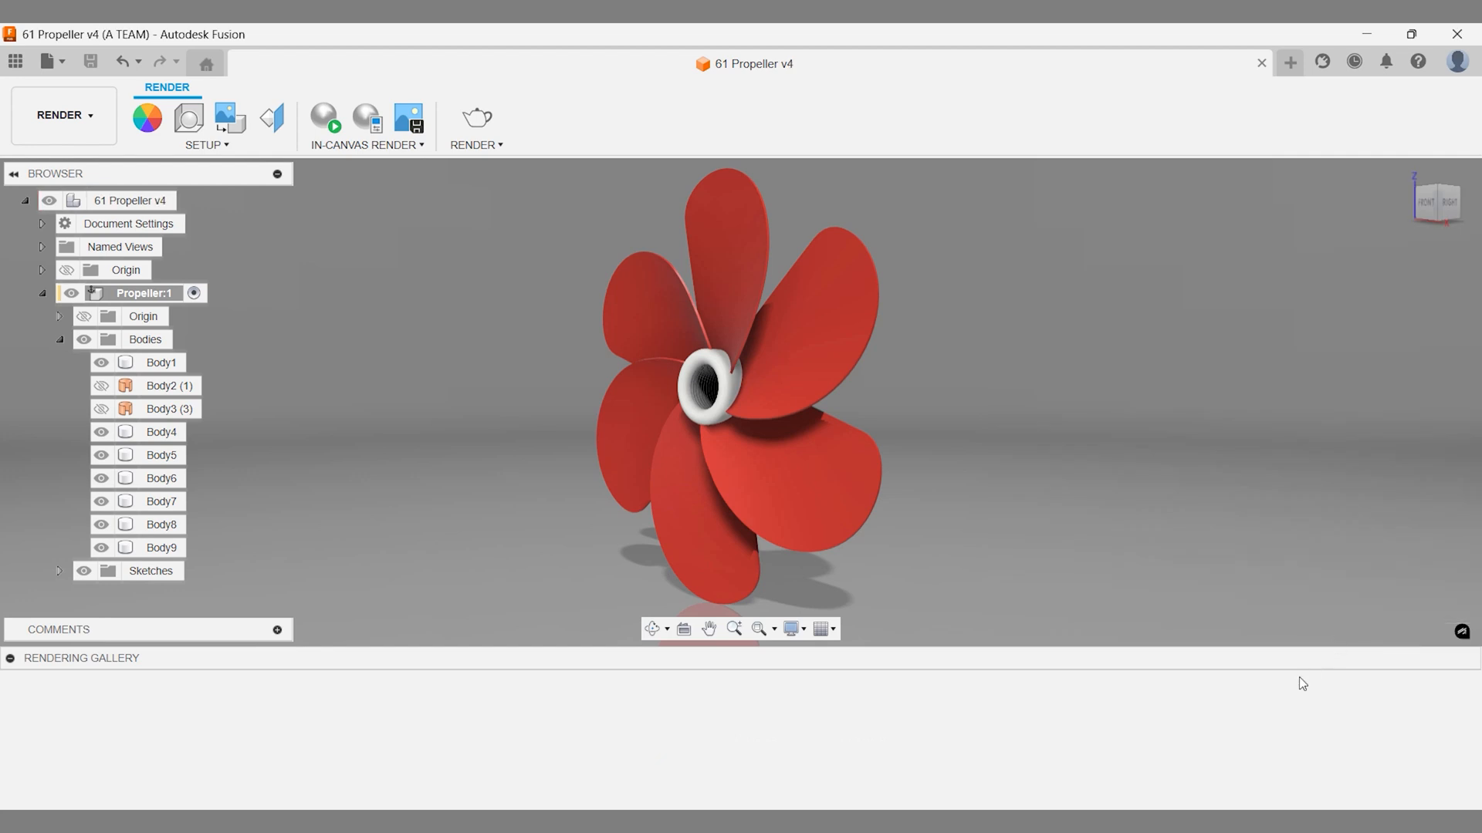
Show the rendering gallery with the v4 render thumbnail processing.
{"action": "left_click", "coordinate": [17, 657]}
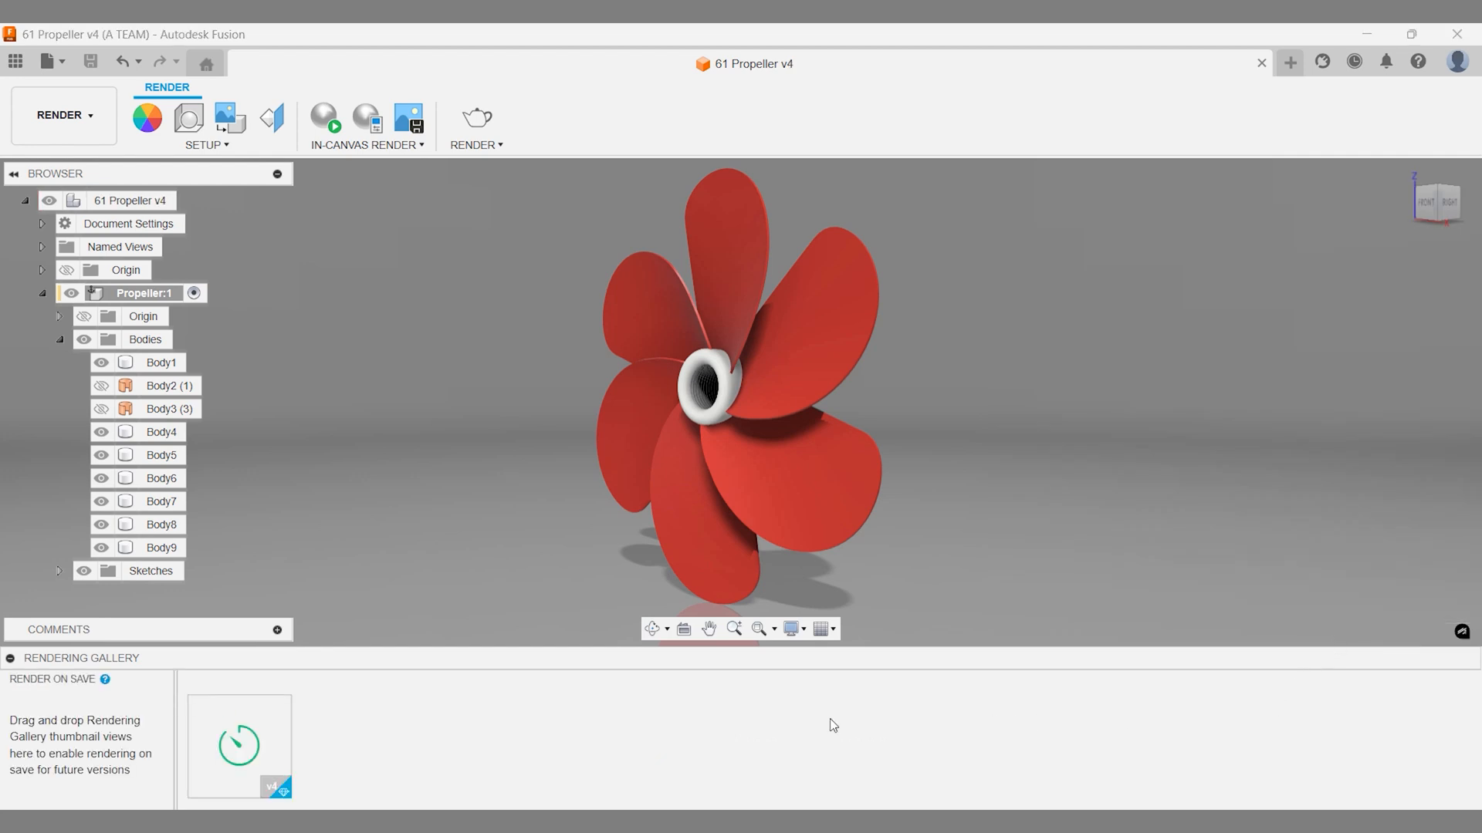
{"action": "mouse_move", "coordinate": [274, 722]}
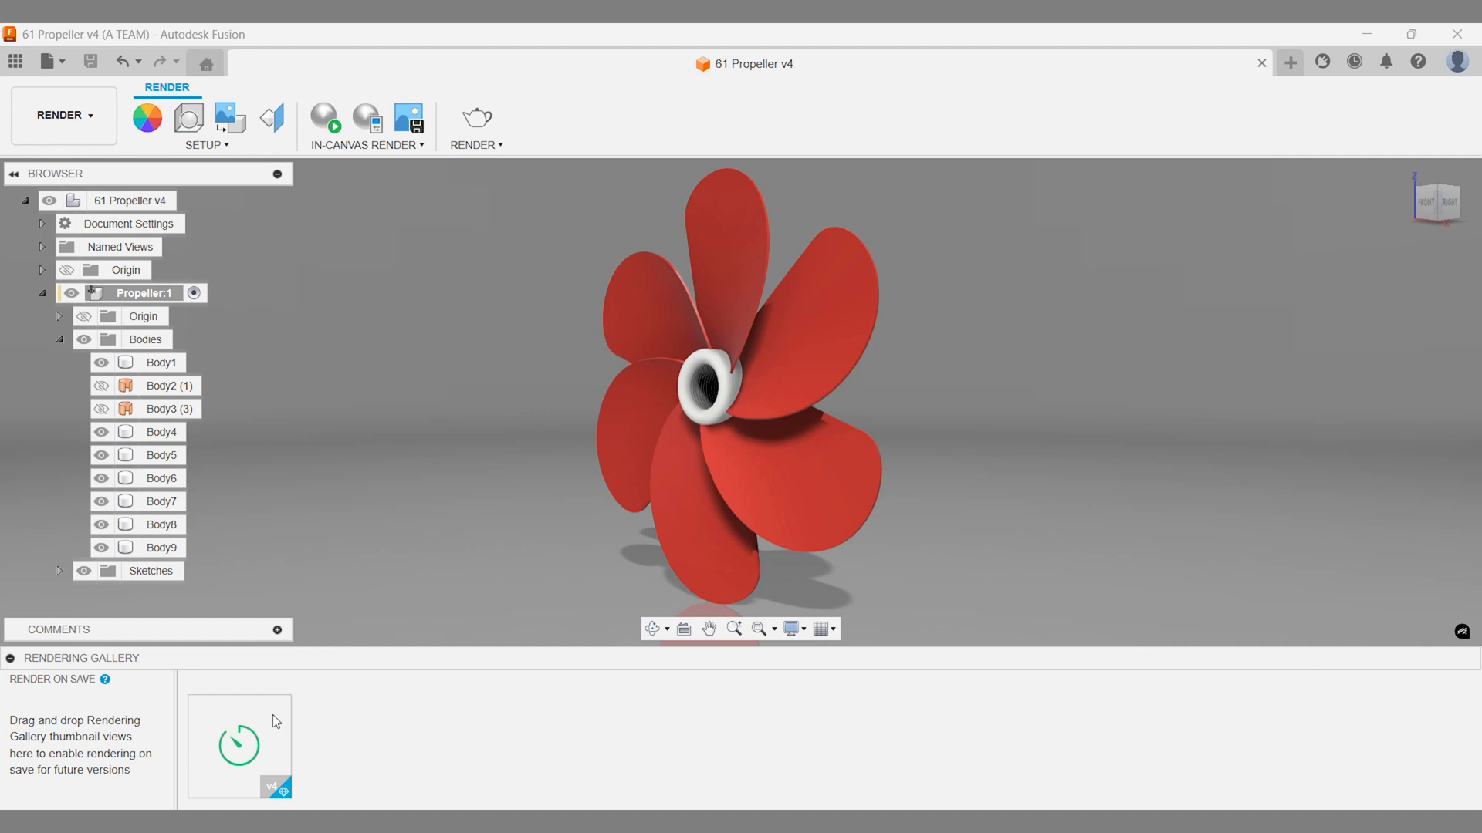
{"action": "mouse_move", "coordinate": [274, 722]}
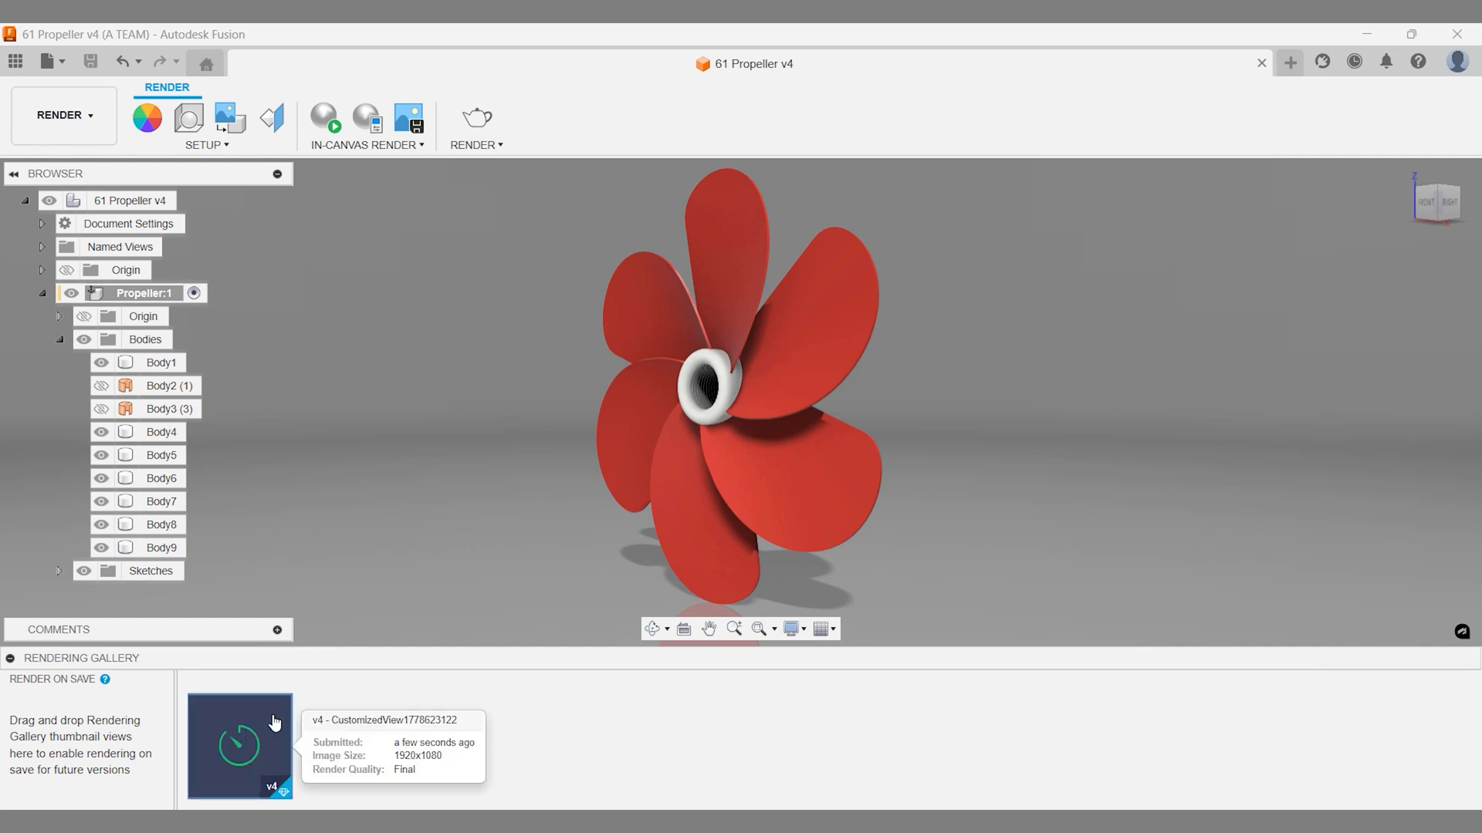
{"action": "mouse_move", "coordinate": [322, 688]}
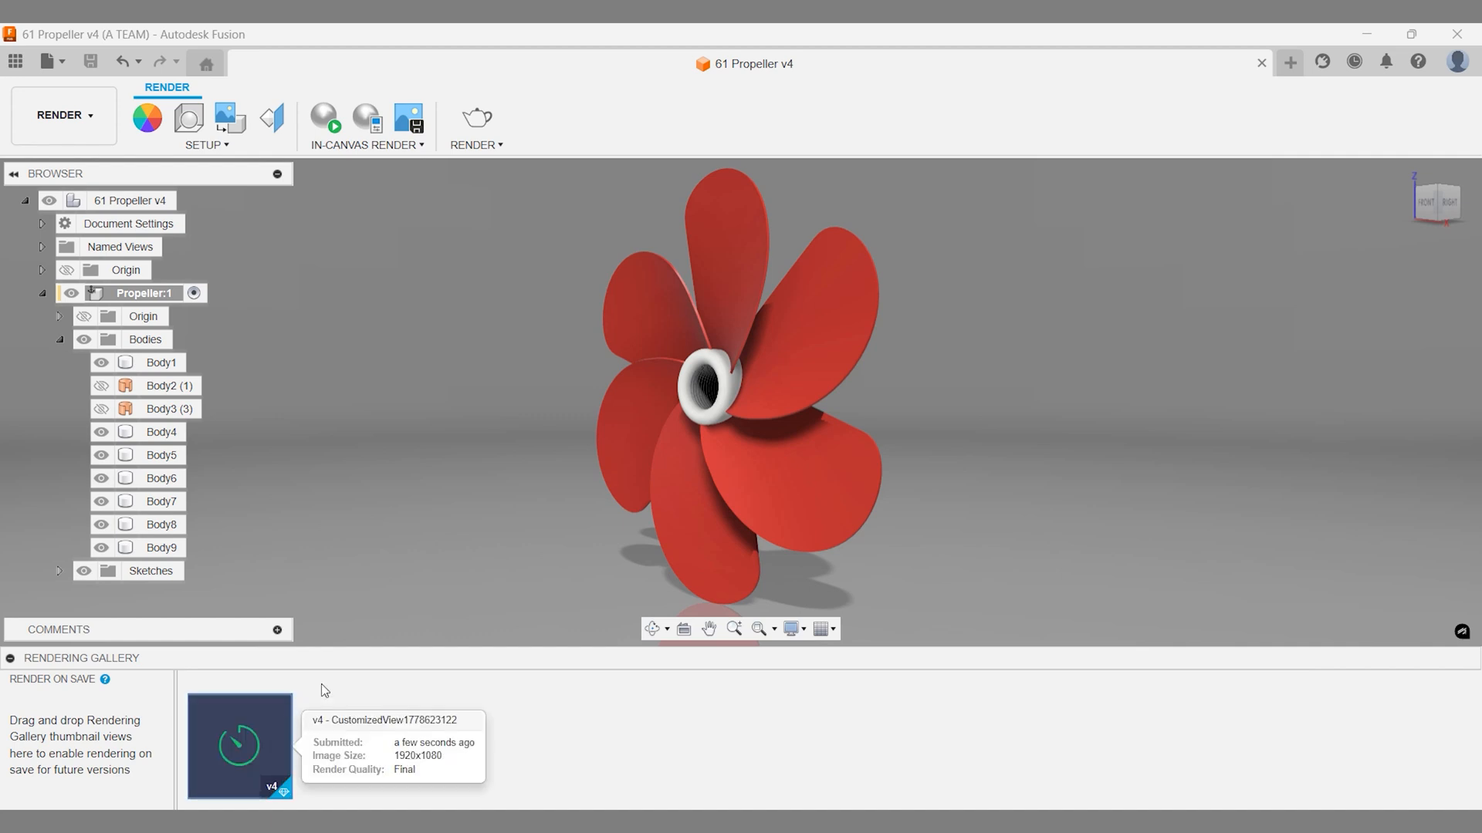